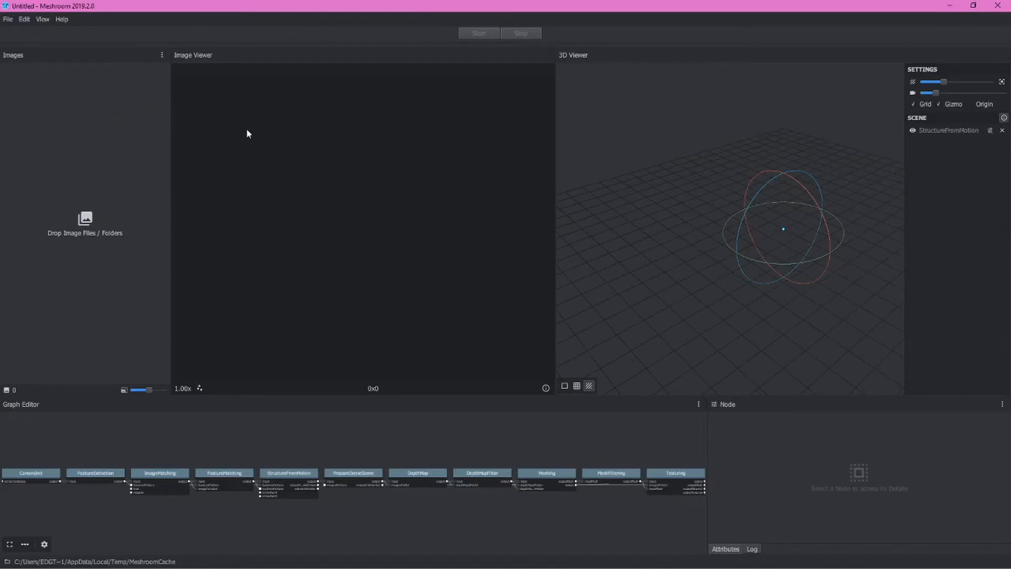
mouse_move(484, 126)
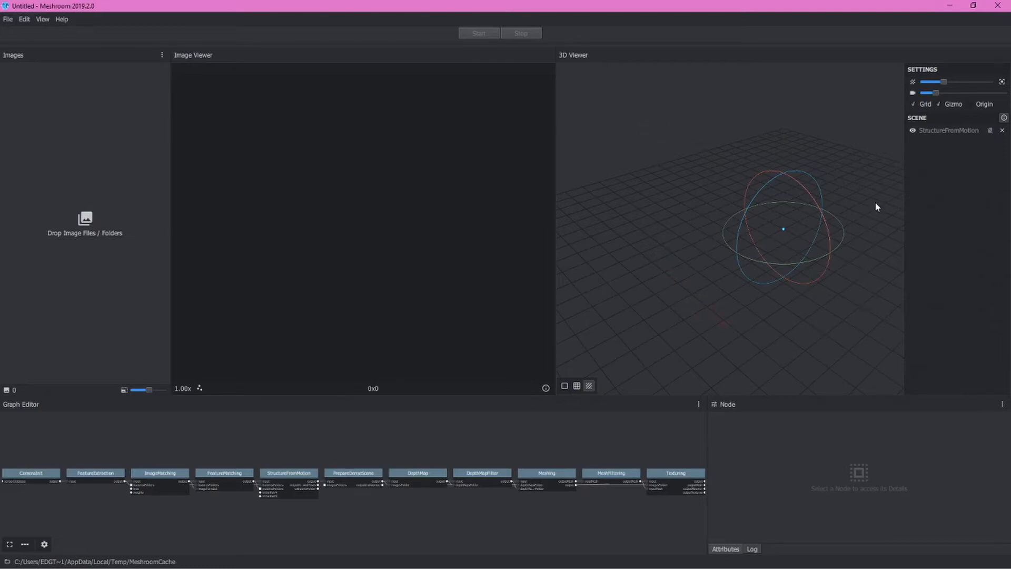
mouse_move(706, 221)
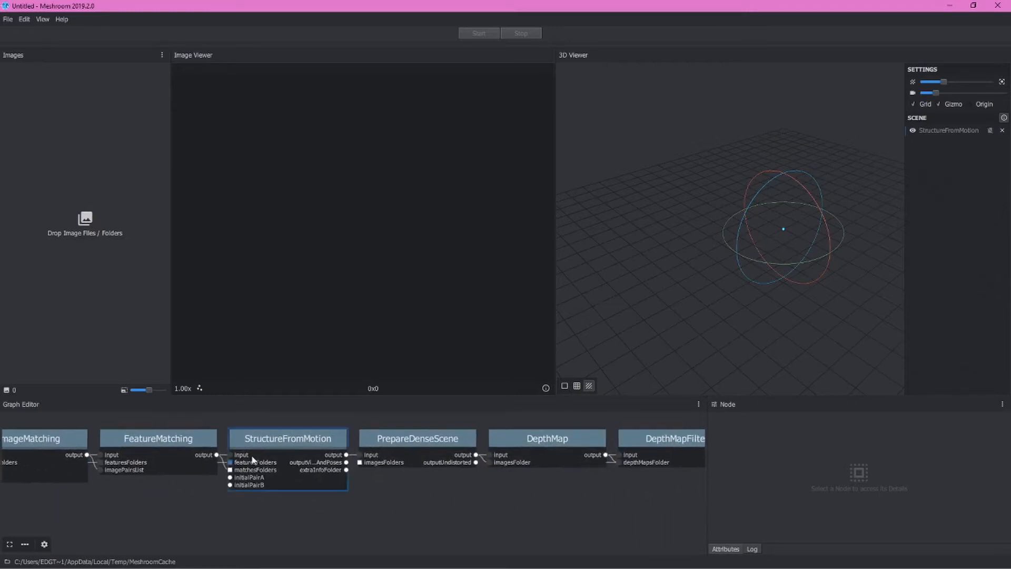
Step: Load the 26 brick-well photos into the Images pane and show the Texturing node's settings
click(287, 438)
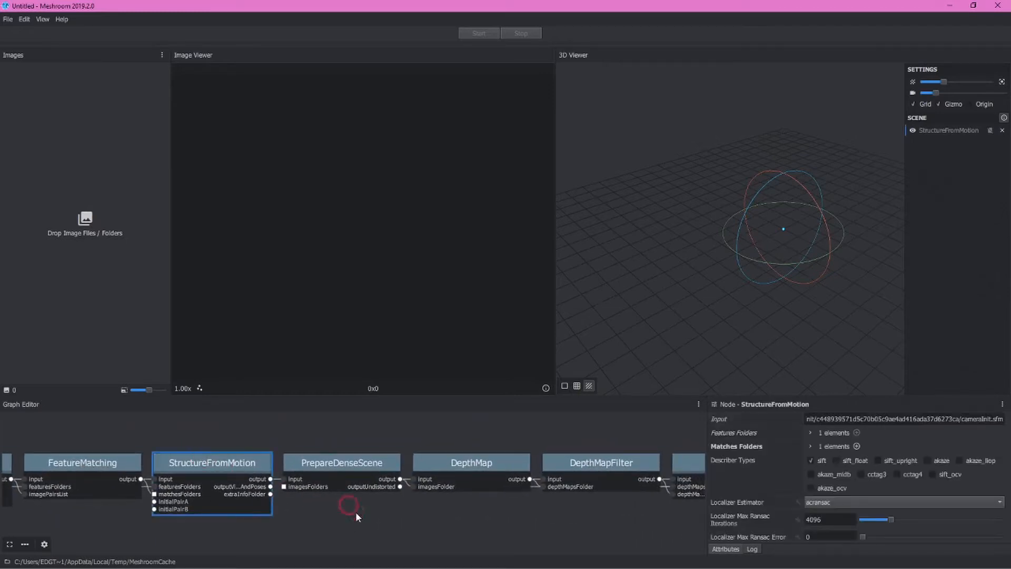
click(370, 442)
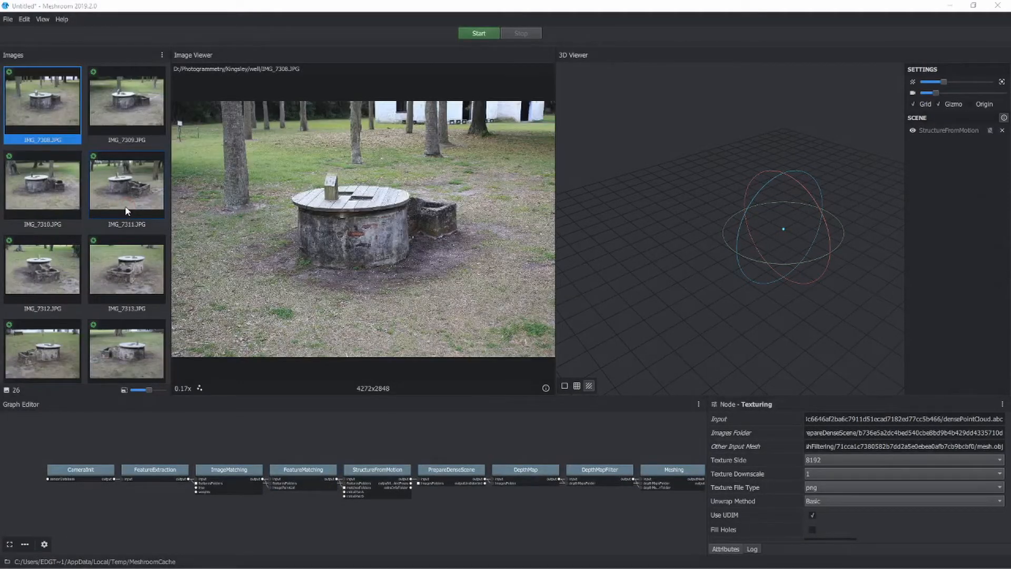
Step: Preview photos IMG_7310, IMG_7311, IMG_7312 and IMG_7313 in the Image Viewer
click(54, 172)
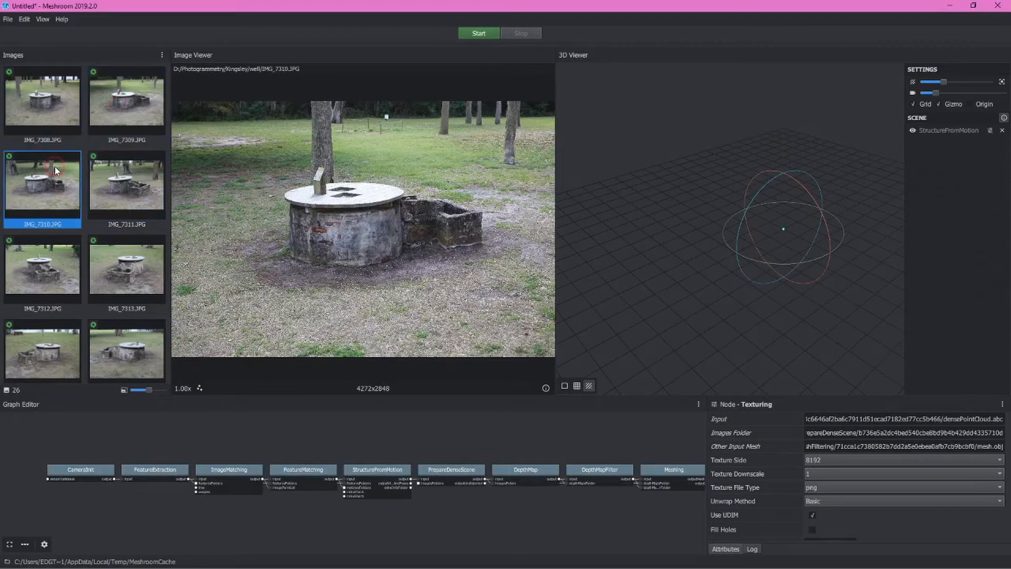
click(126, 184)
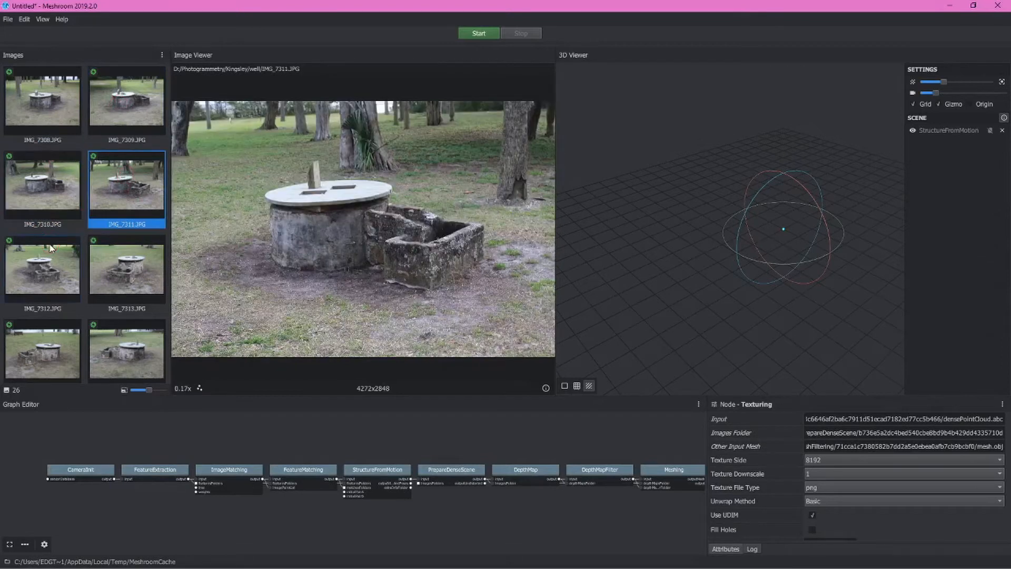
click(42, 272)
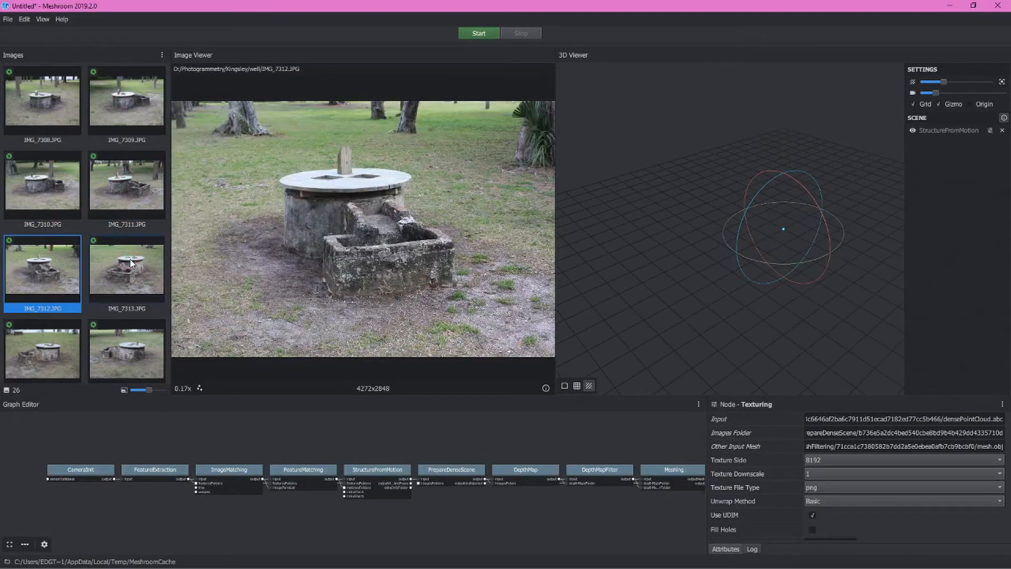
click(127, 269)
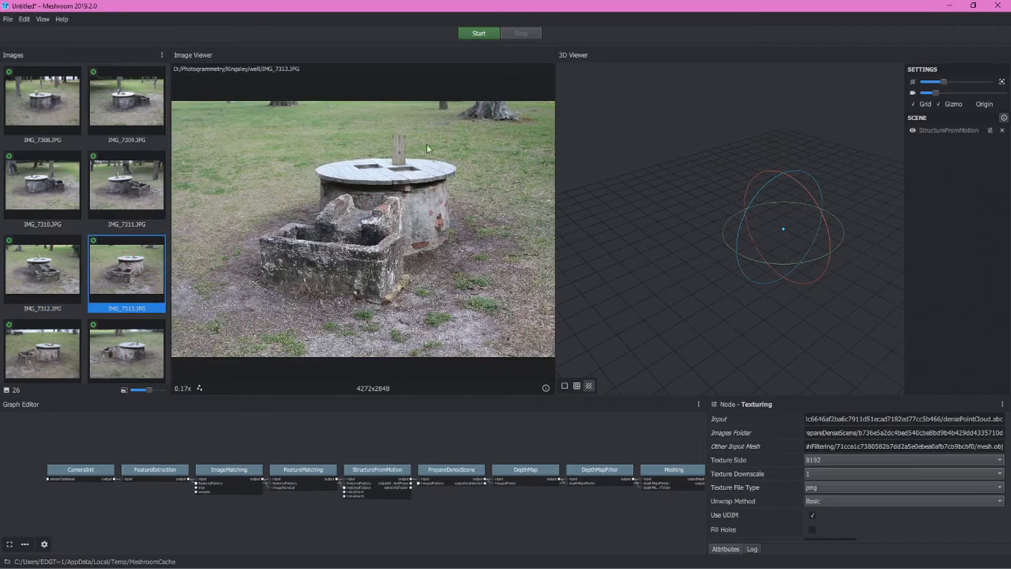
mouse_move(161, 452)
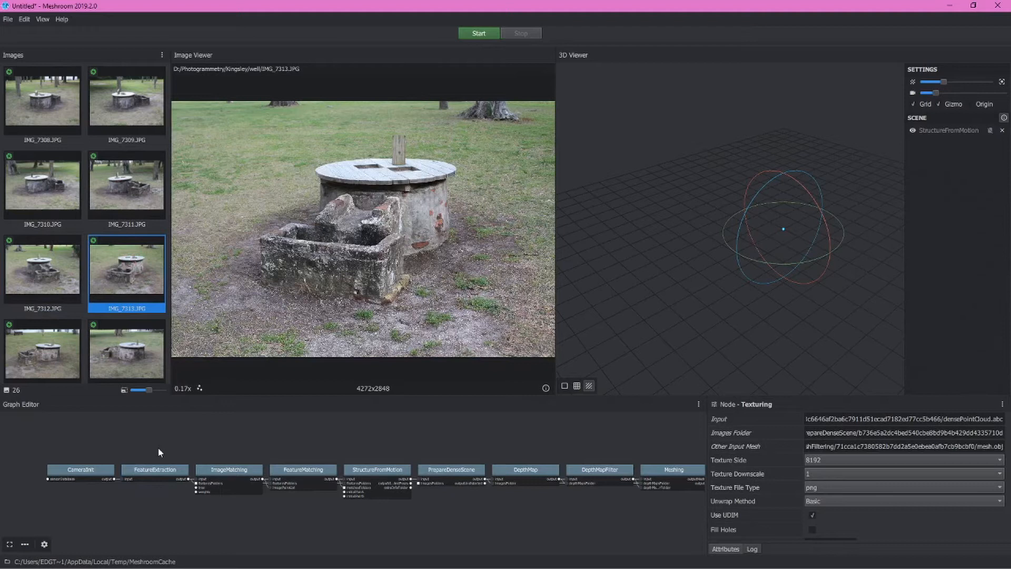
Step: Save the project as Kingsley_Well.mg in the Meshroom folder beside the photos
click(7, 20)
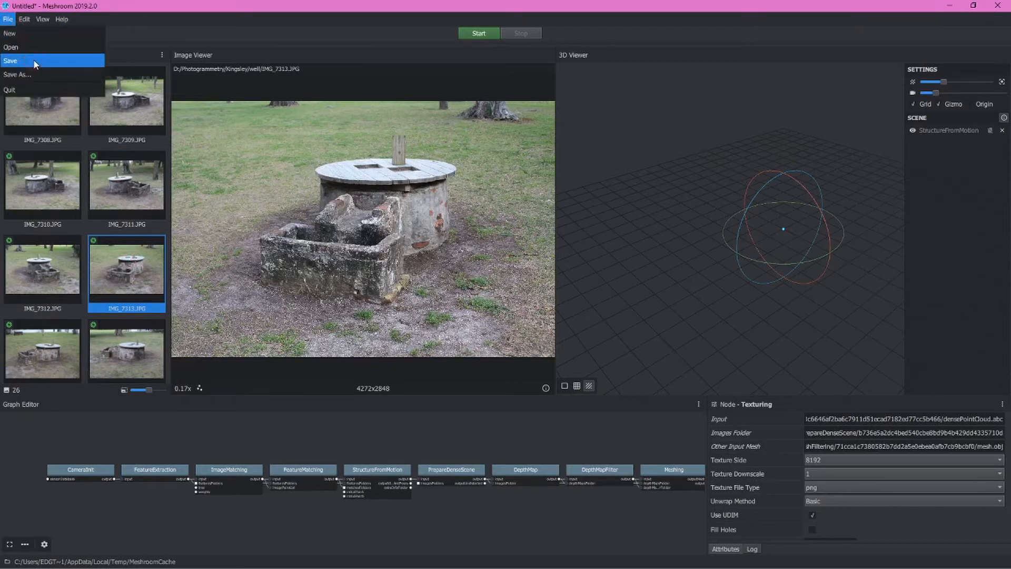
click(19, 60)
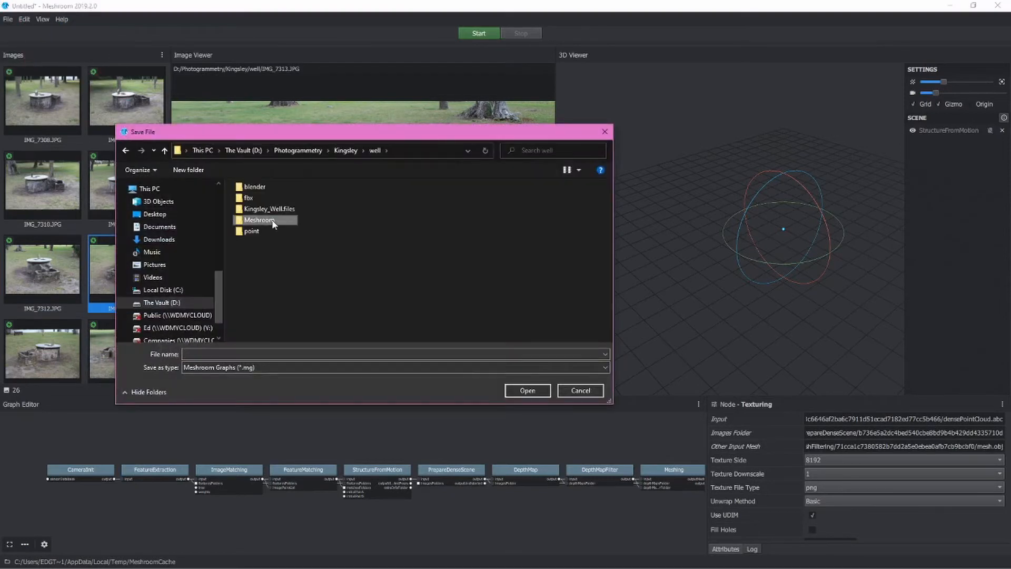
double_click(259, 220)
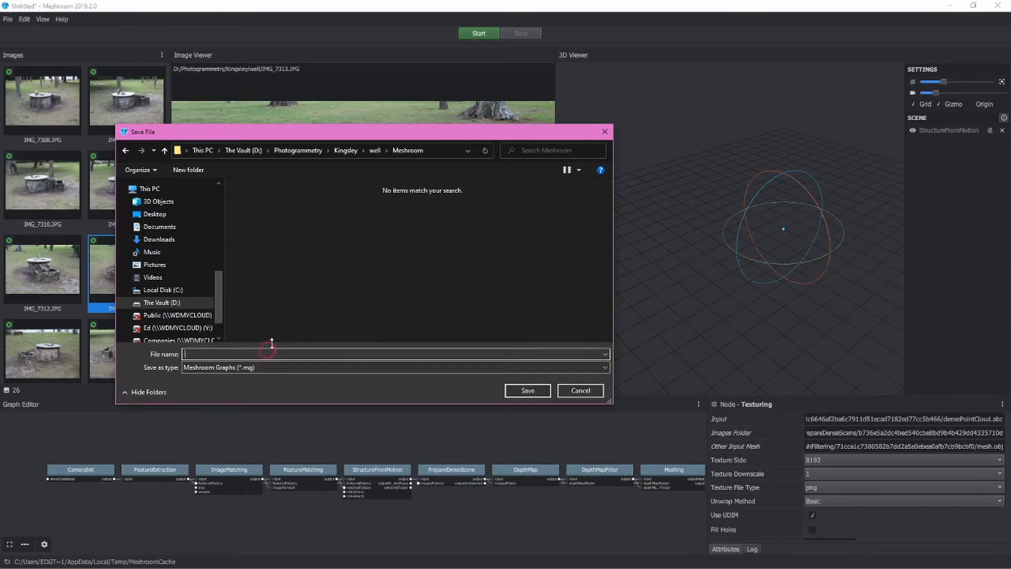
text(Kingsley_Wel)
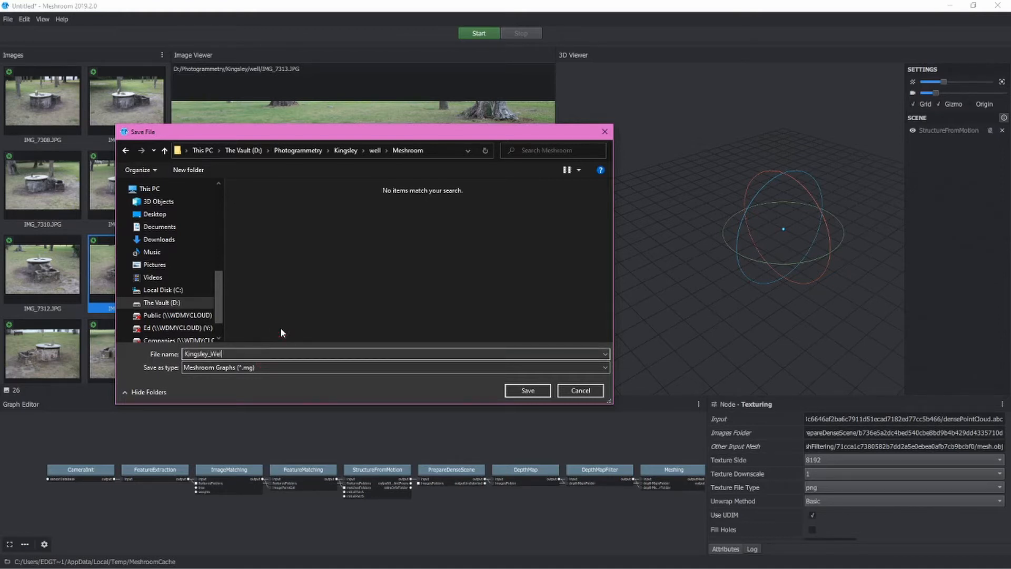
click(528, 390)
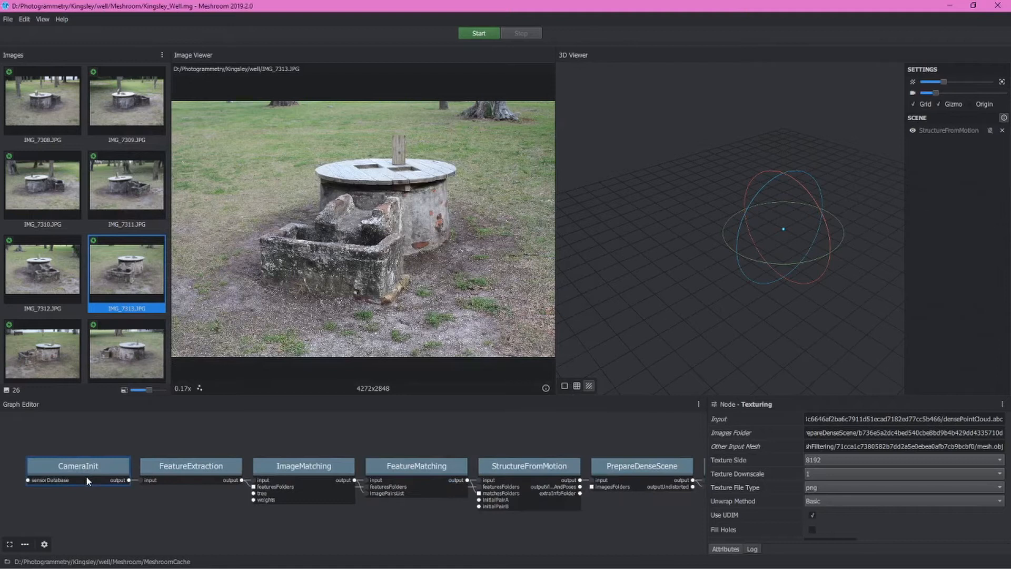
Step: Uncheck Force CPU Extraction on the FeatureExtraction node
click(304, 465)
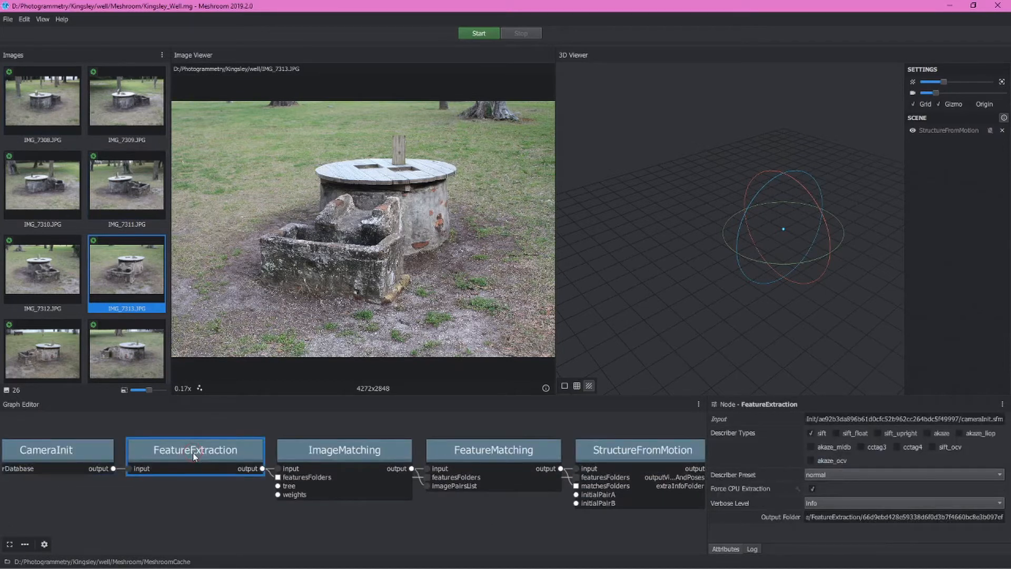
click(1002, 403)
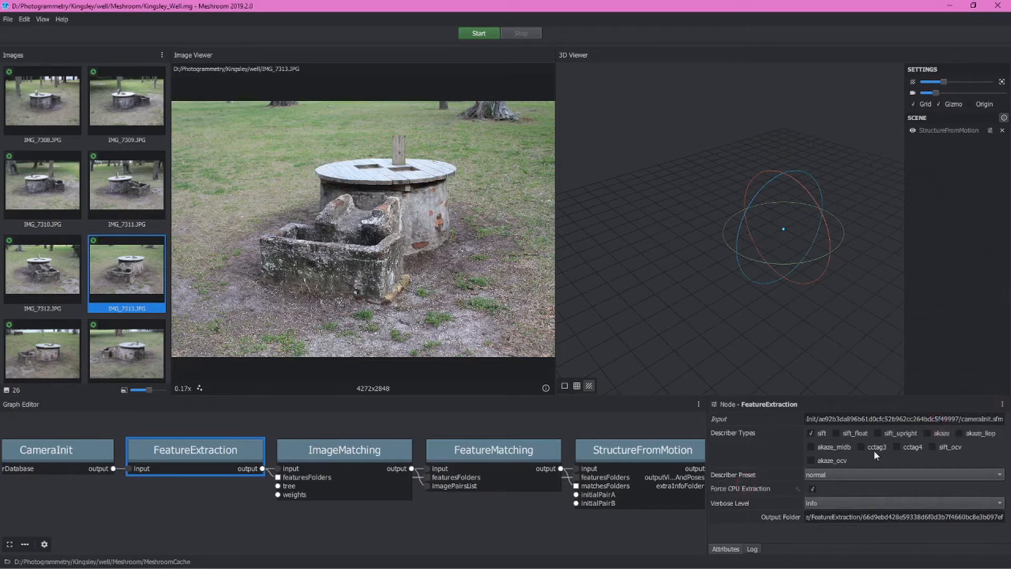
mouse_move(830, 539)
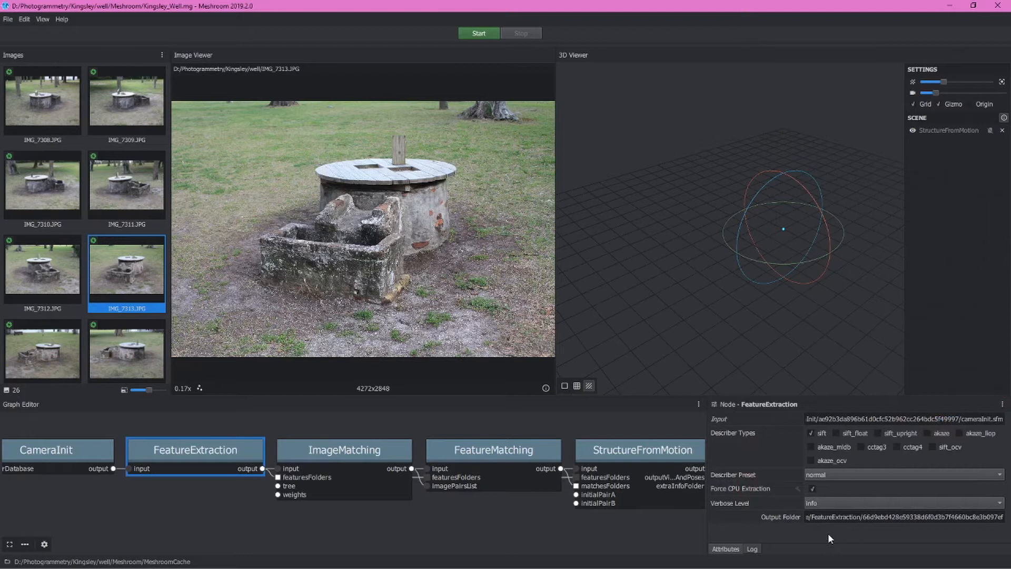
mouse_move(824, 540)
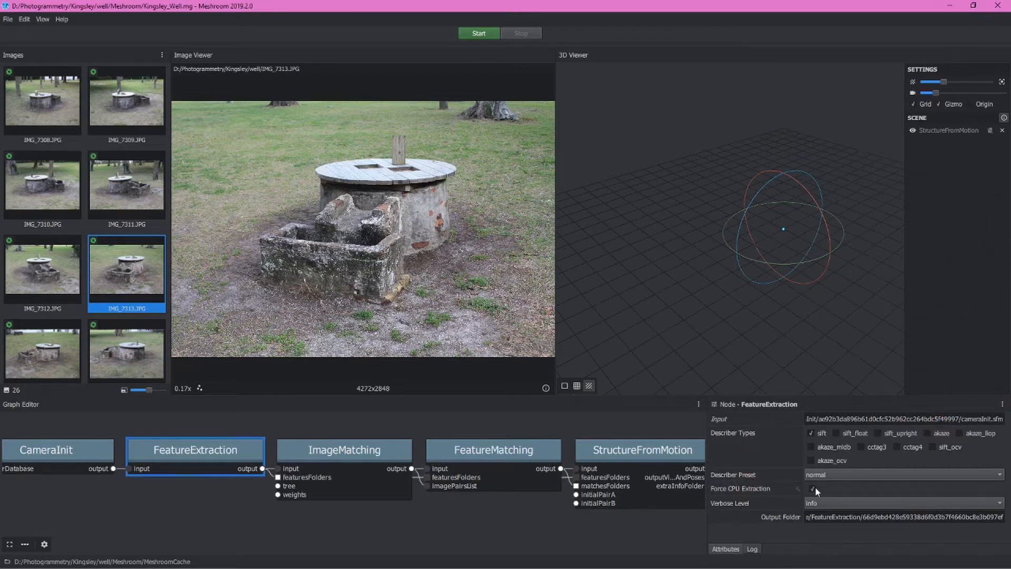
click(813, 488)
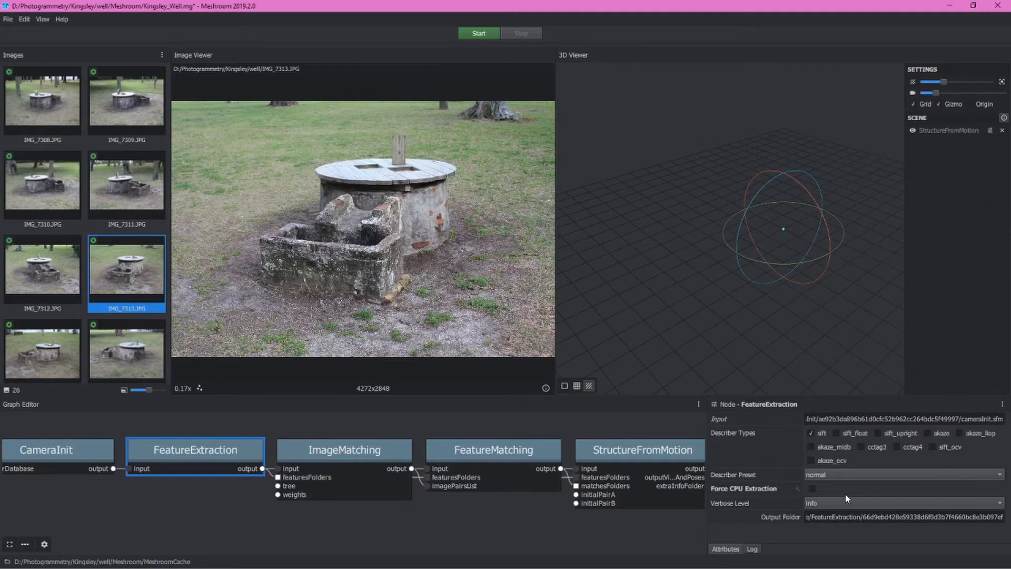
Step: Review ImageMatching settings, preview IMG_7312, IMG_7314 and IMG_7315, and show FeatureMatching settings
click(333, 453)
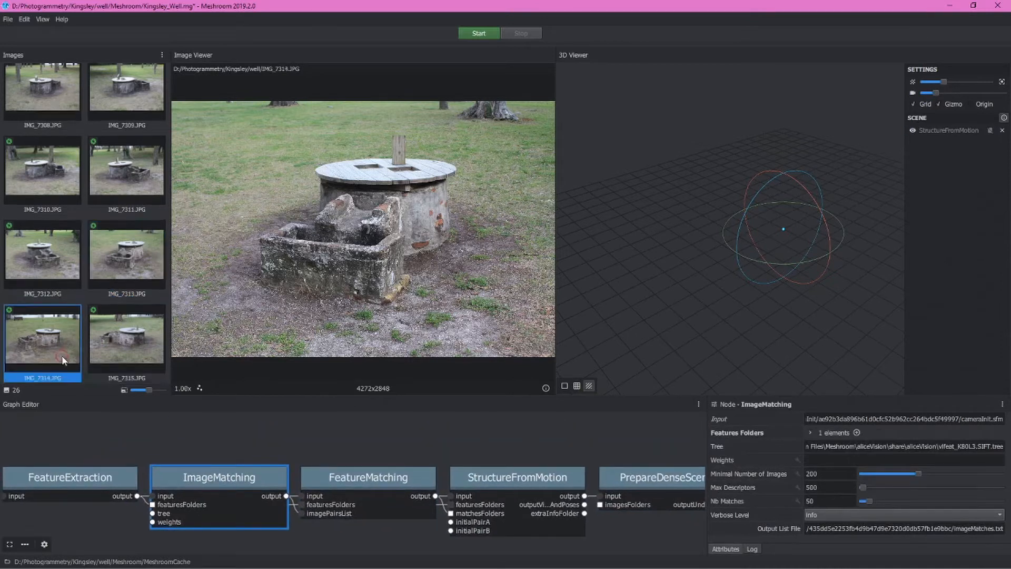
click(60, 258)
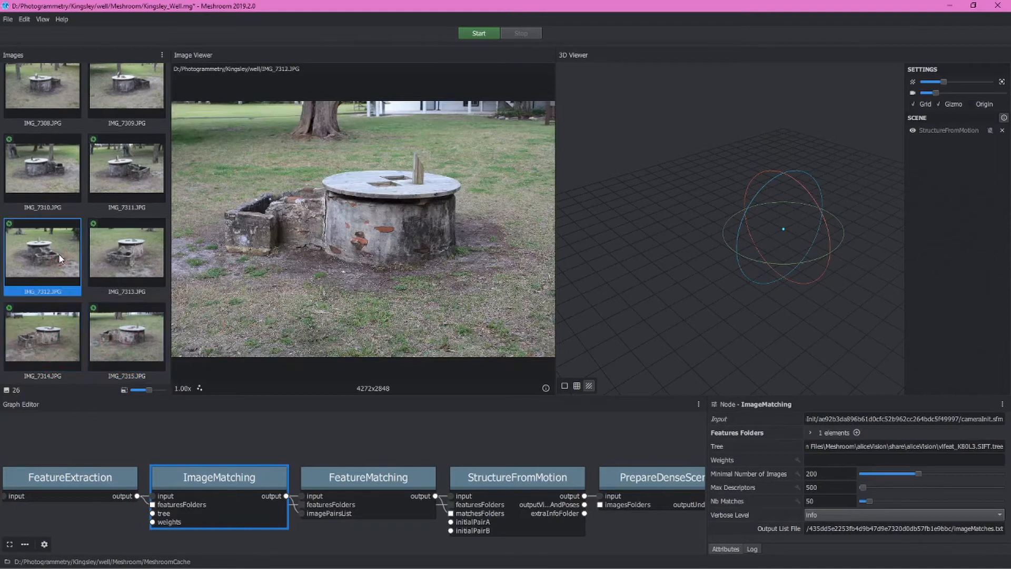
click(42, 337)
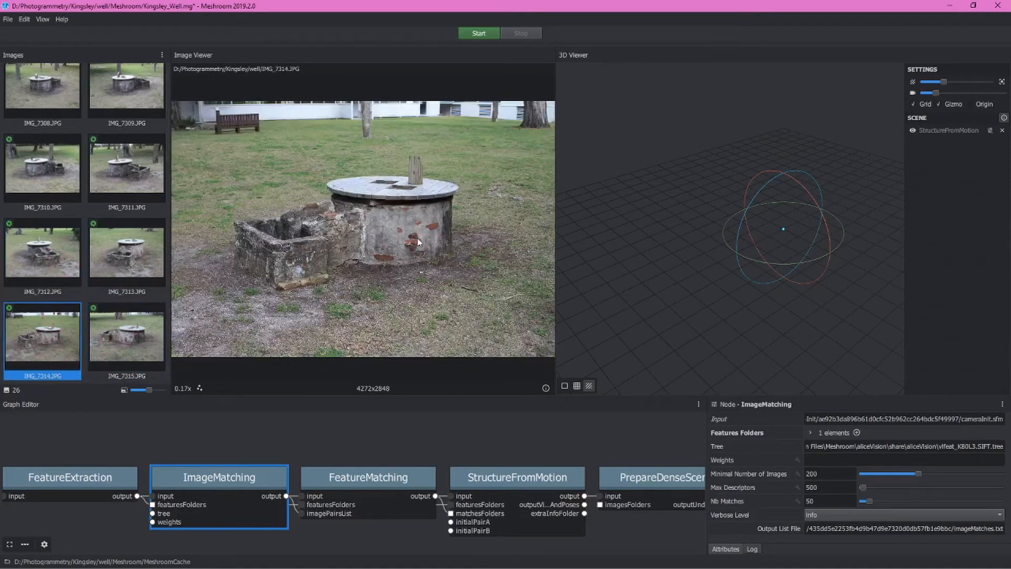
click(127, 337)
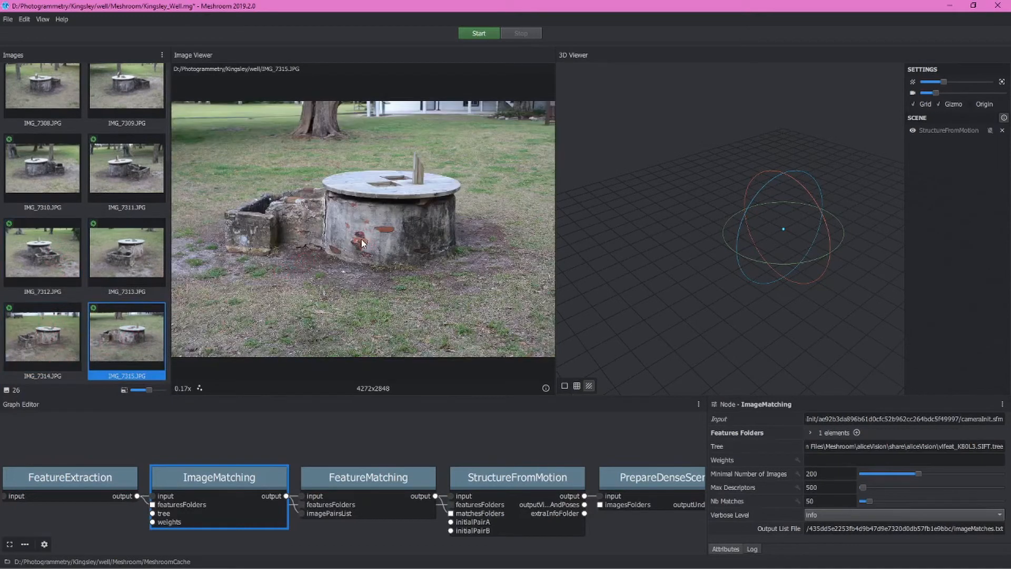
click(368, 477)
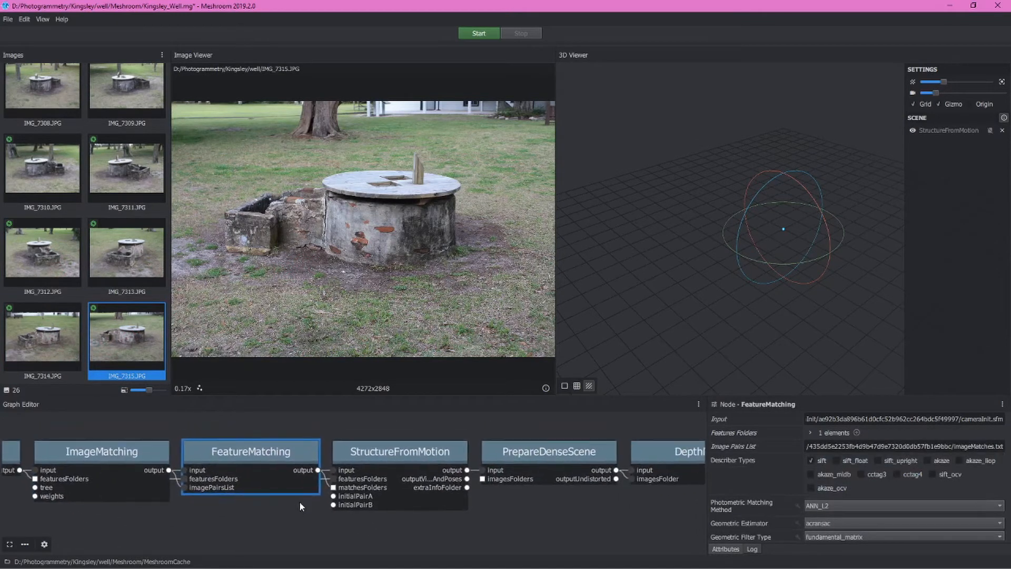
Step: Check Guided Matching on the FeatureMatching node
click(422, 452)
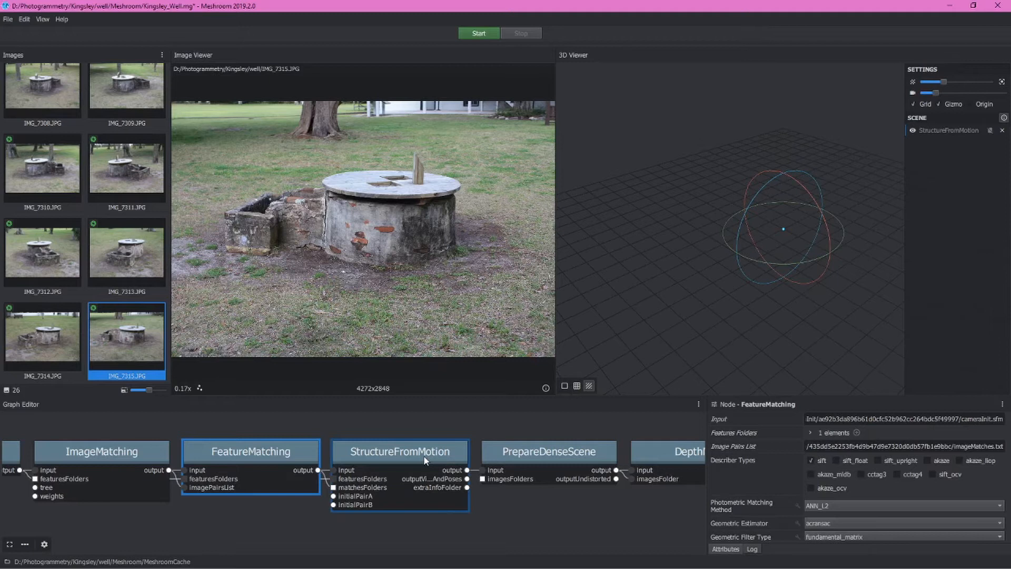
click(251, 451)
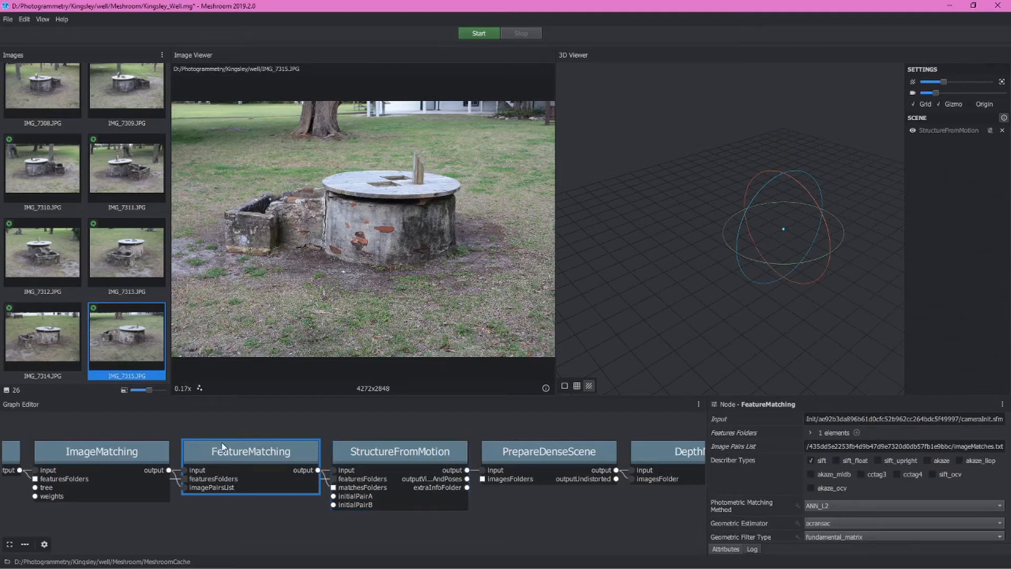
mouse_move(760, 499)
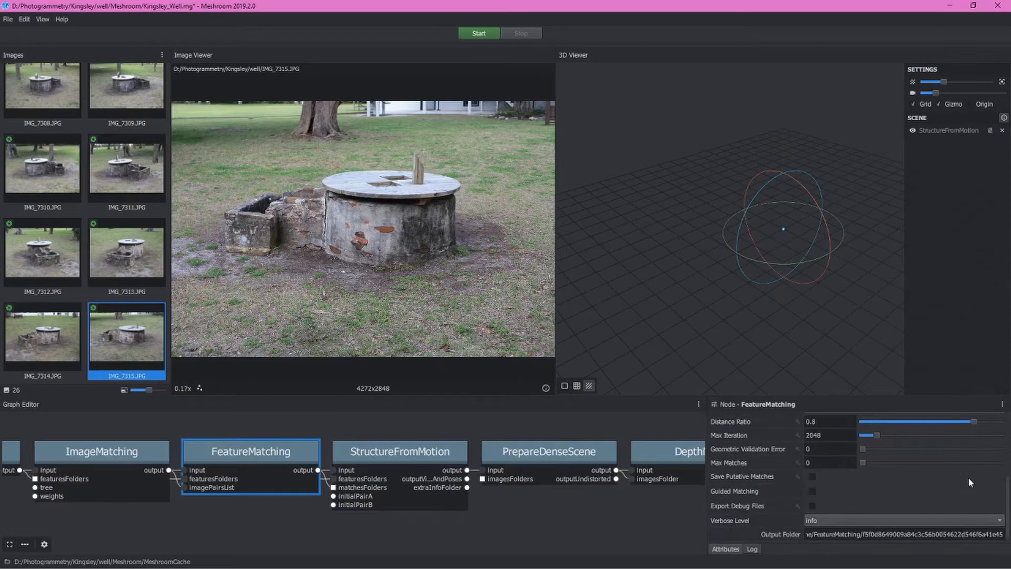
click(812, 492)
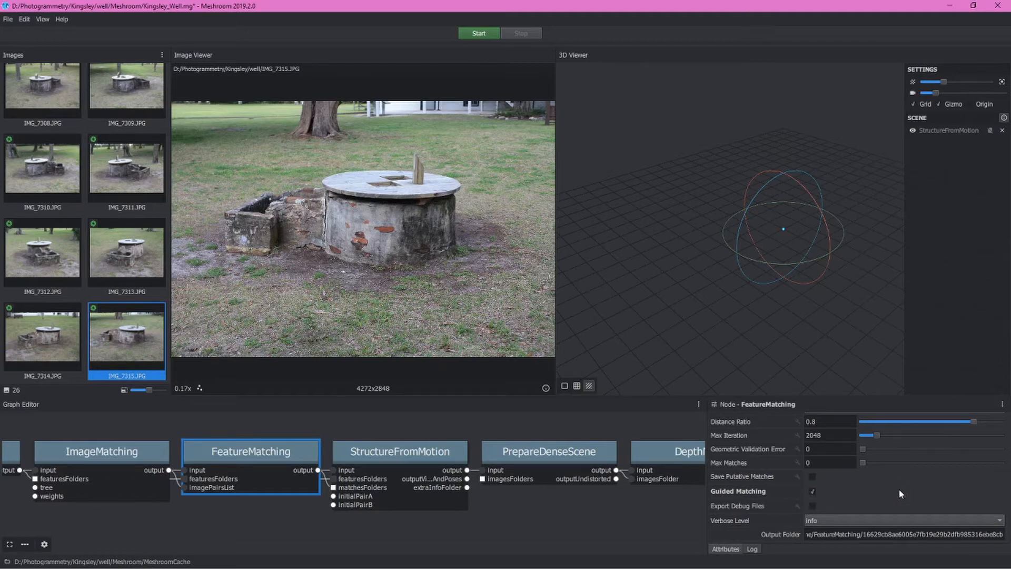
click(400, 451)
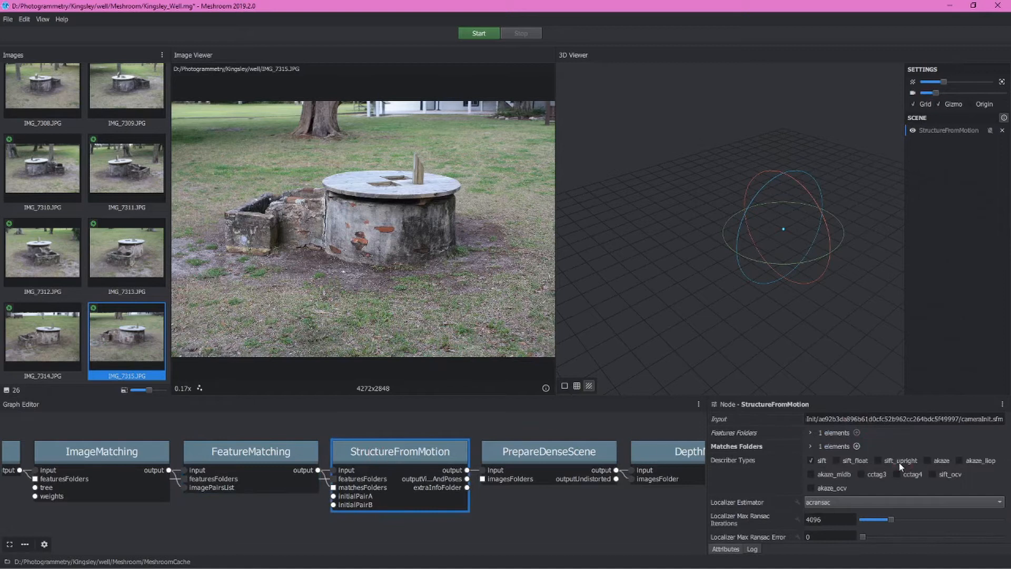
mouse_move(951, 531)
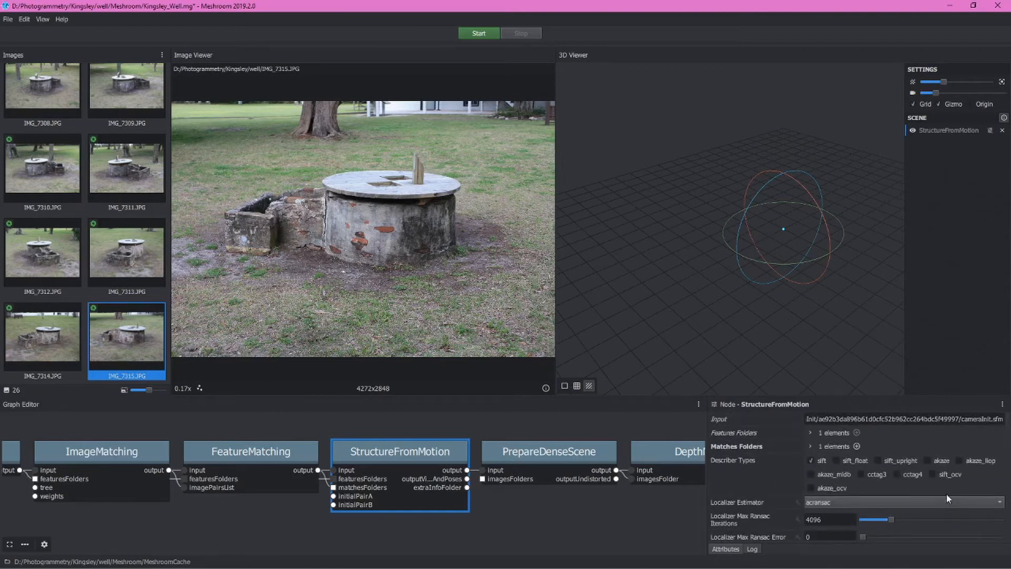
mouse_move(938, 497)
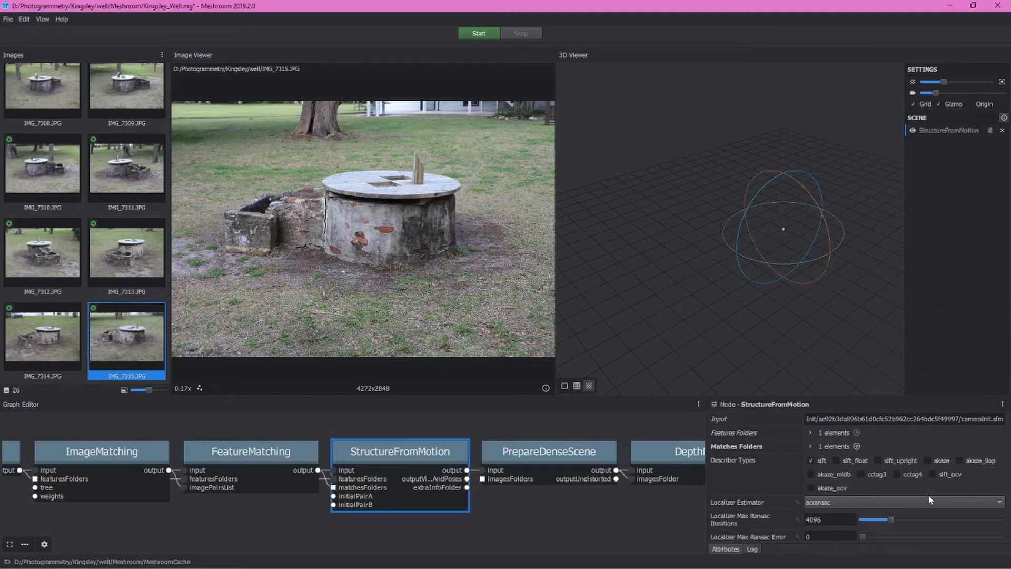
mouse_move(792, 465)
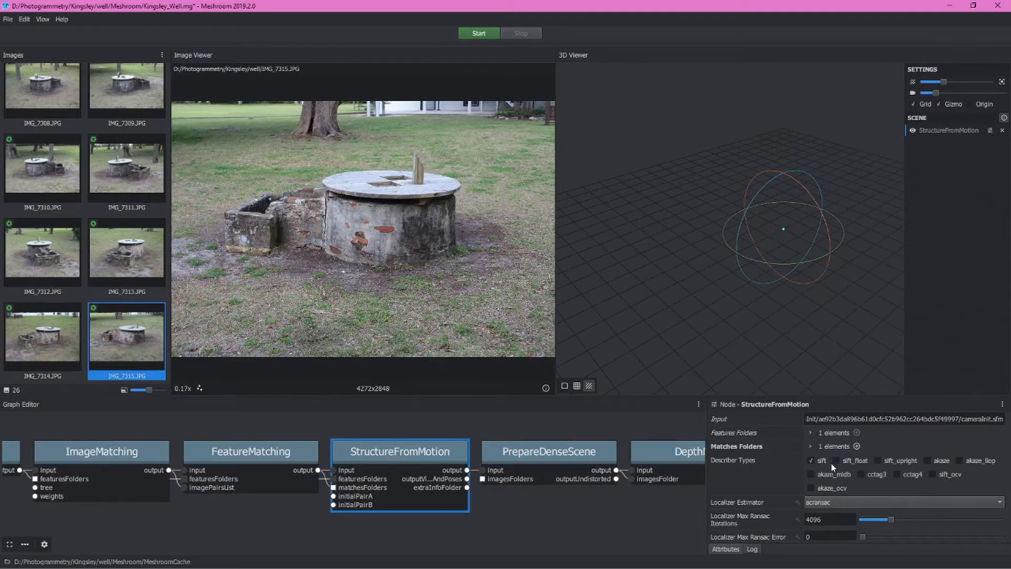
mouse_move(931, 469)
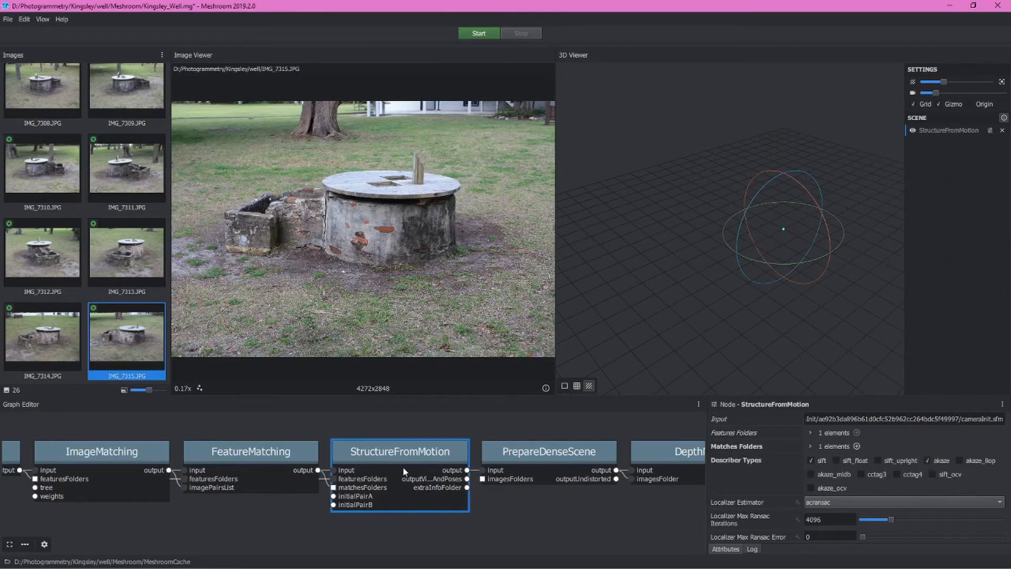
click(235, 457)
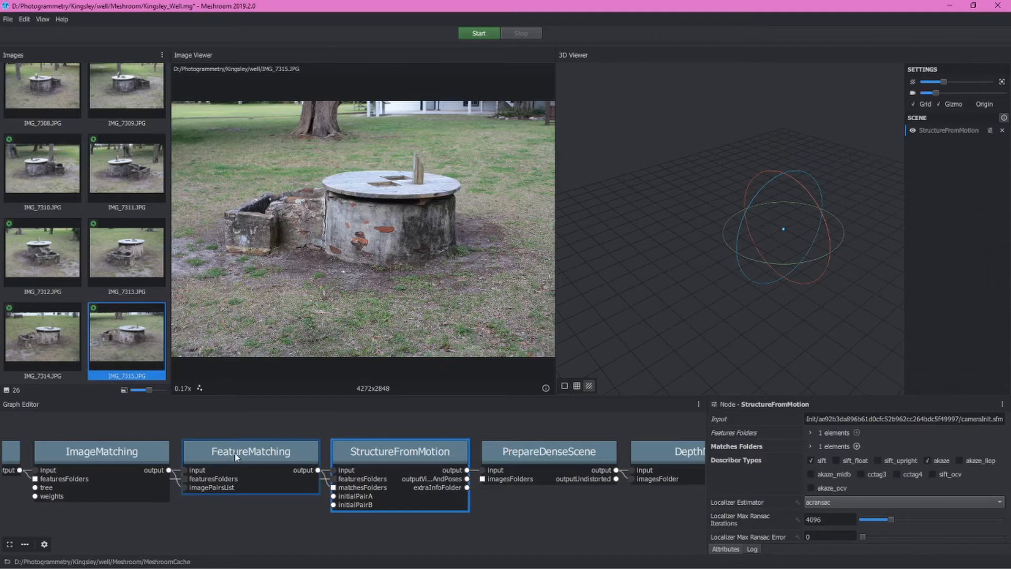
click(251, 451)
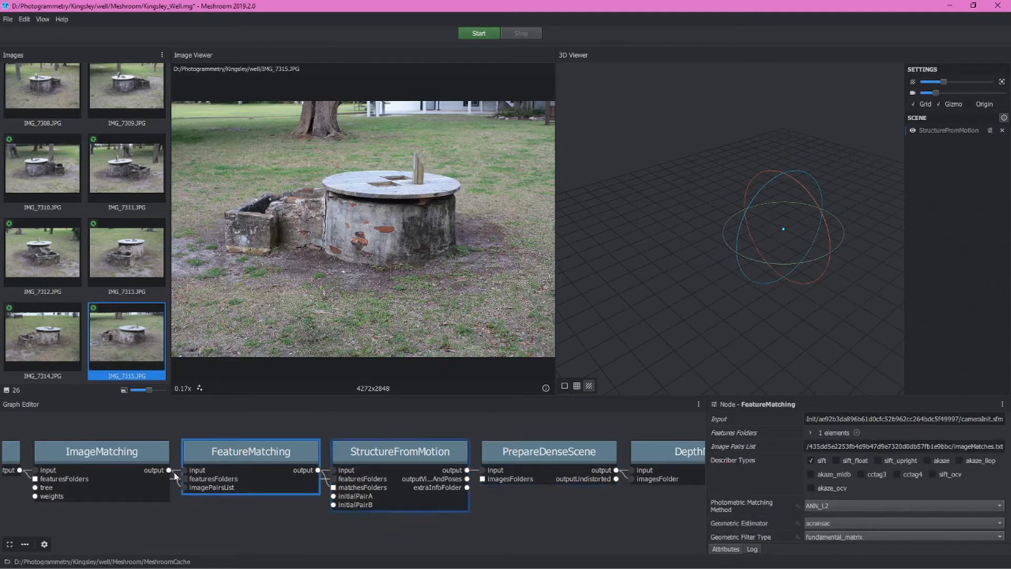
mouse_move(219, 470)
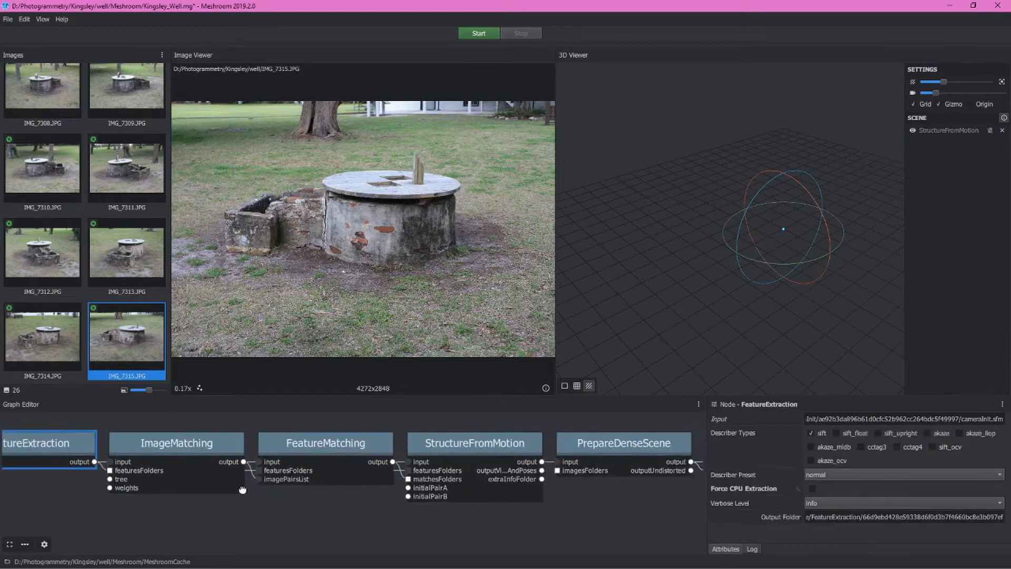
click(474, 443)
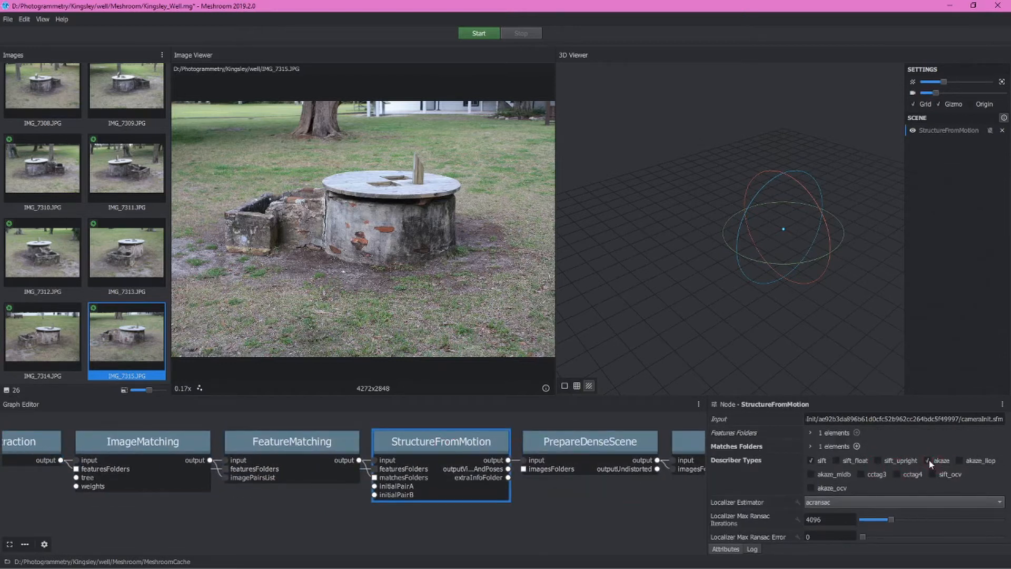
mouse_move(580, 518)
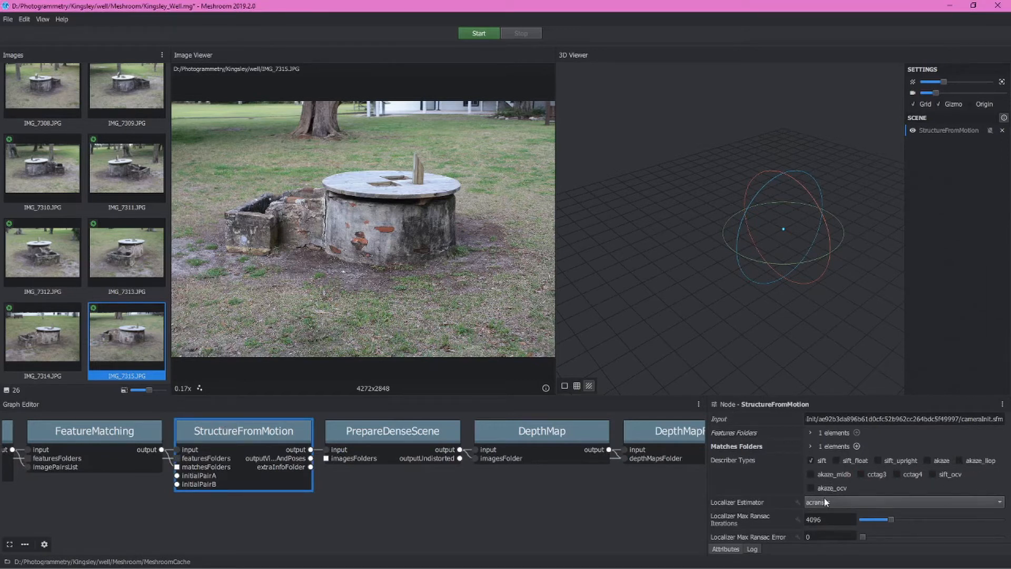
mouse_move(353, 508)
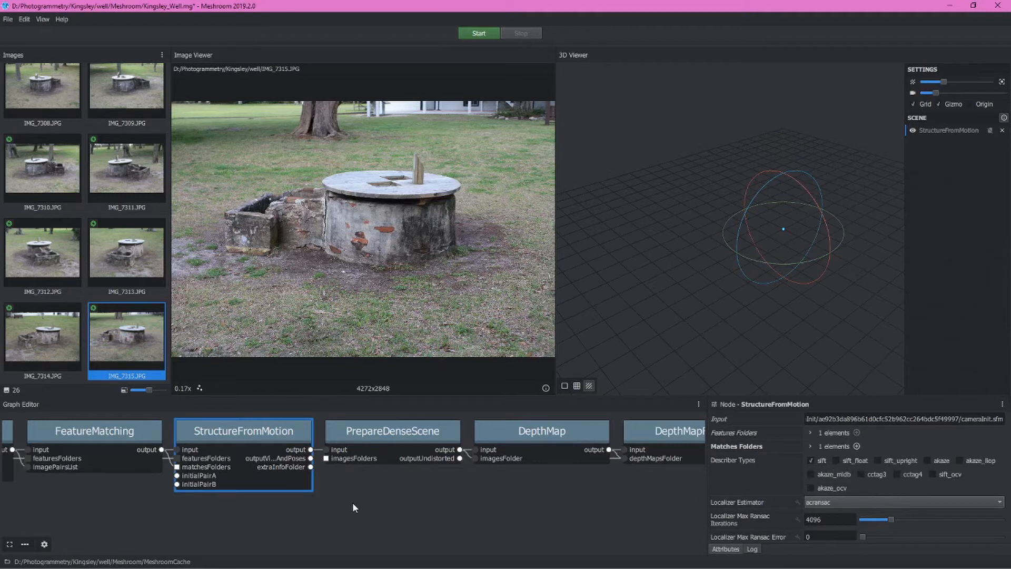
mouse_move(241, 425)
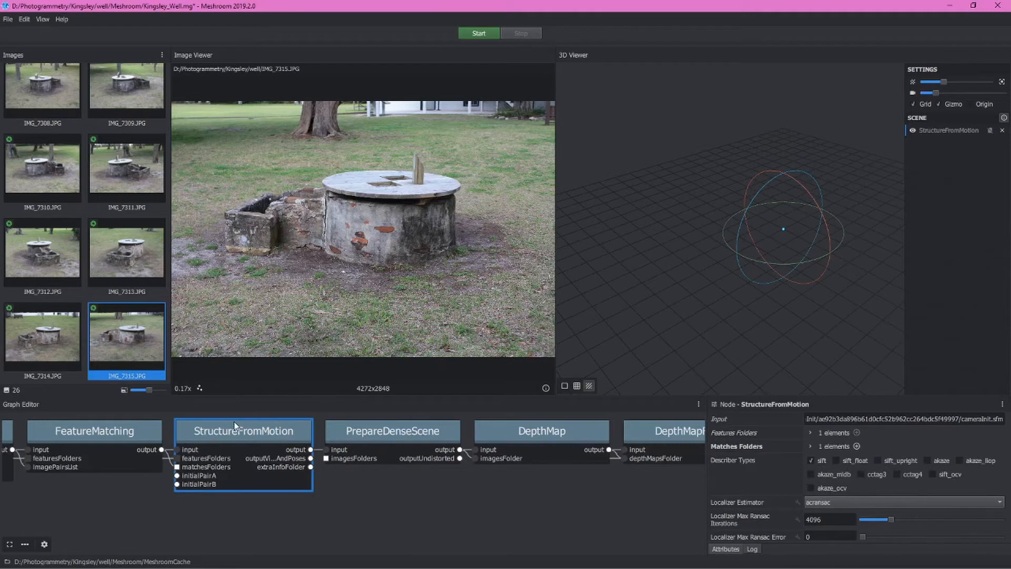
Step: Inspect the PrepareDenseScene node's attributes, then display the DepthMap node's settings
click(393, 431)
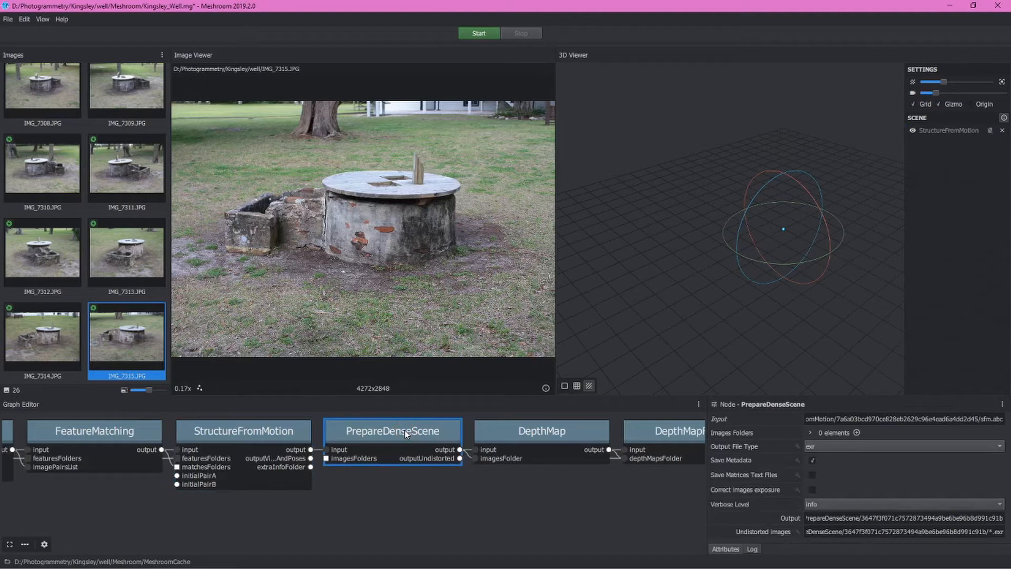
click(230, 430)
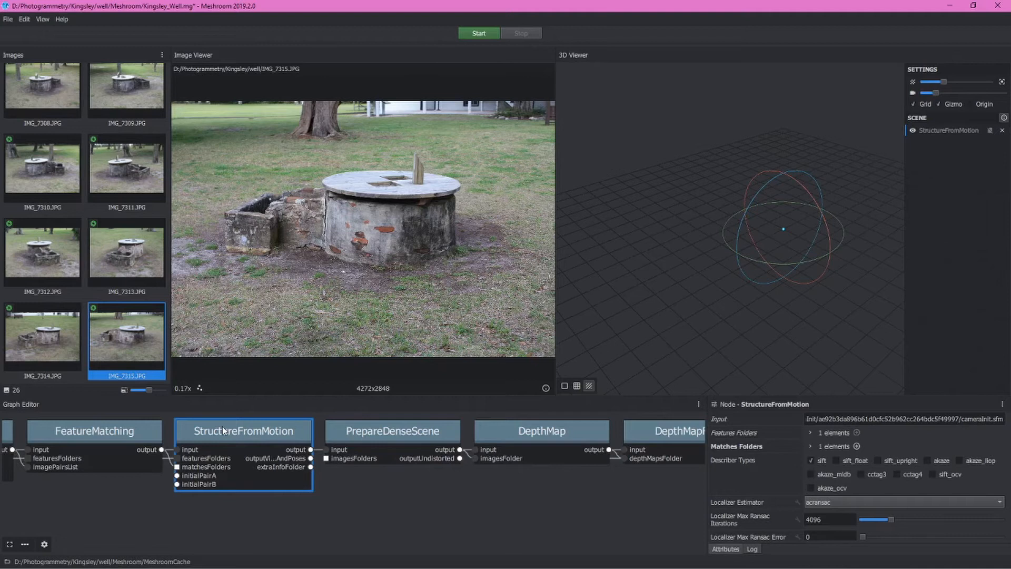
click(395, 438)
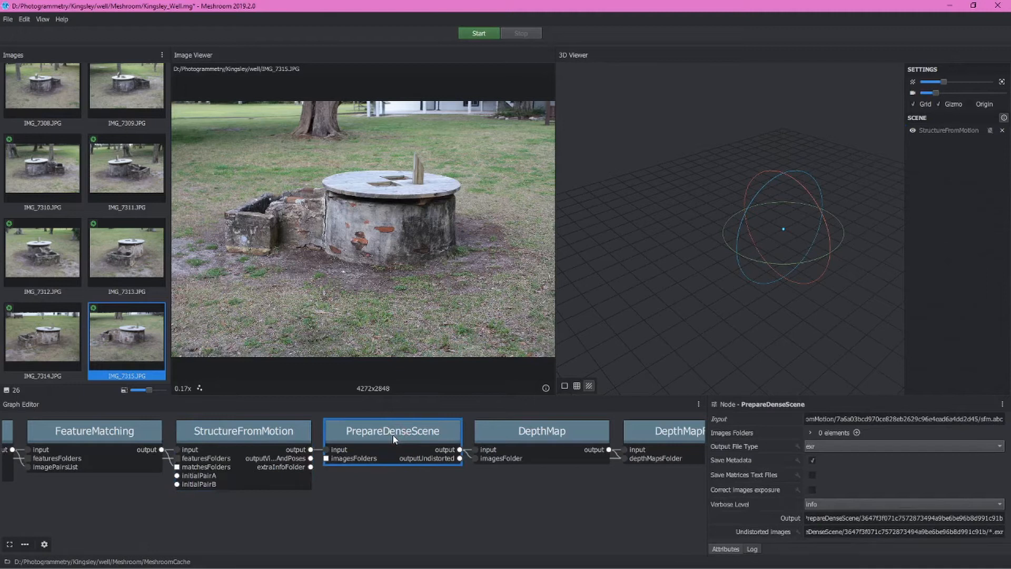
click(542, 431)
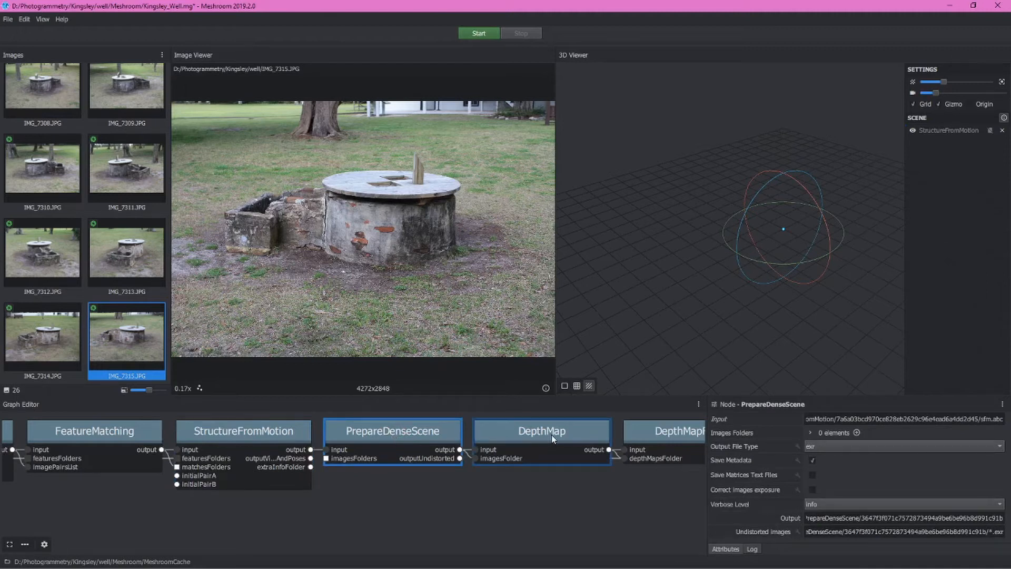
click(542, 430)
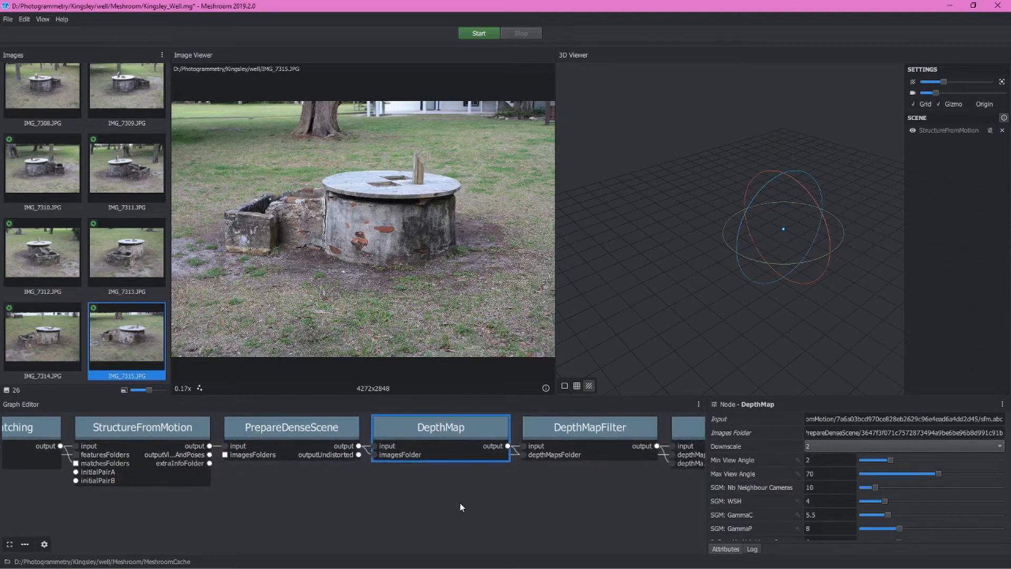
mouse_move(553, 508)
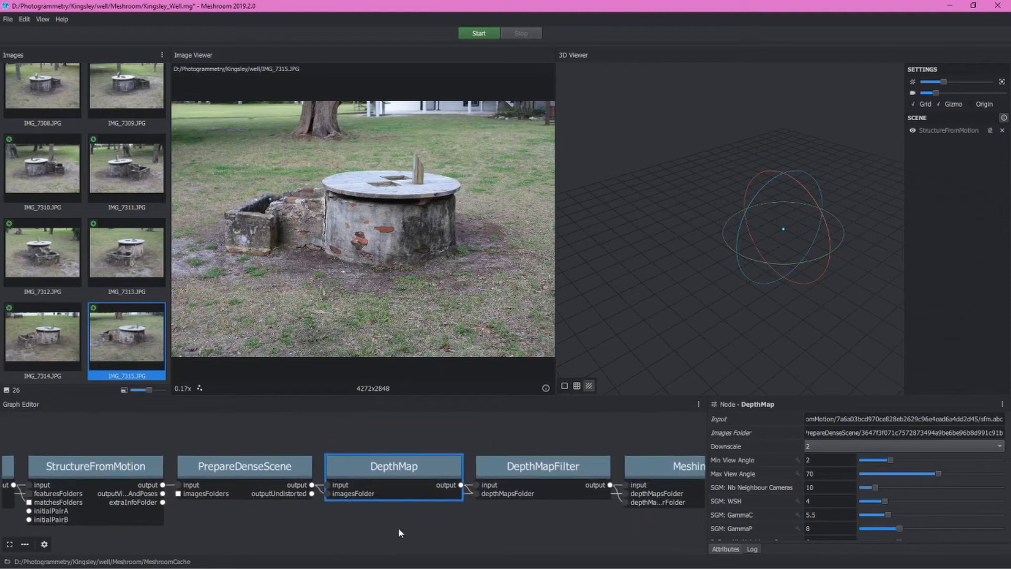
Step: Change the DepthMap SGM: Nb Neighbour Cameras value from 10 to 5
click(396, 470)
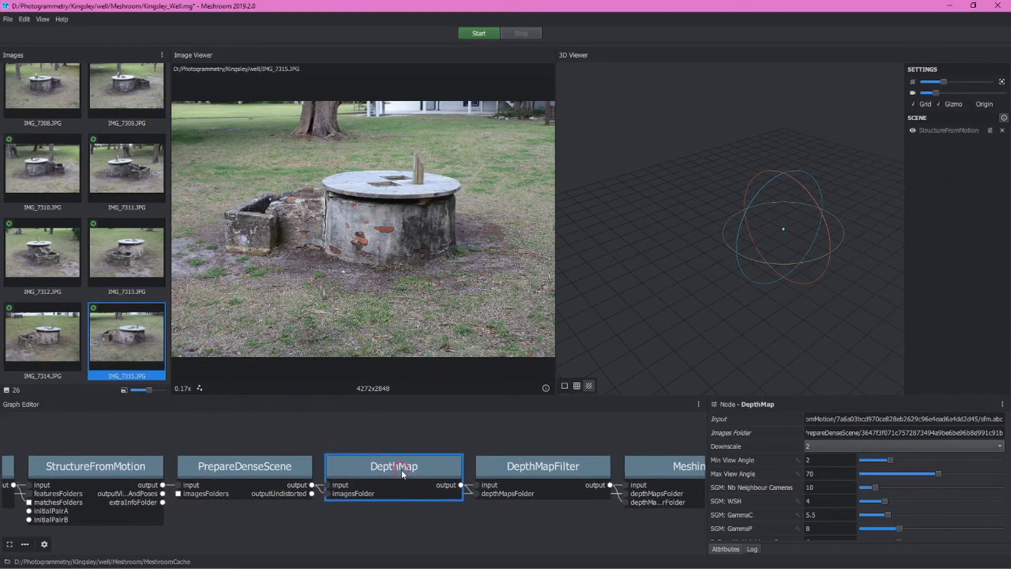
mouse_move(410, 451)
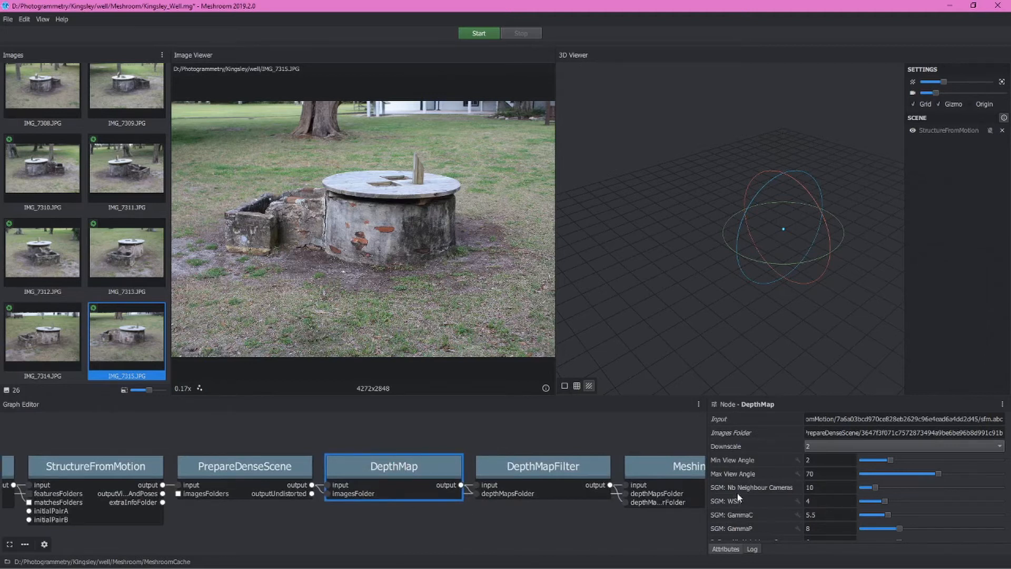
mouse_move(752, 494)
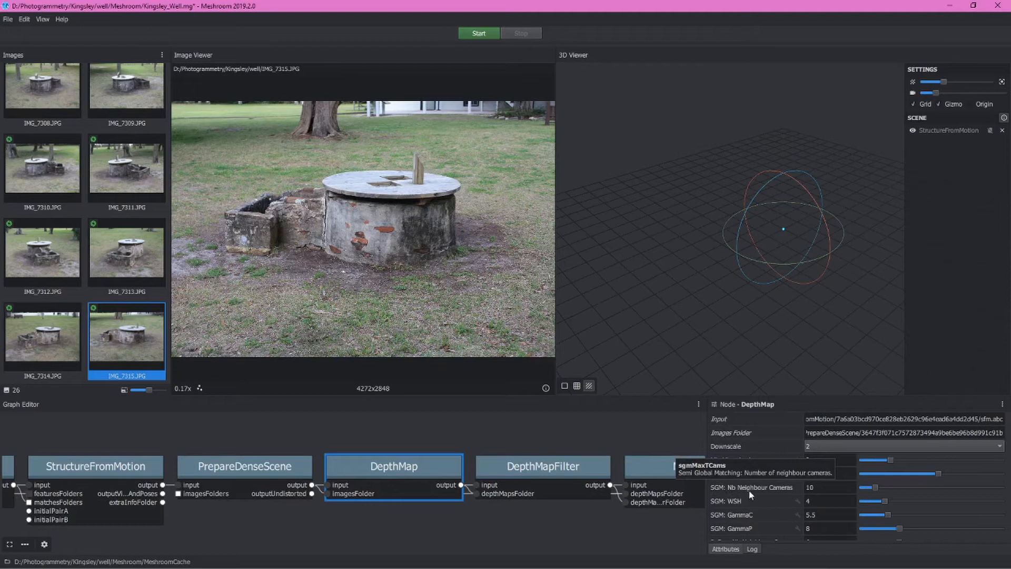
mouse_move(774, 495)
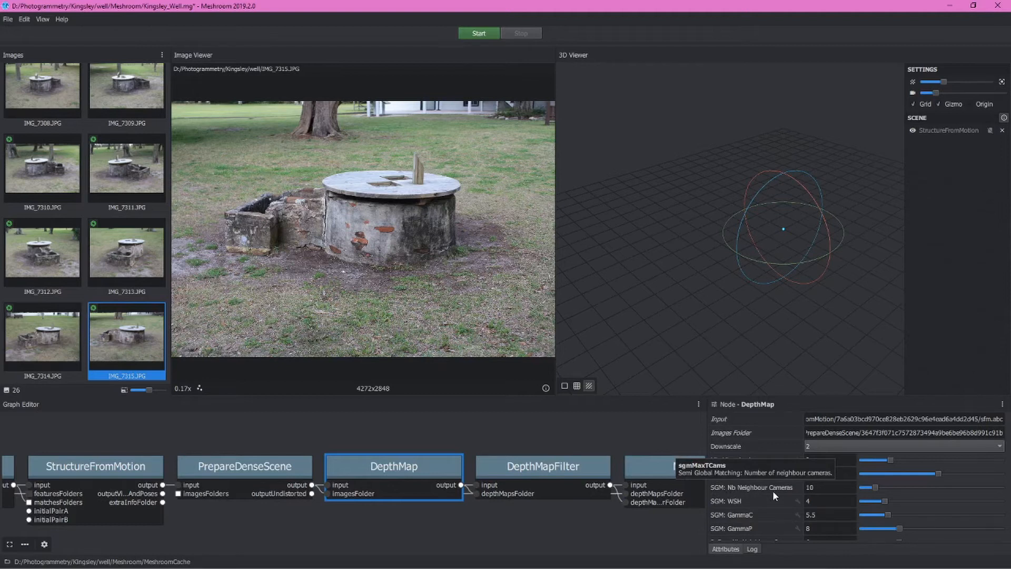
click(829, 488)
text(5)
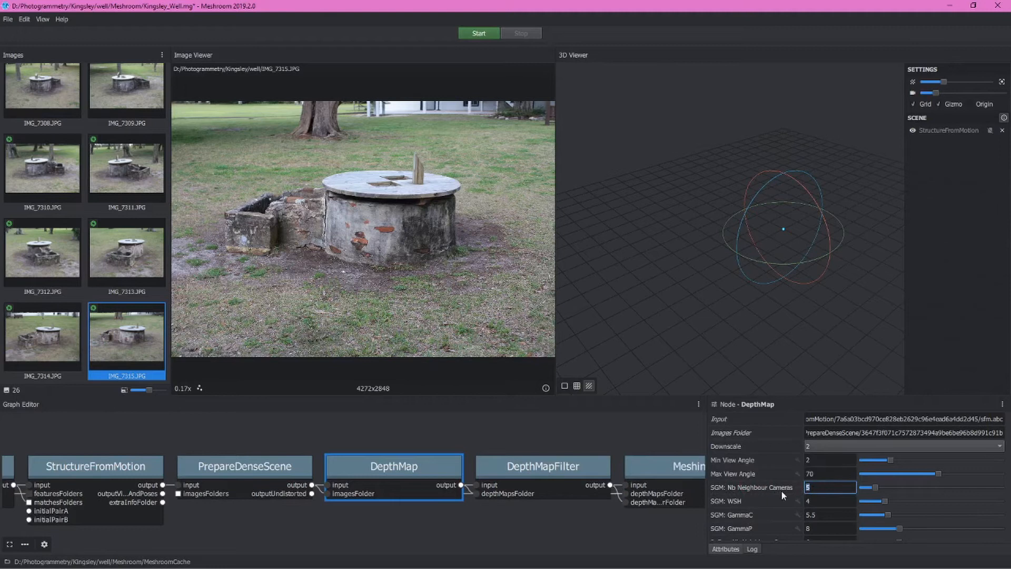
text(3)
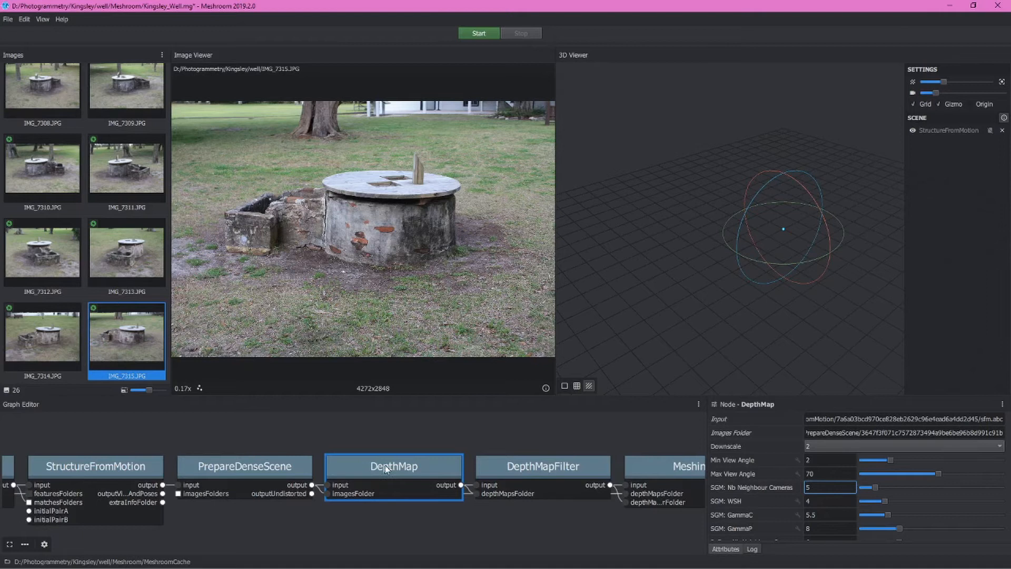
mouse_move(368, 514)
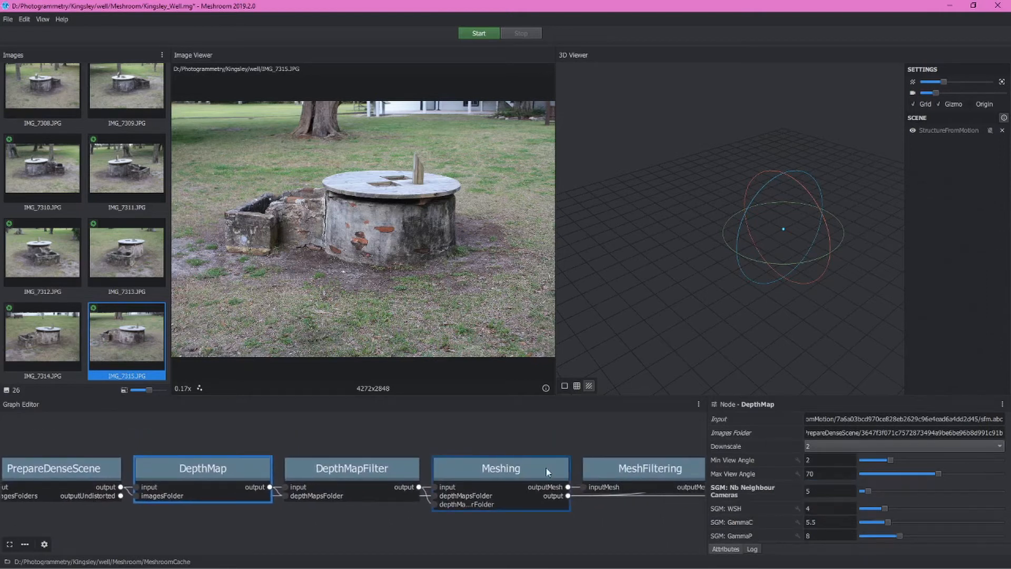
click(351, 468)
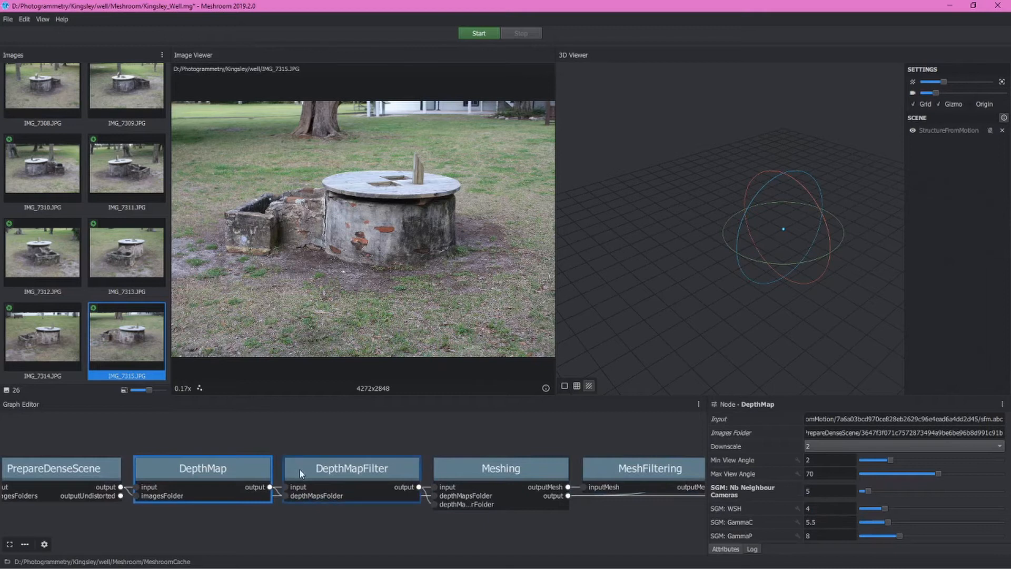
click(351, 468)
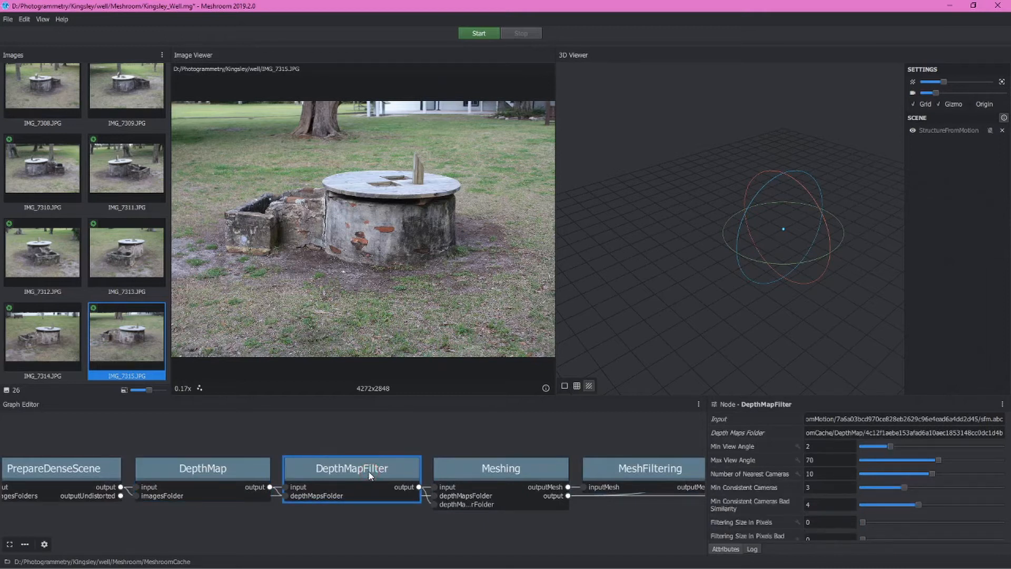
click(501, 468)
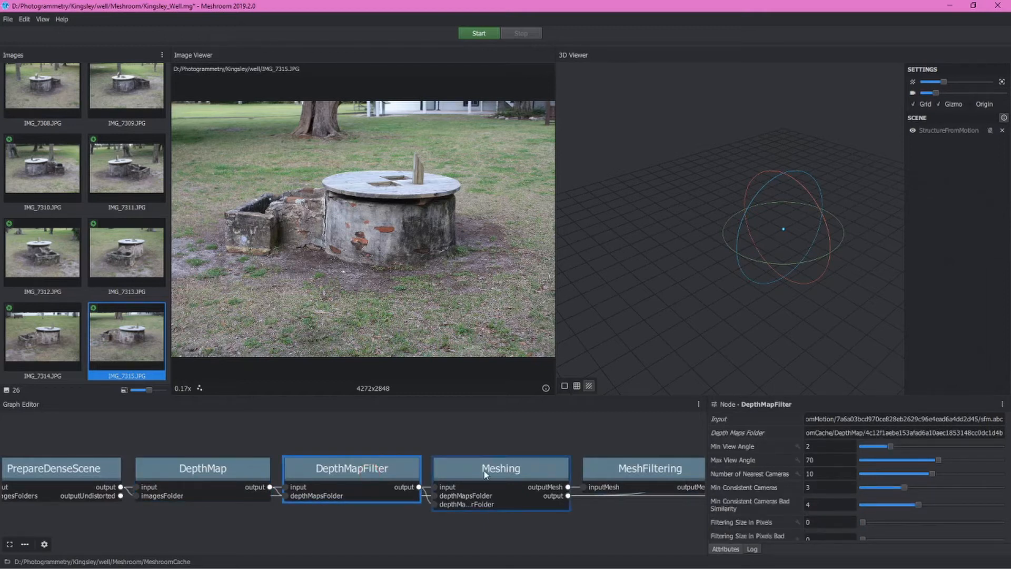
click(500, 468)
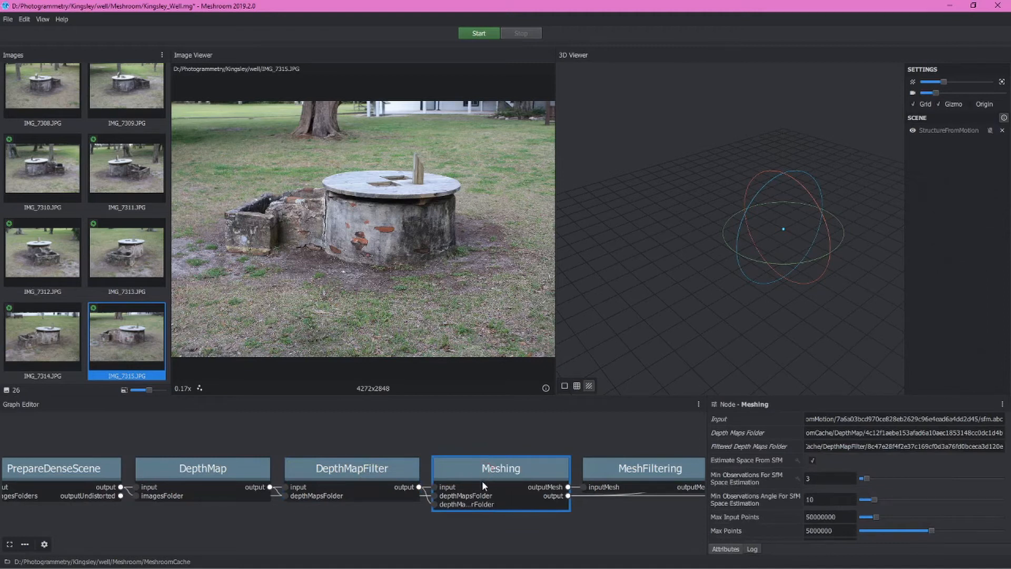
mouse_move(732, 514)
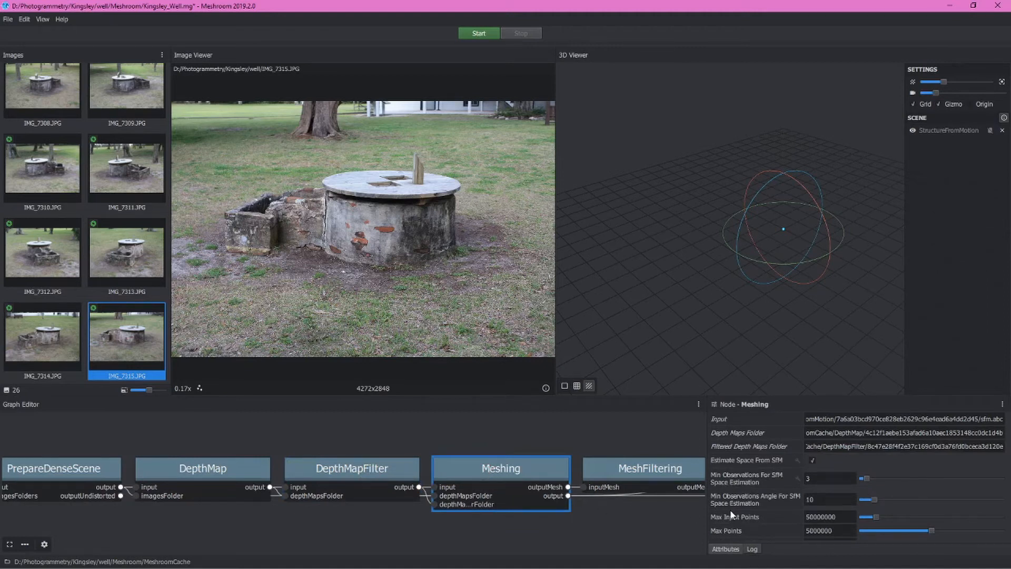
mouse_move(770, 503)
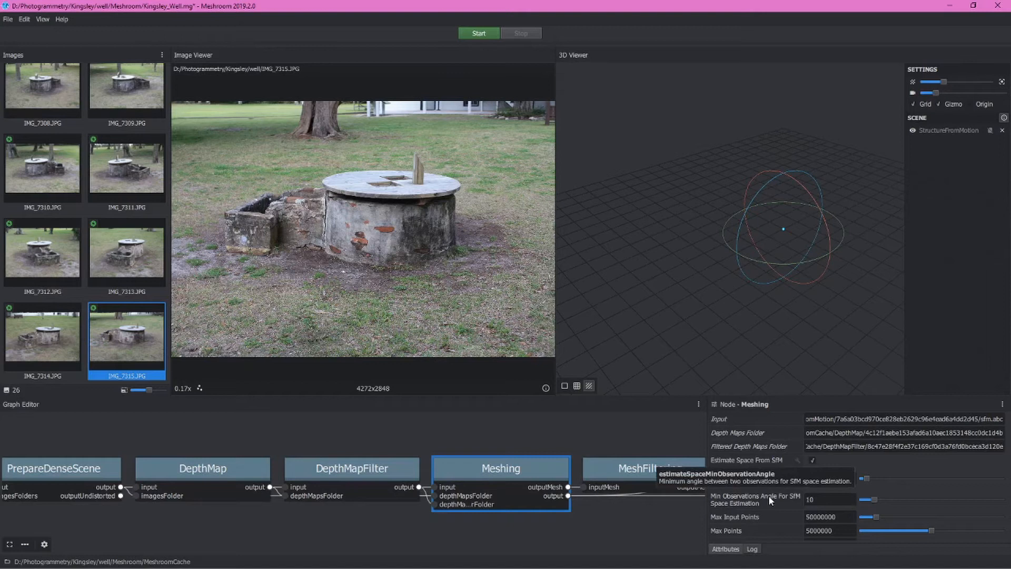
mouse_move(796, 506)
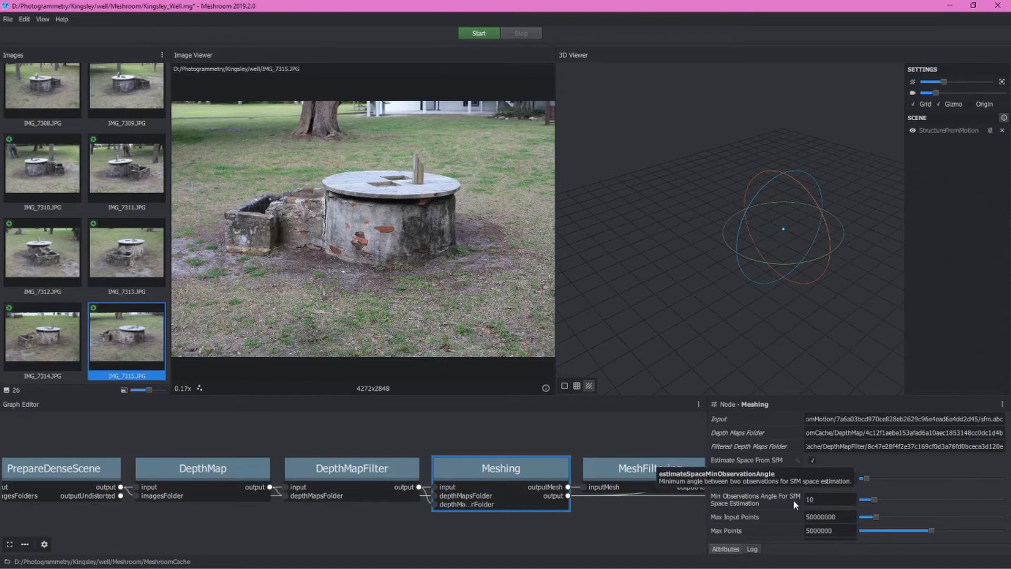
click(827, 499)
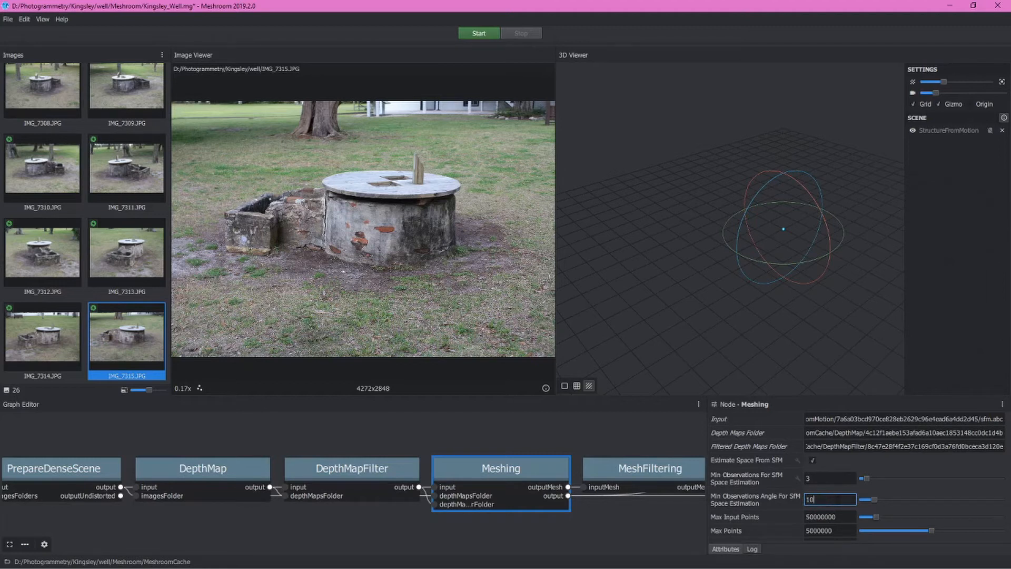
mouse_move(363, 267)
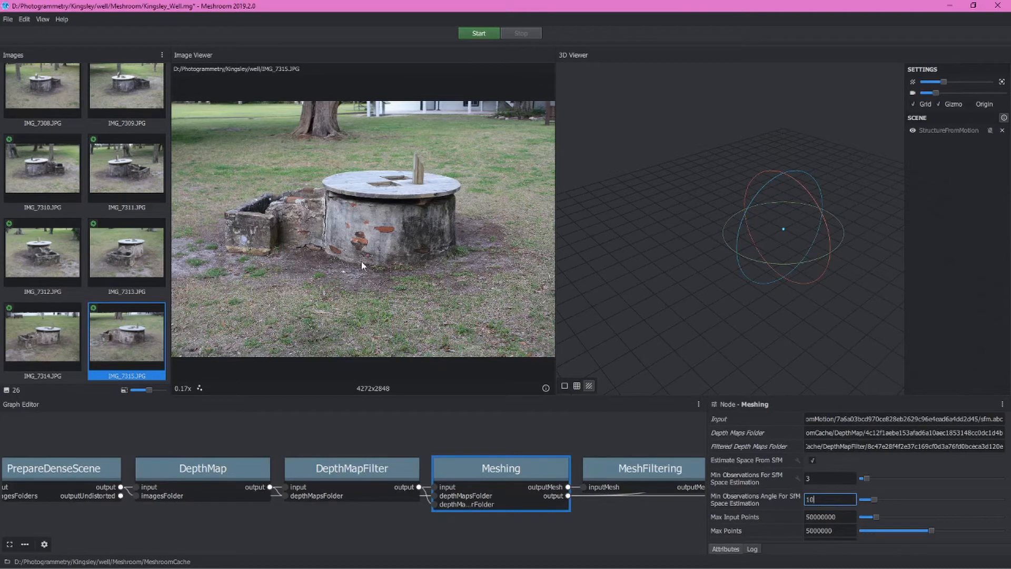
scroll(down, 3)
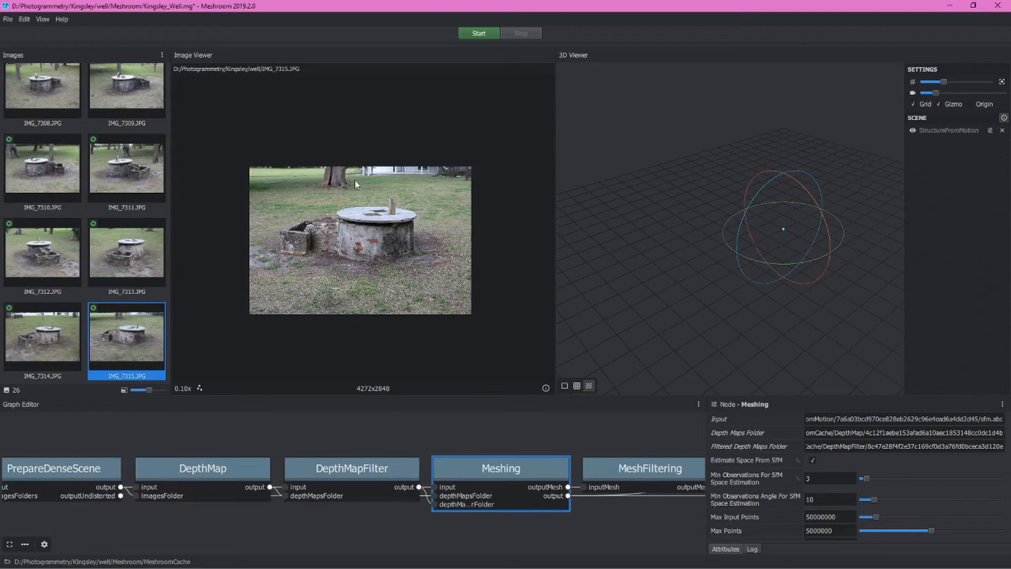
click(828, 500)
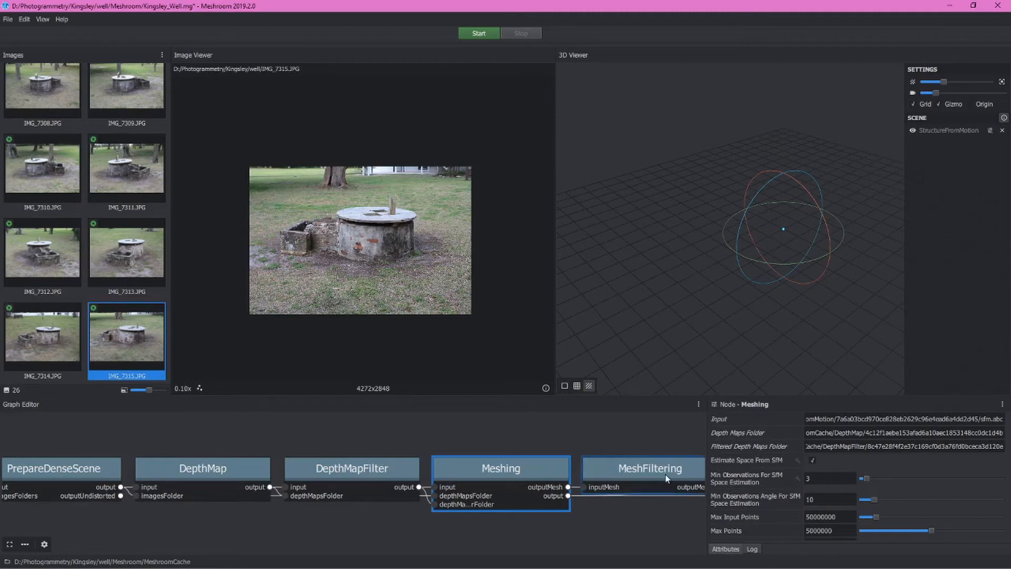
Step: Tick Keep Only the Largest Mesh on MeshFiltering, then show the Texturing node's settings
click(648, 468)
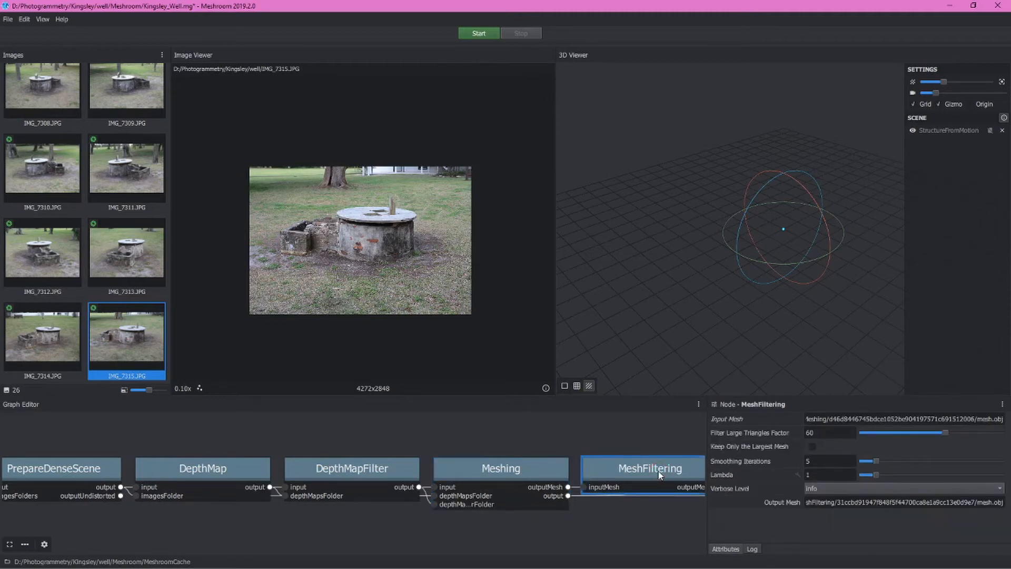
click(812, 447)
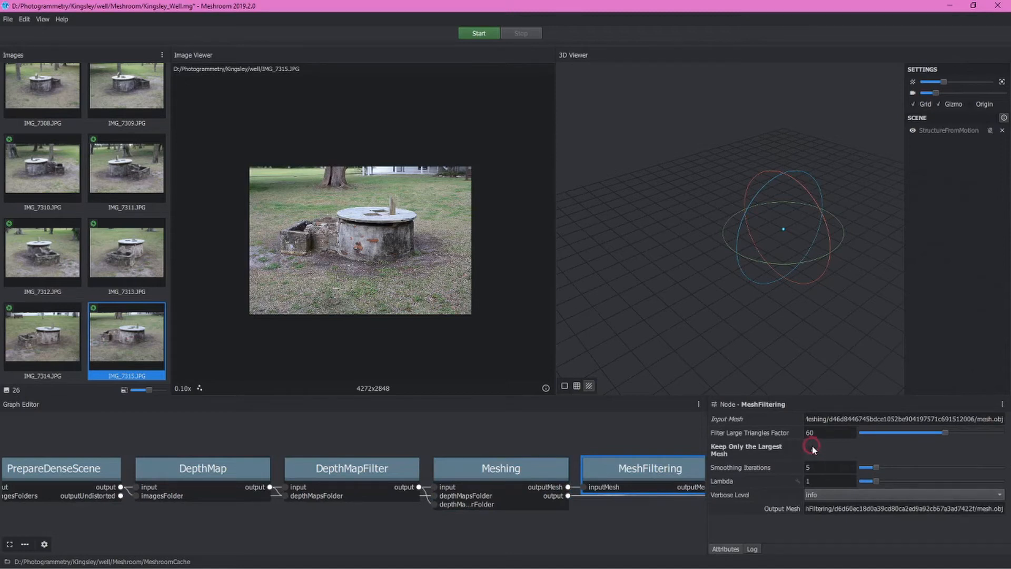
click(813, 450)
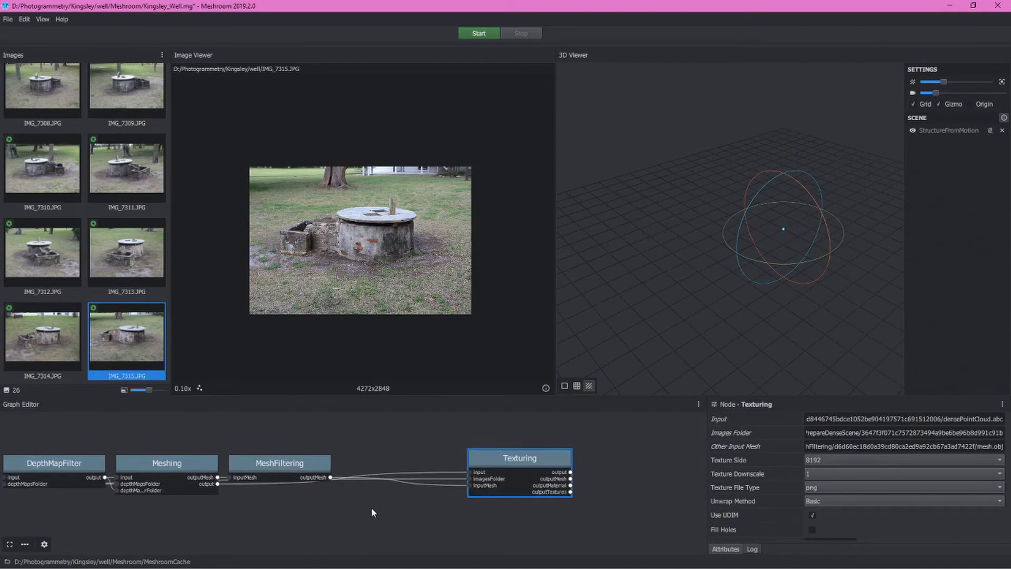
mouse_move(376, 515)
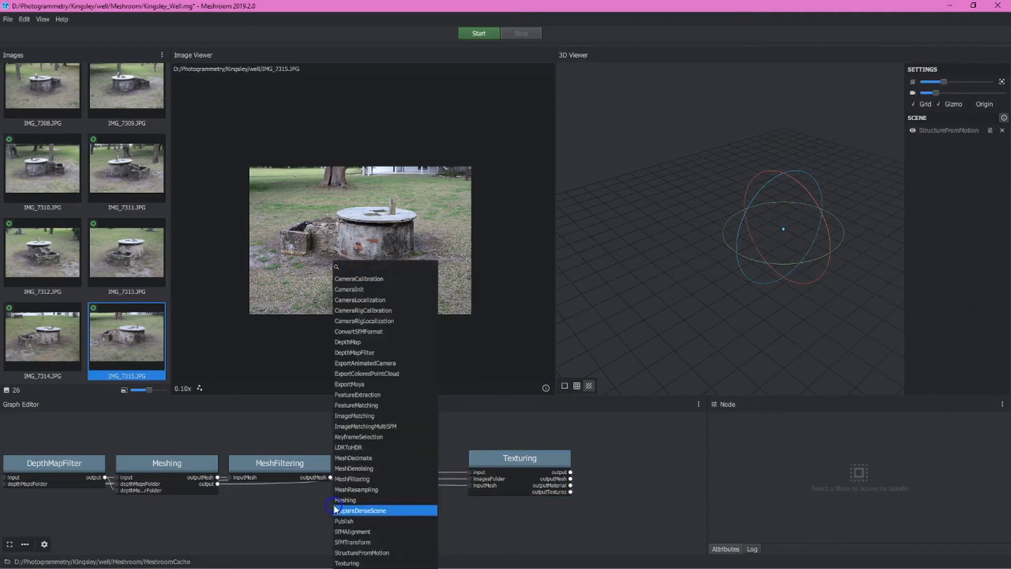
Step: Add a MeshResampling node from the node menu and move it further right
text(meshre)
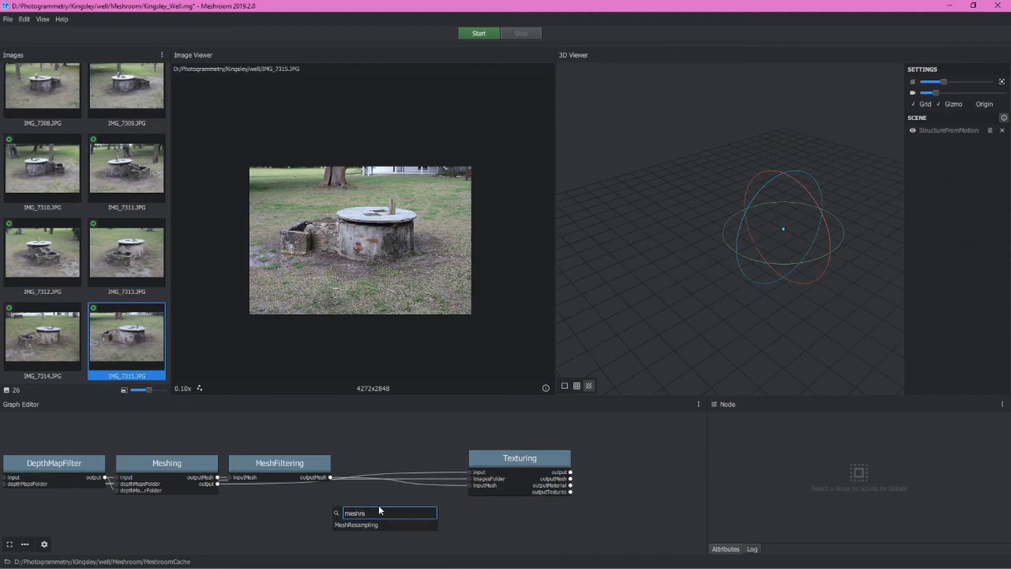
click(357, 525)
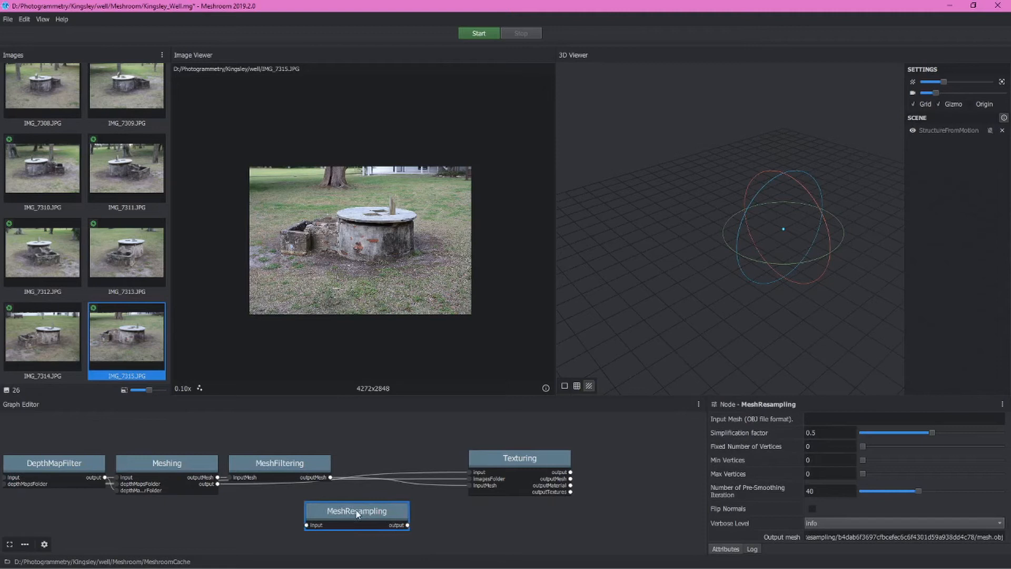
drag(357, 511, 390, 515)
text(dec)
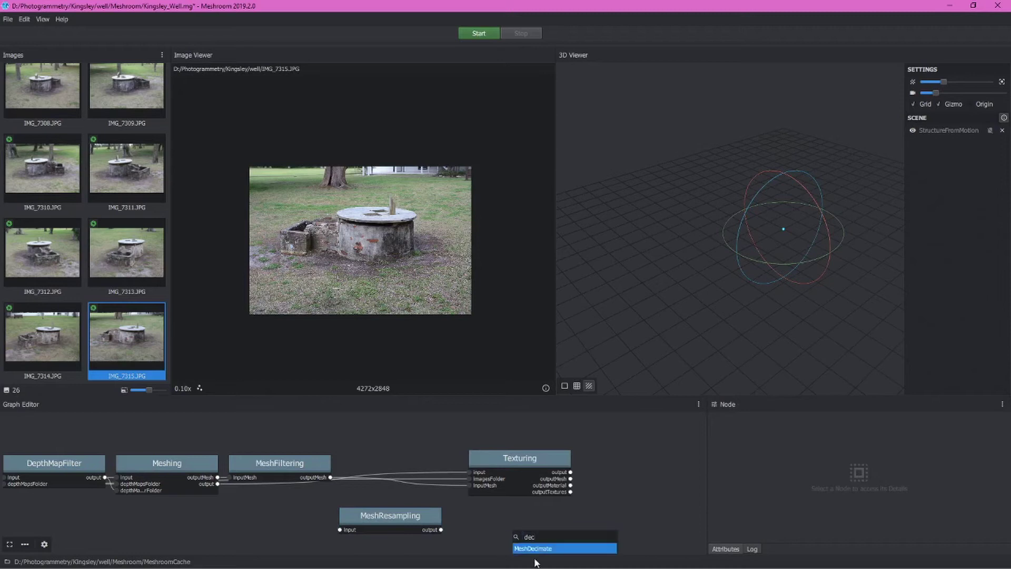
Step: Add and select a MeshDecimate node, then begin rewiring the Texturing node's mesh input
click(563, 549)
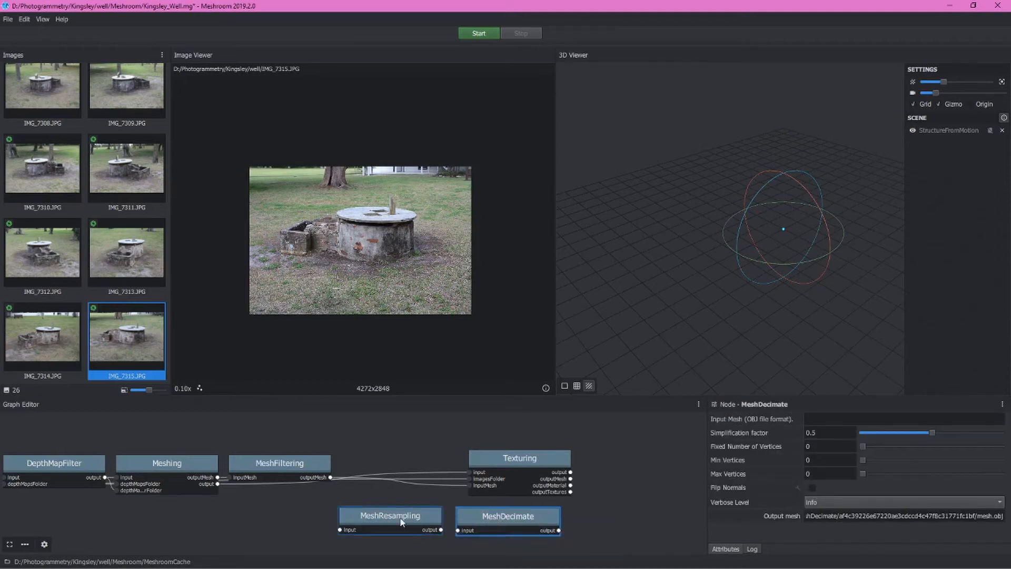
click(508, 515)
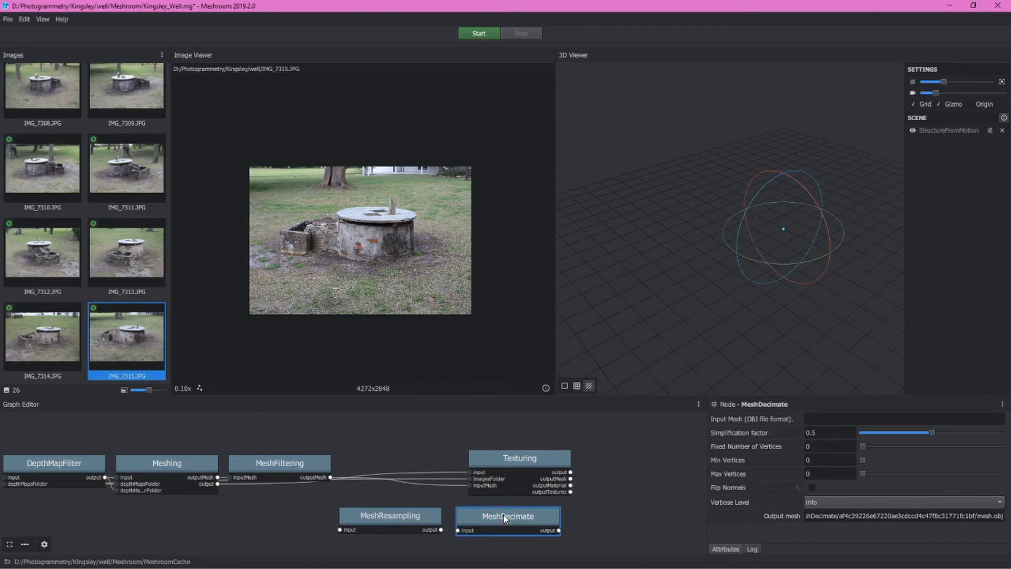
mouse_move(499, 518)
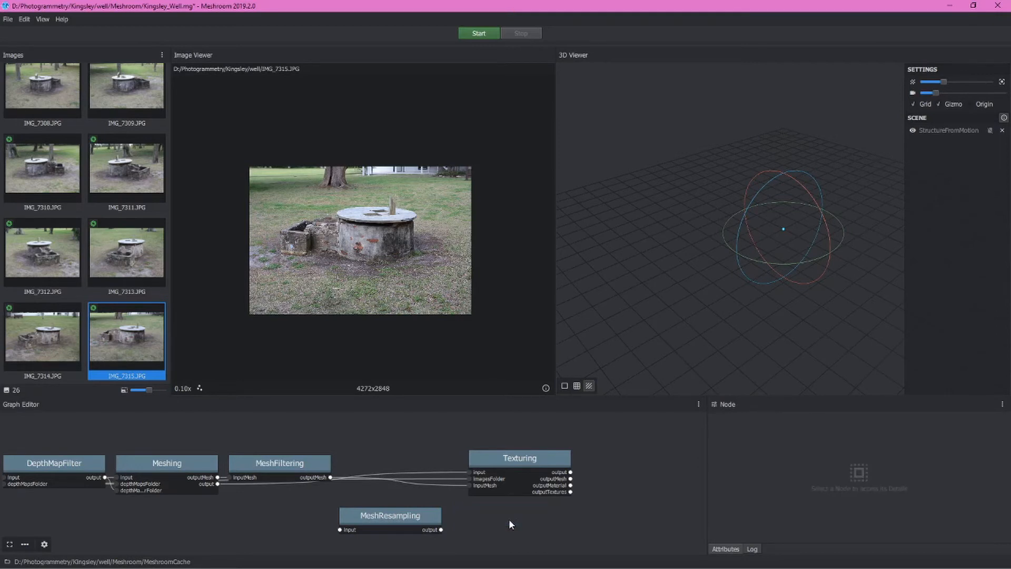
click(520, 458)
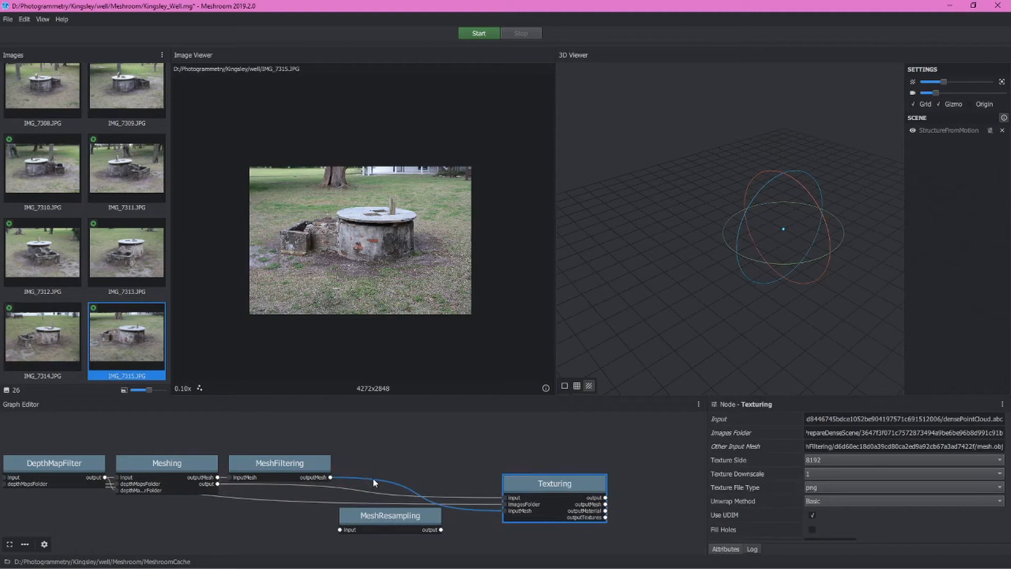
Step: Undo the last edit, chain MeshFiltering → MeshResampling → Texturing inputMesh, and fit the graph
key(Ctrl+z)
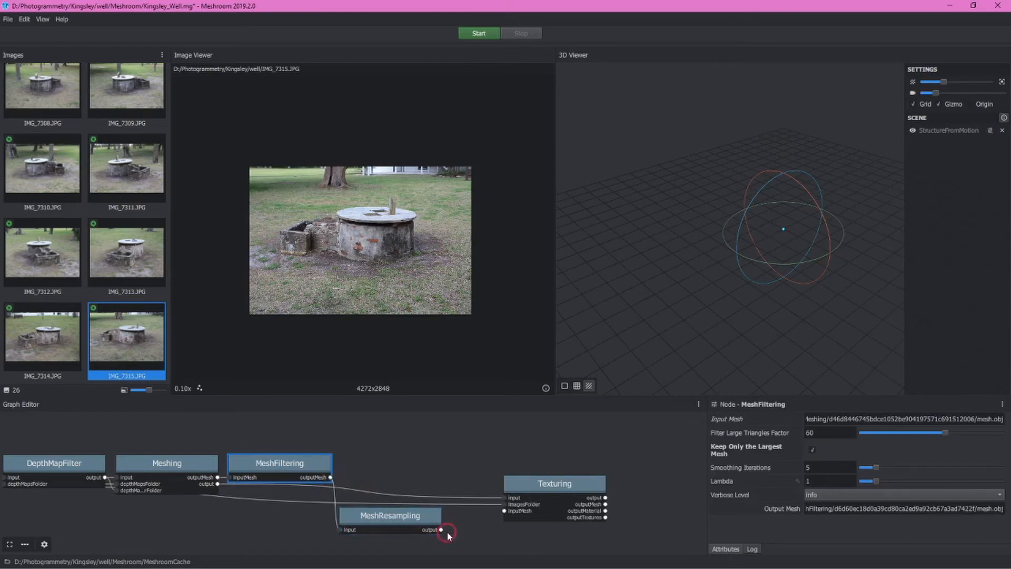
click(390, 515)
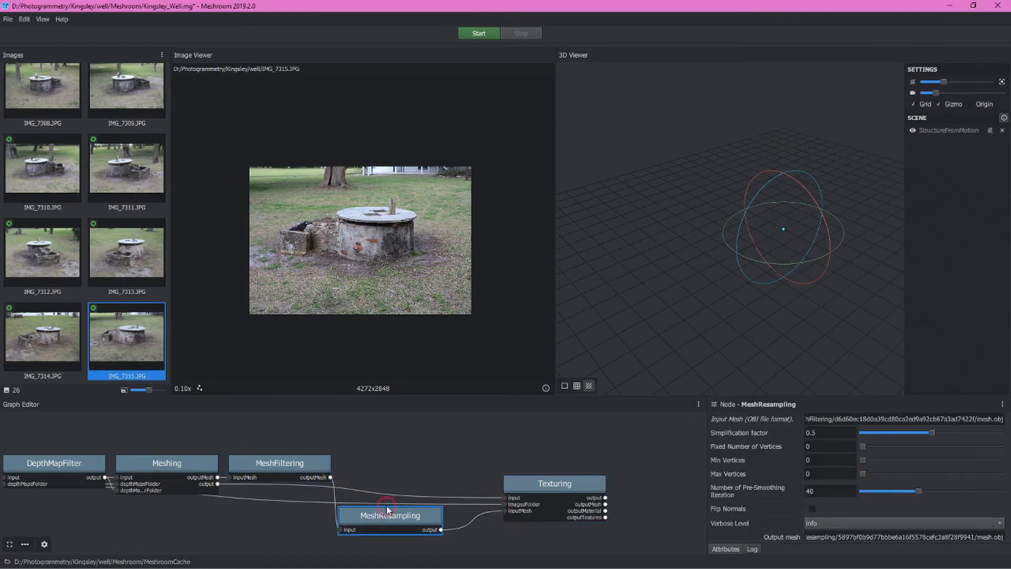
click(280, 463)
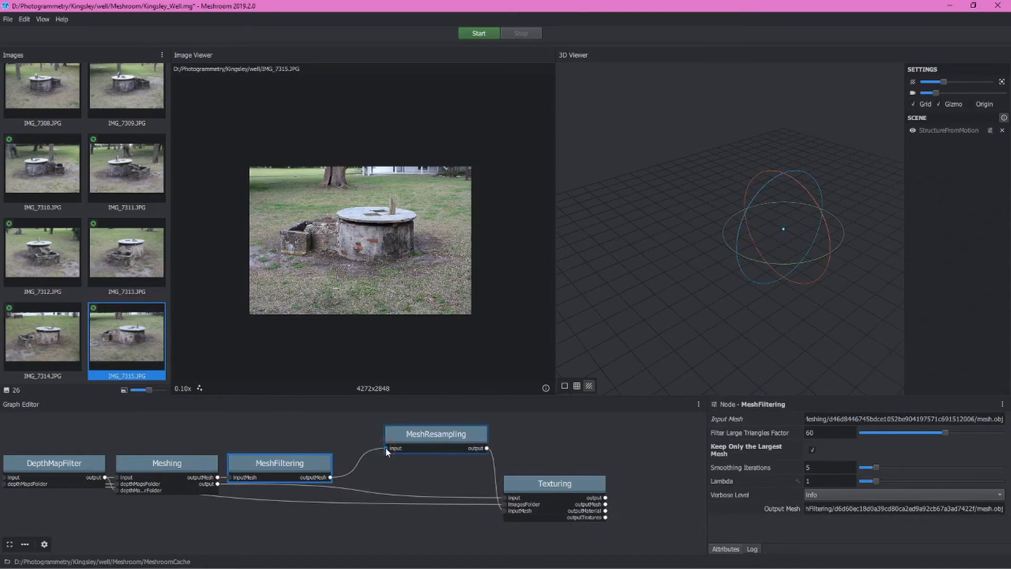
mouse_move(506, 540)
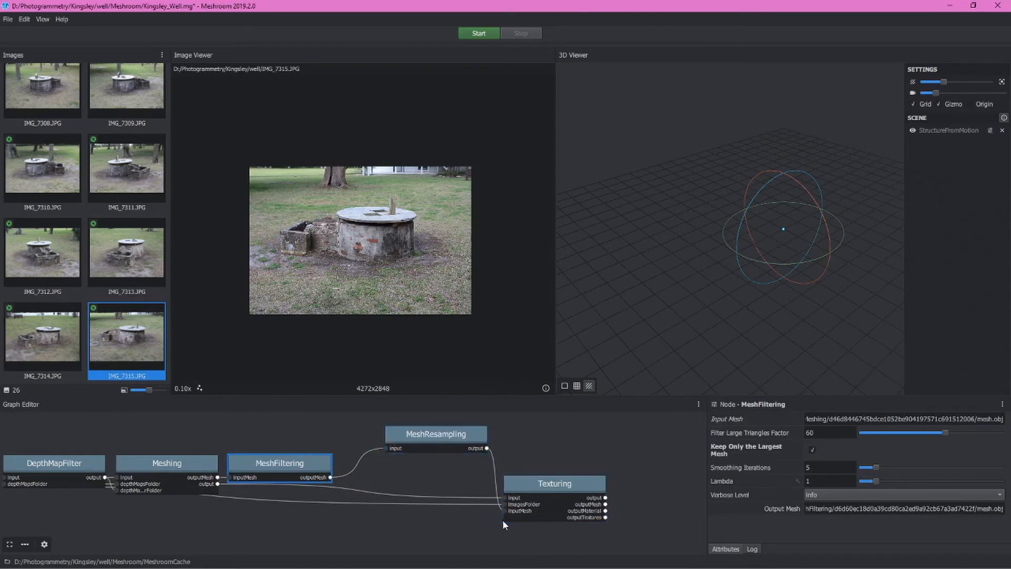
click(554, 484)
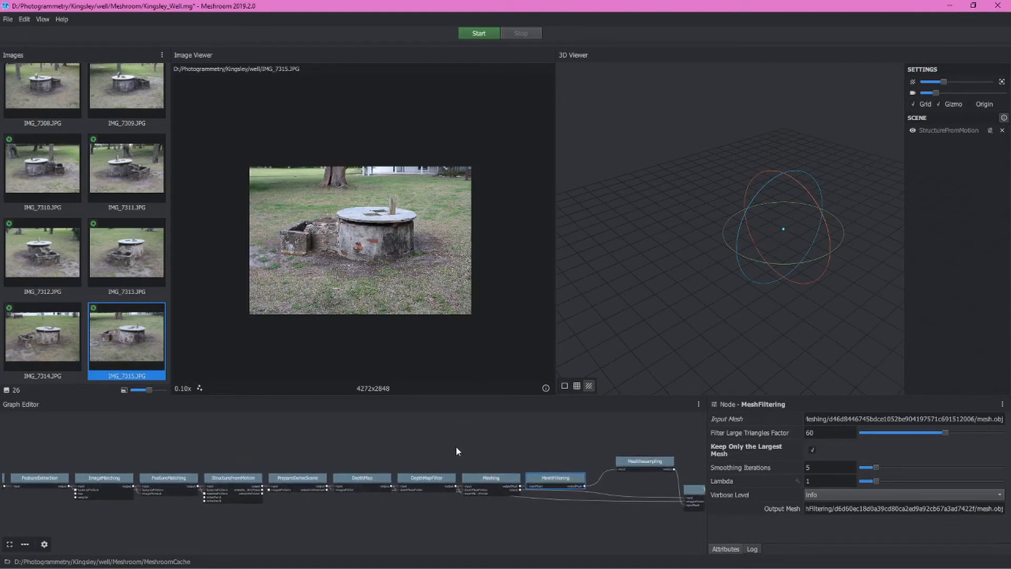
Step: Save the Kingsley_Well project from the File menu
click(7, 21)
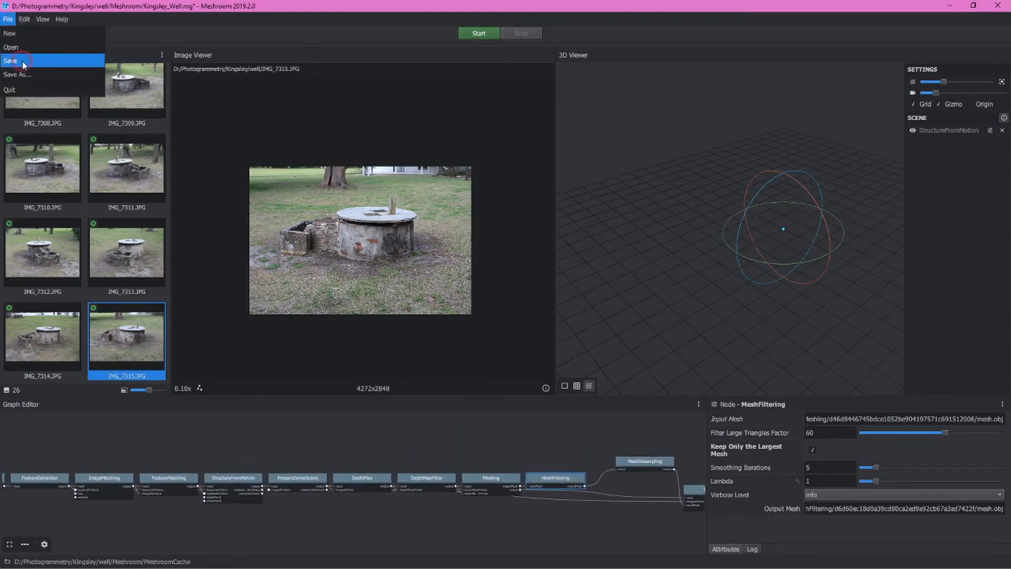
click(10, 59)
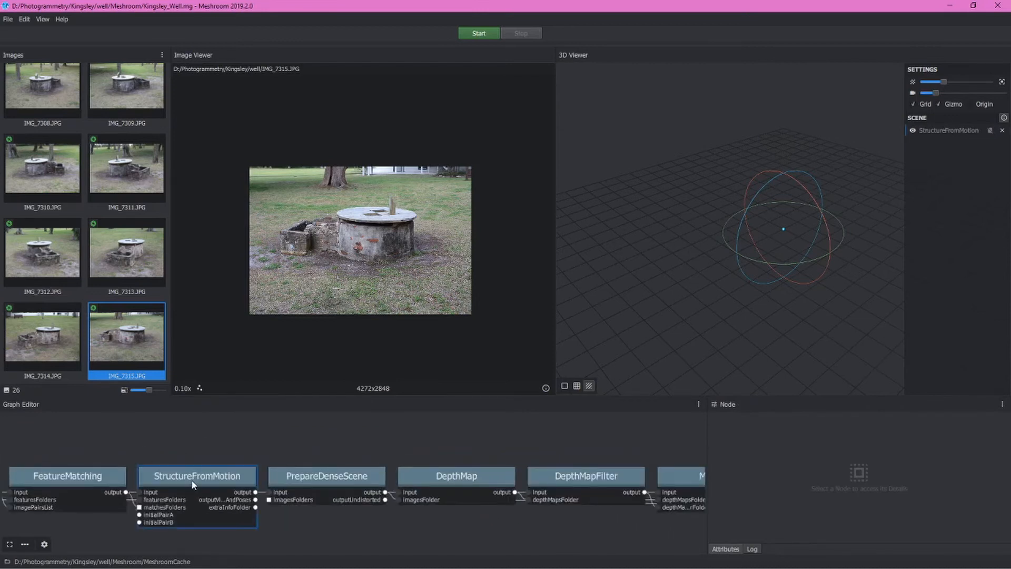
Step: Compute the pipeline up to StructureFromMotion for the 26 well photos
right_click(197, 476)
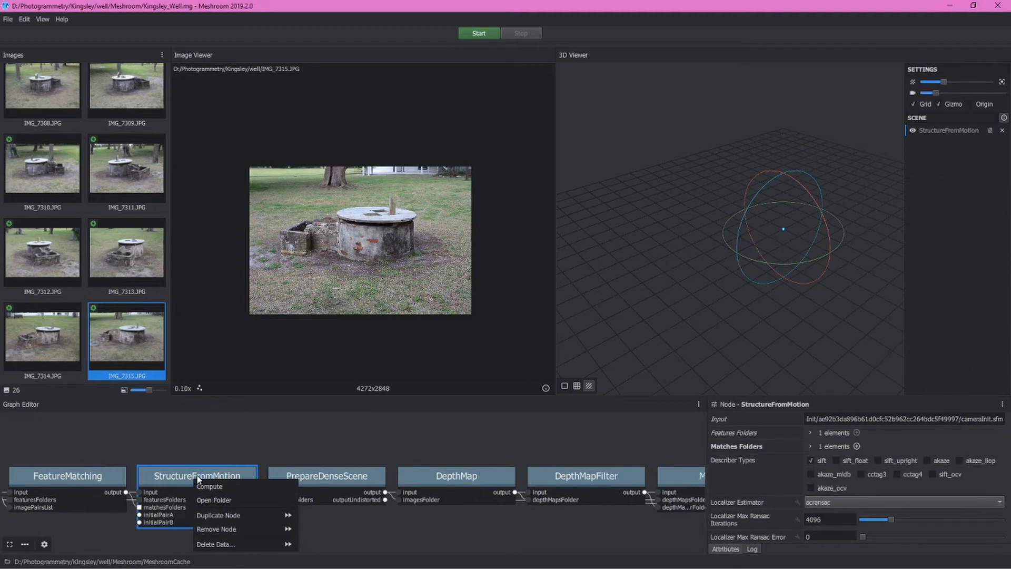
click(209, 487)
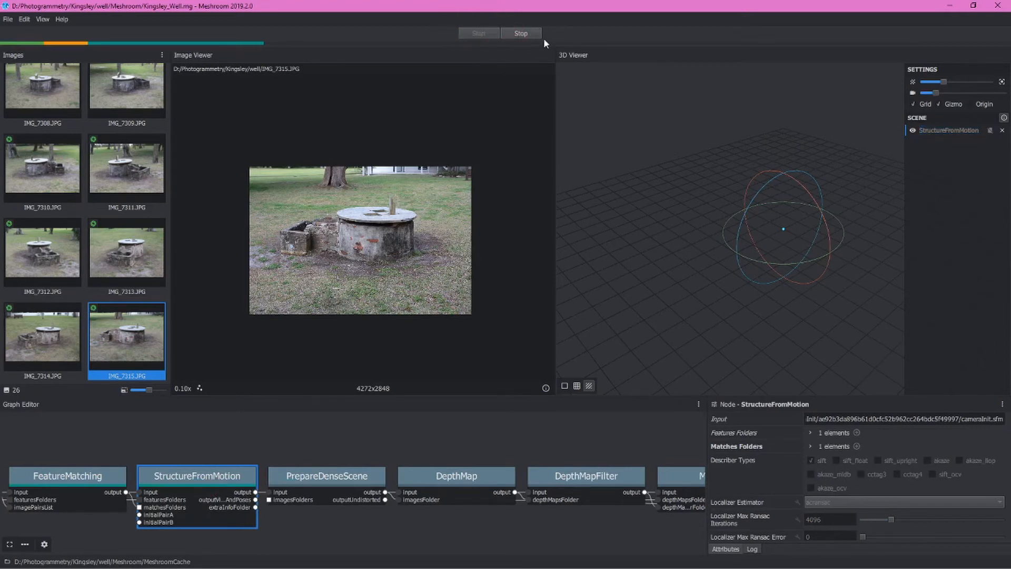
mouse_move(172, 364)
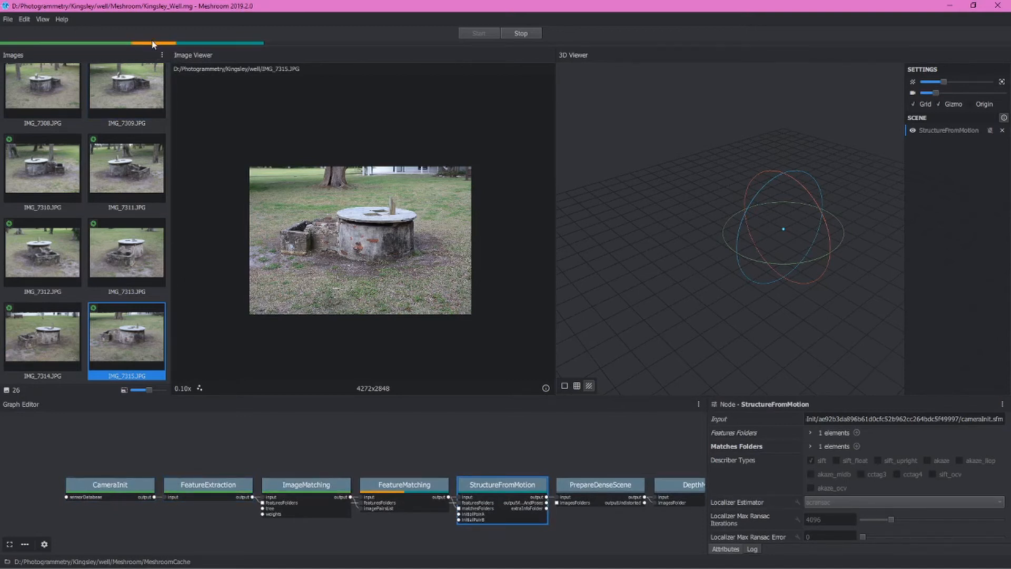
mouse_move(166, 37)
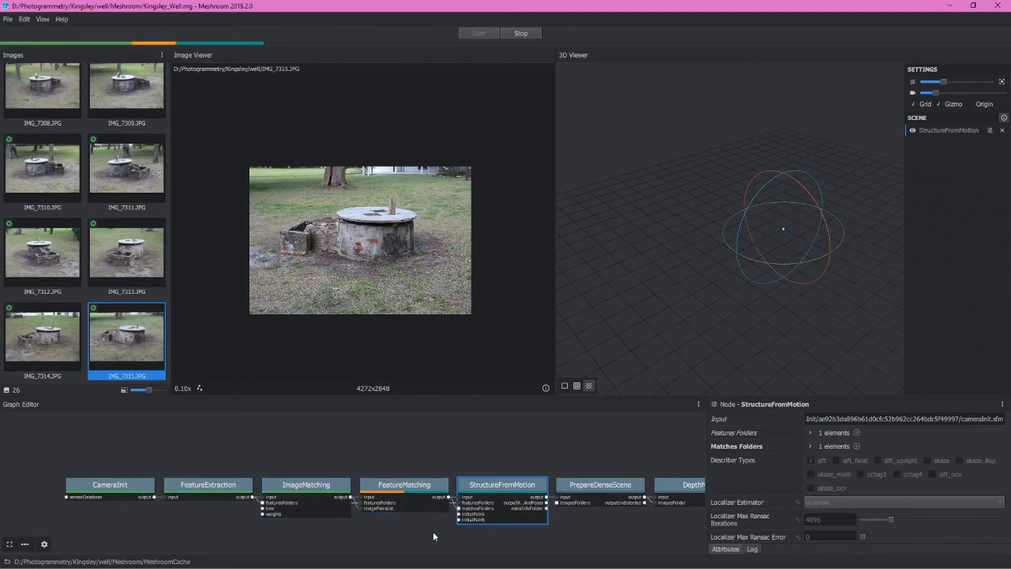
mouse_move(423, 525)
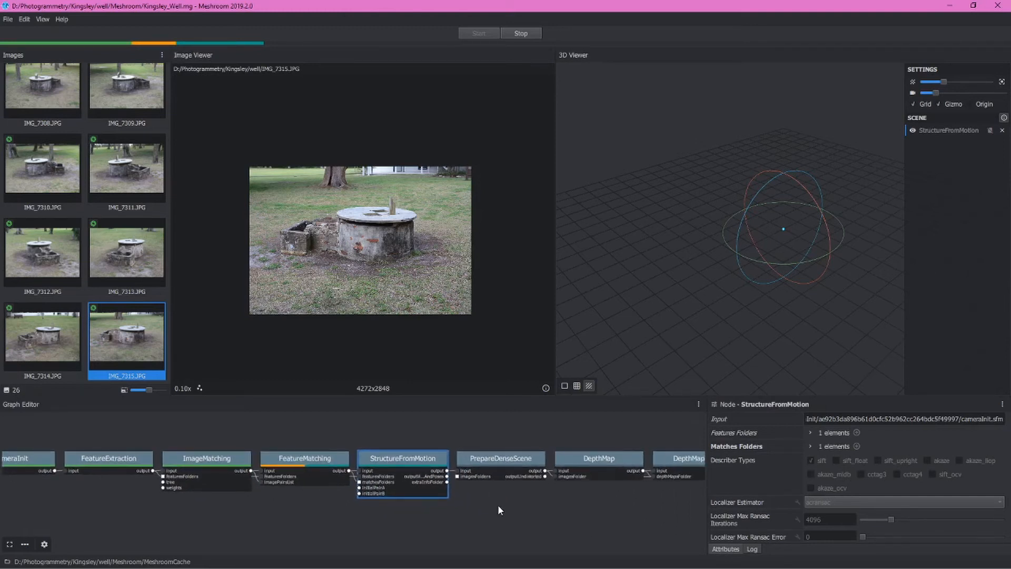
mouse_move(506, 506)
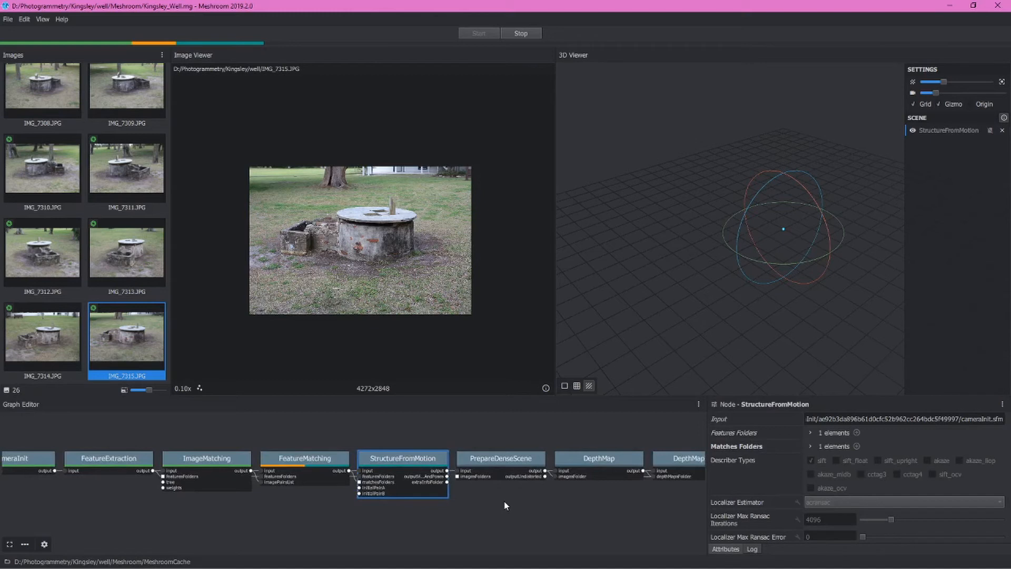
click(479, 32)
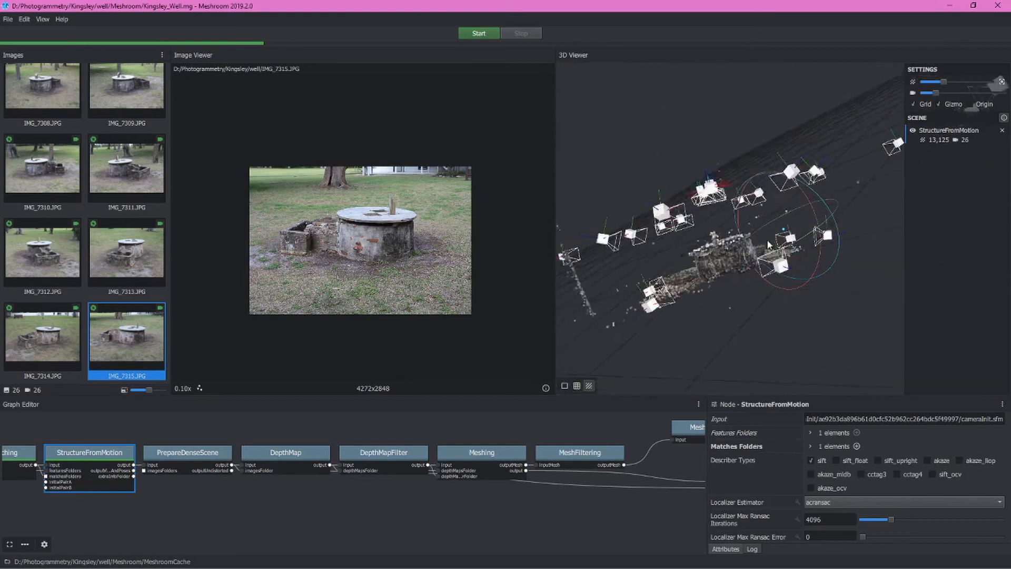
Step: Orbit above the sparse cloud of 13,125 points and 26 cameras
drag(767, 244, 773, 231)
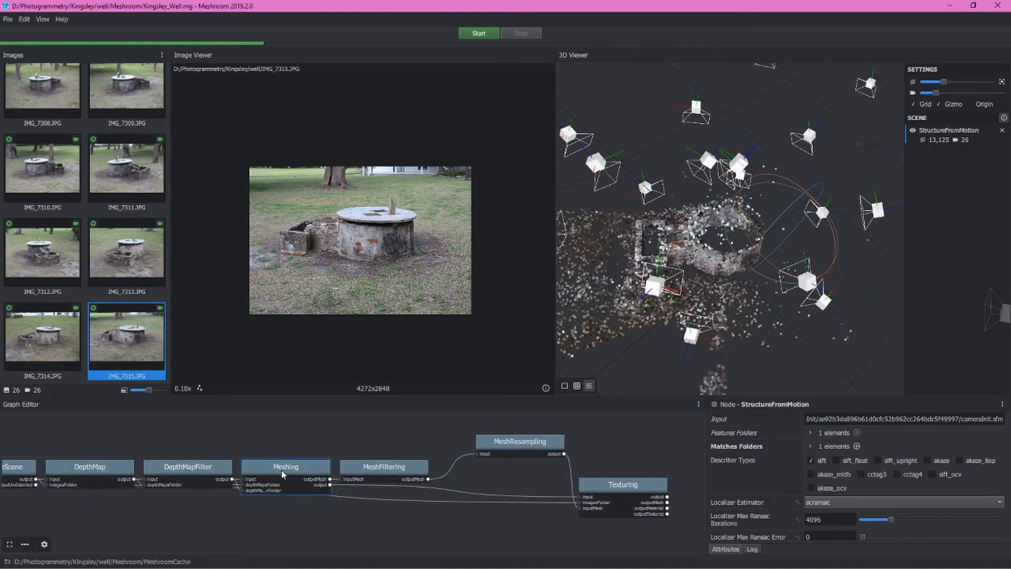
Step: Show Meshing's attributes and select the Min Observations Angle For SfM Space Estimation field (10)
right_click(285, 466)
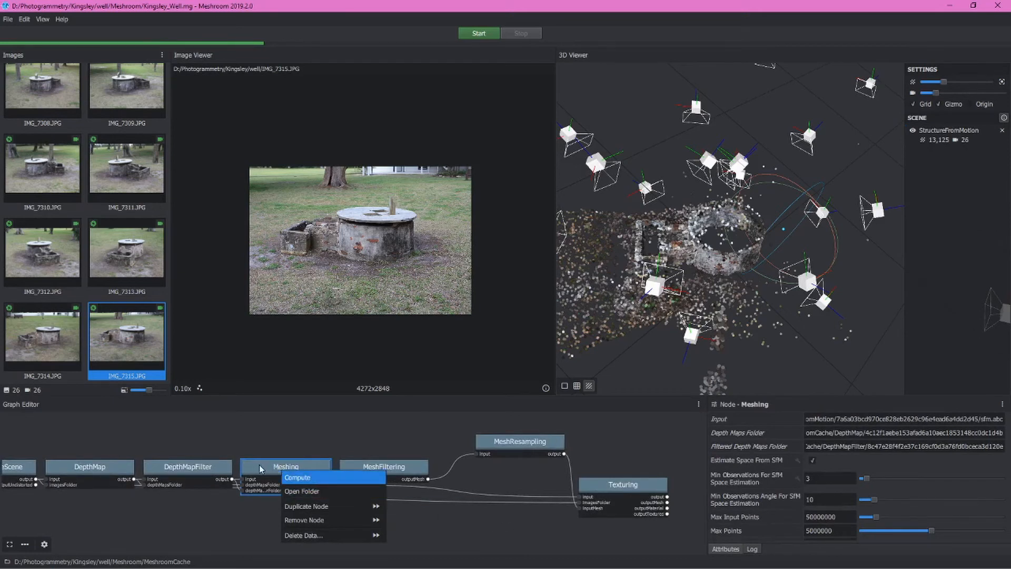
click(297, 477)
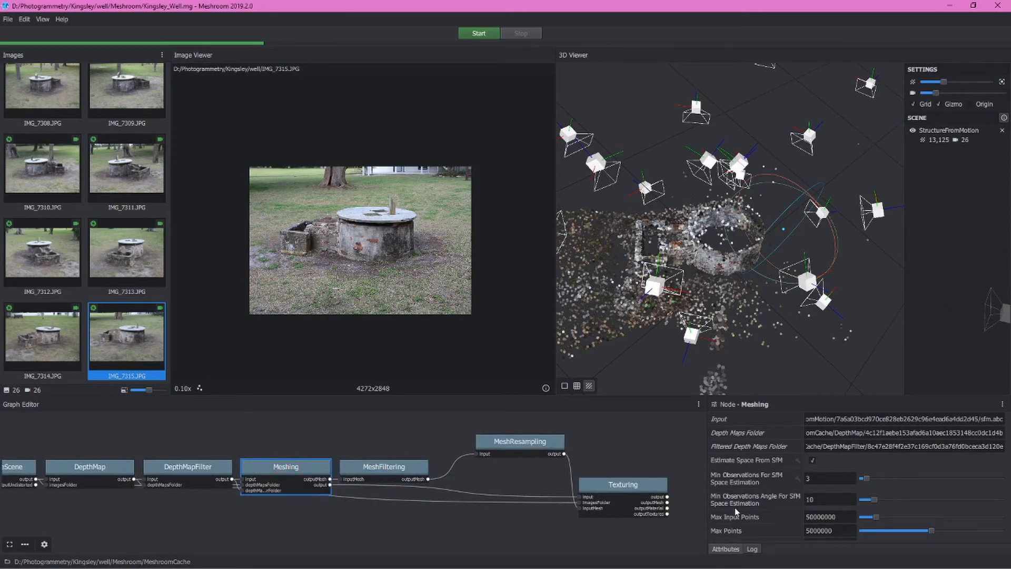
click(827, 500)
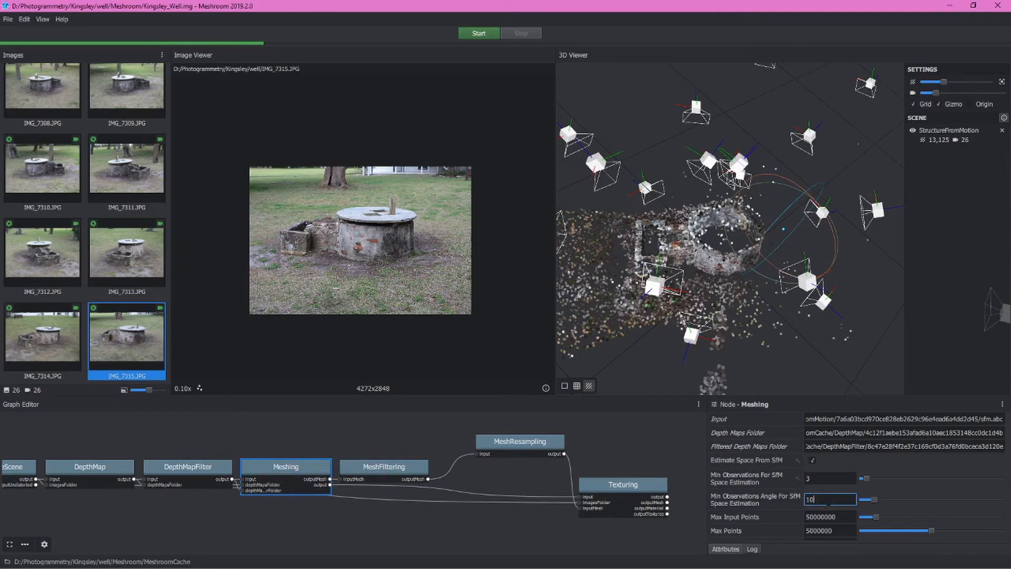
mouse_move(746, 503)
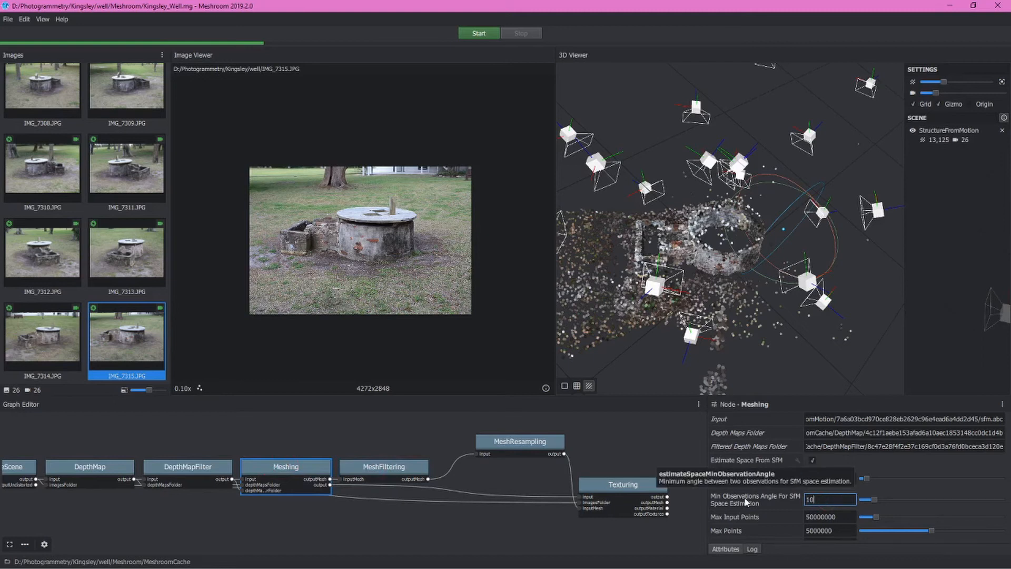
mouse_move(795, 506)
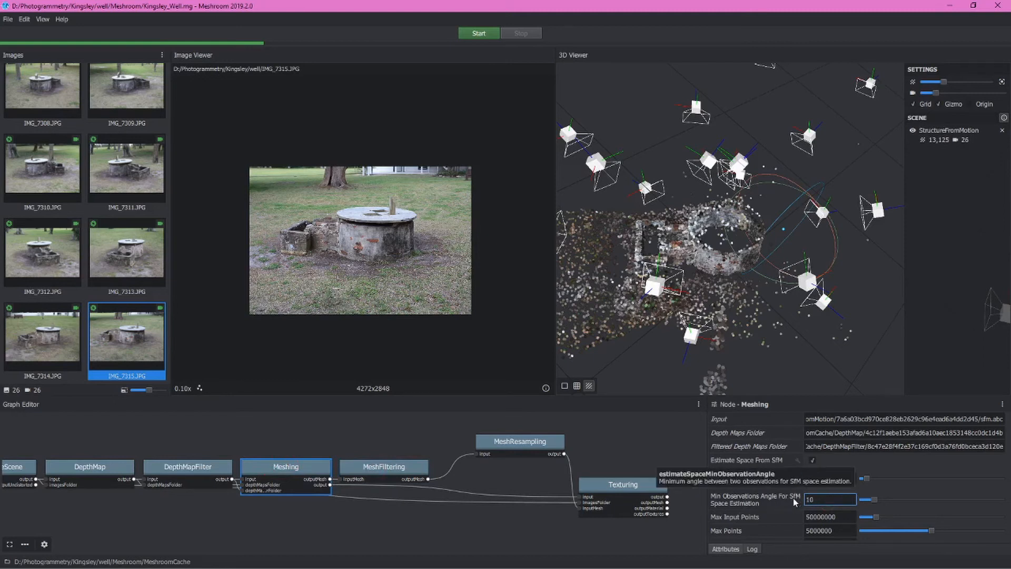
mouse_move(741, 503)
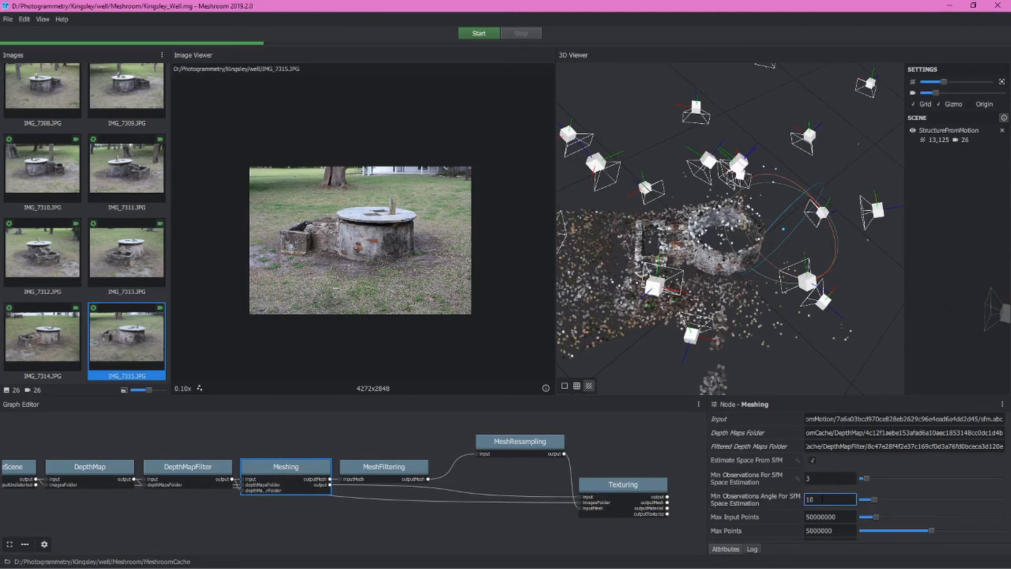
mouse_move(285, 473)
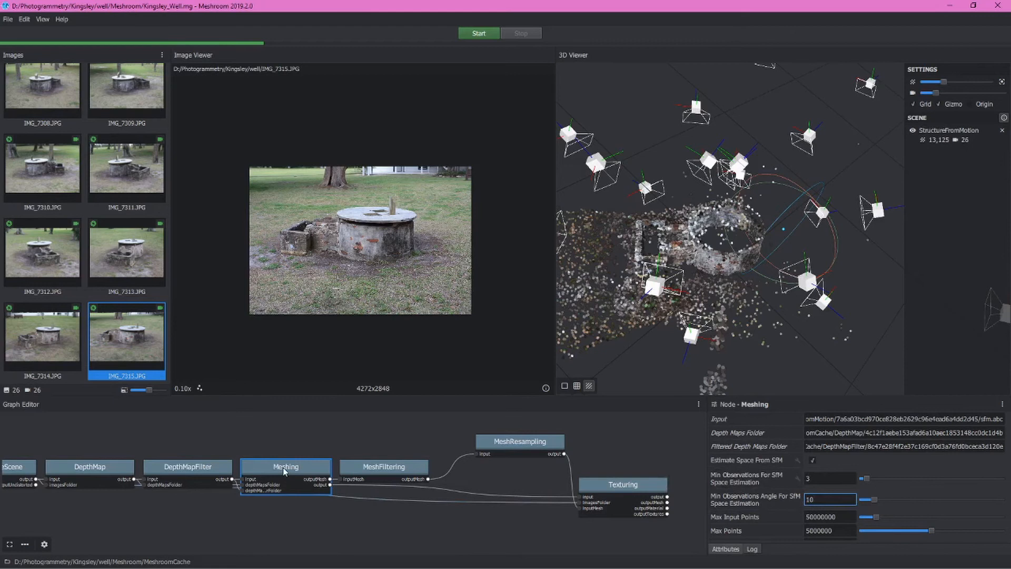
Step: Compute the pipeline through the Meshing node
right_click(278, 470)
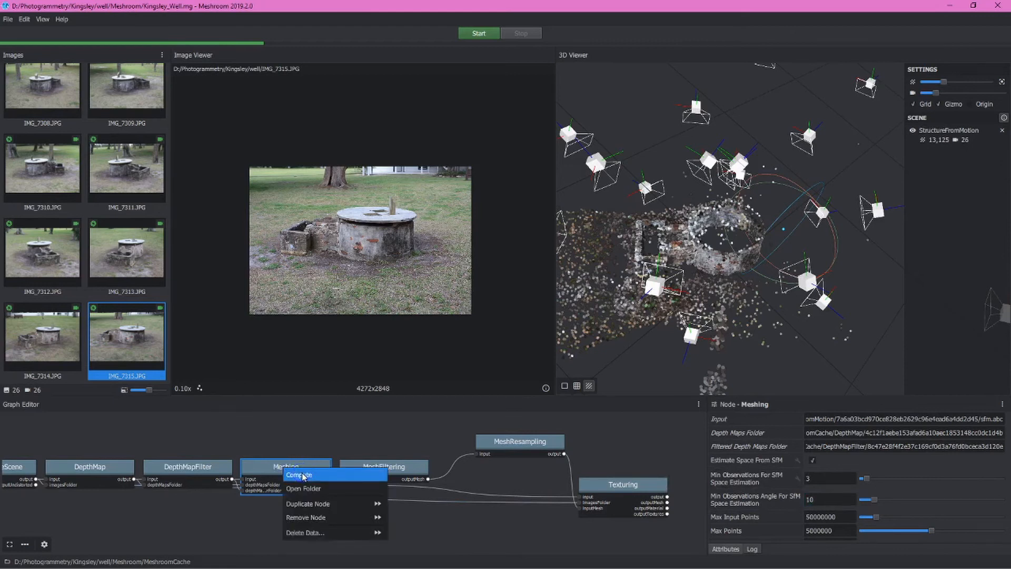
click(298, 475)
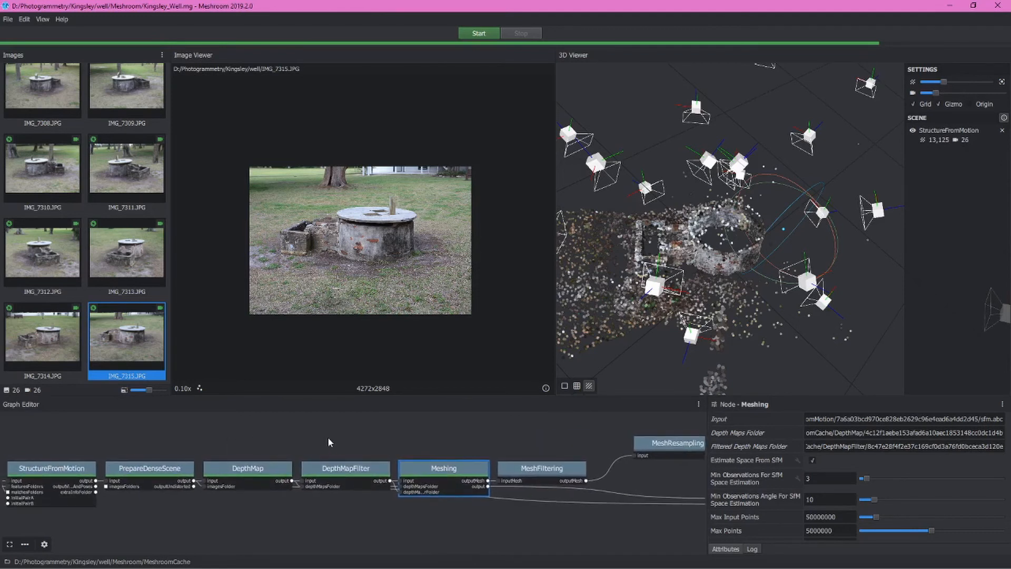
mouse_move(329, 454)
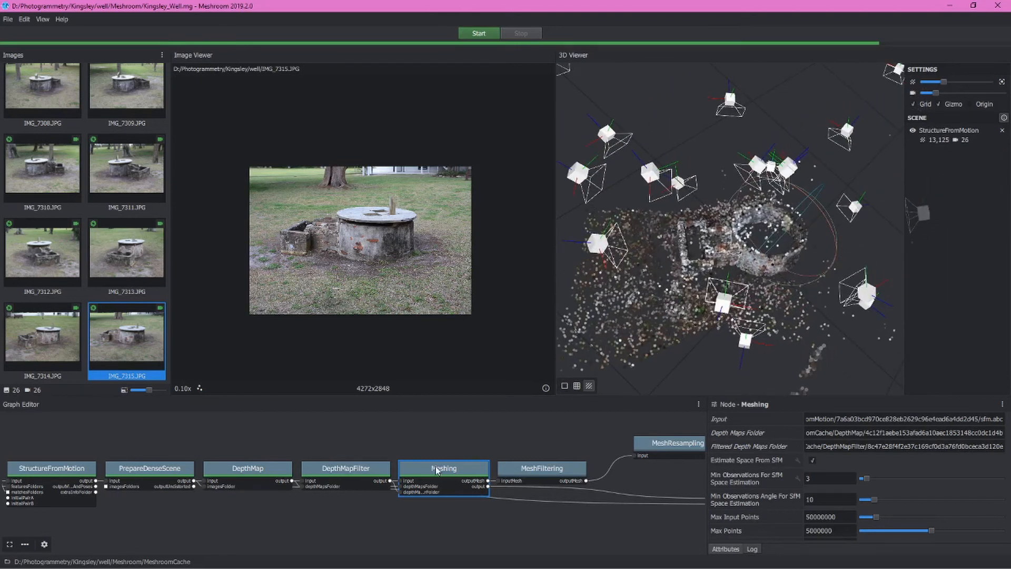
Step: Load the 1,082,957-triangle Meshing result and orbit it to inspect the well and ground
click(436, 468)
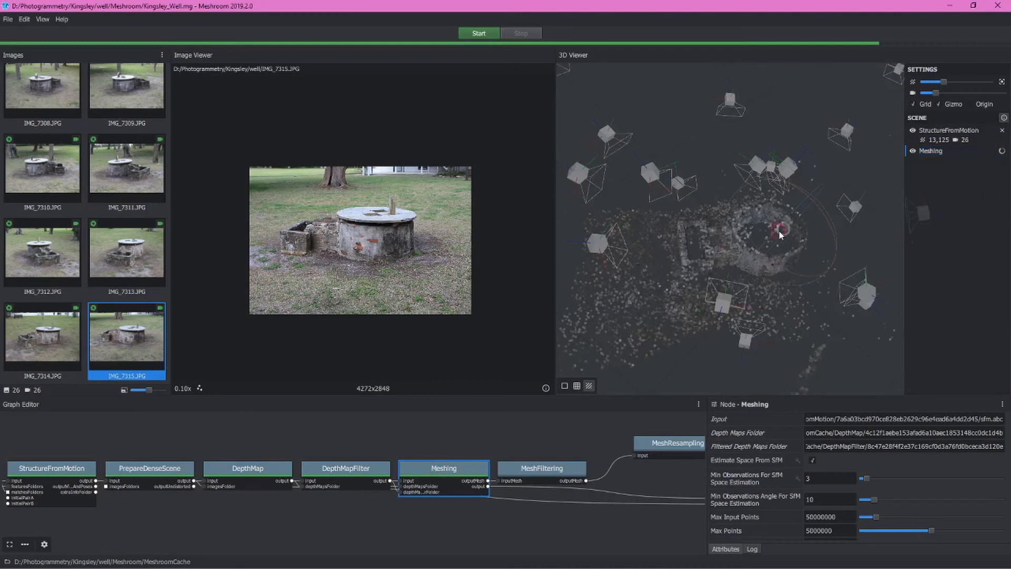
mouse_move(787, 230)
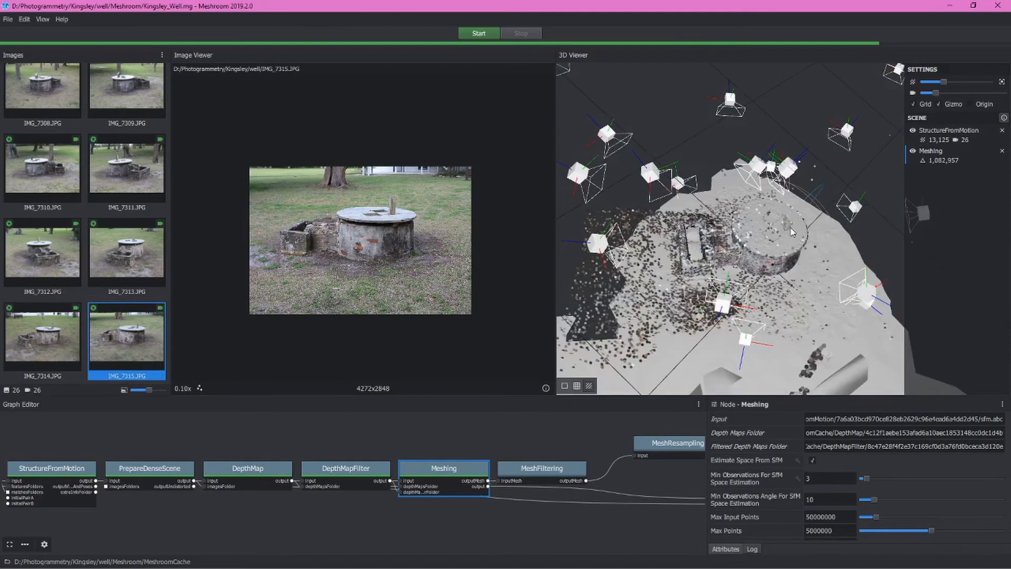
mouse_move(912, 131)
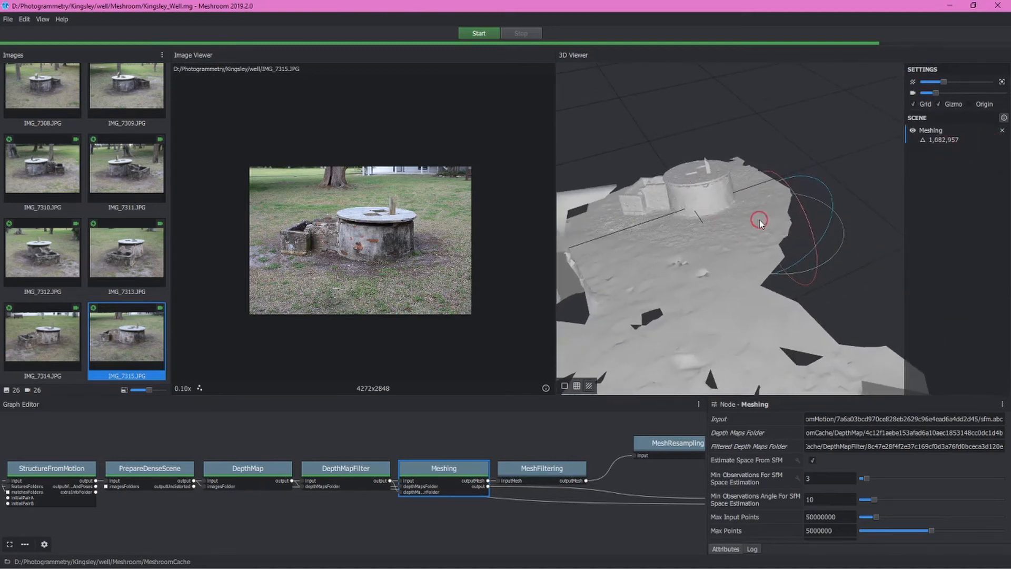
drag(759, 220, 714, 210)
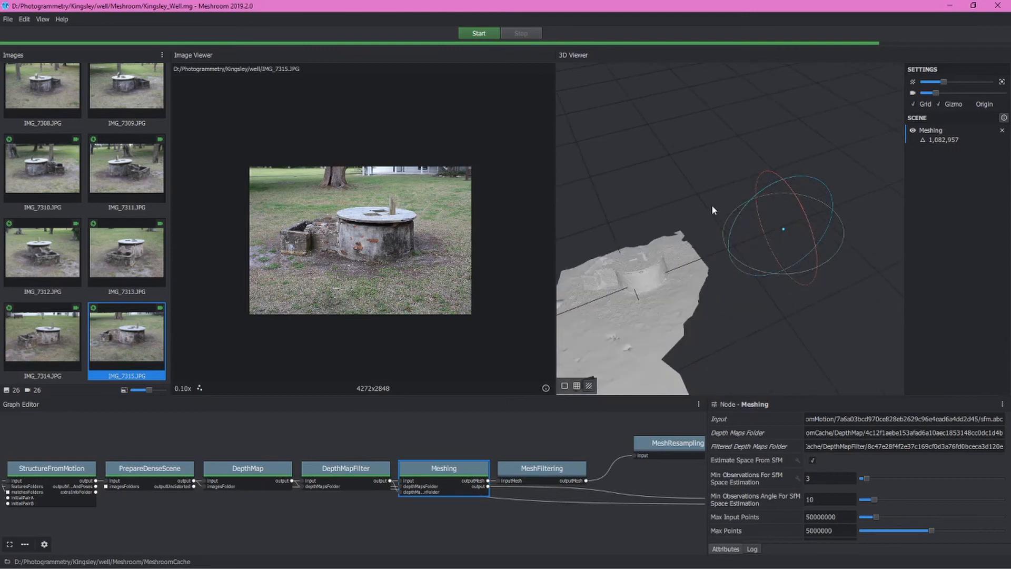
drag(714, 210, 833, 183)
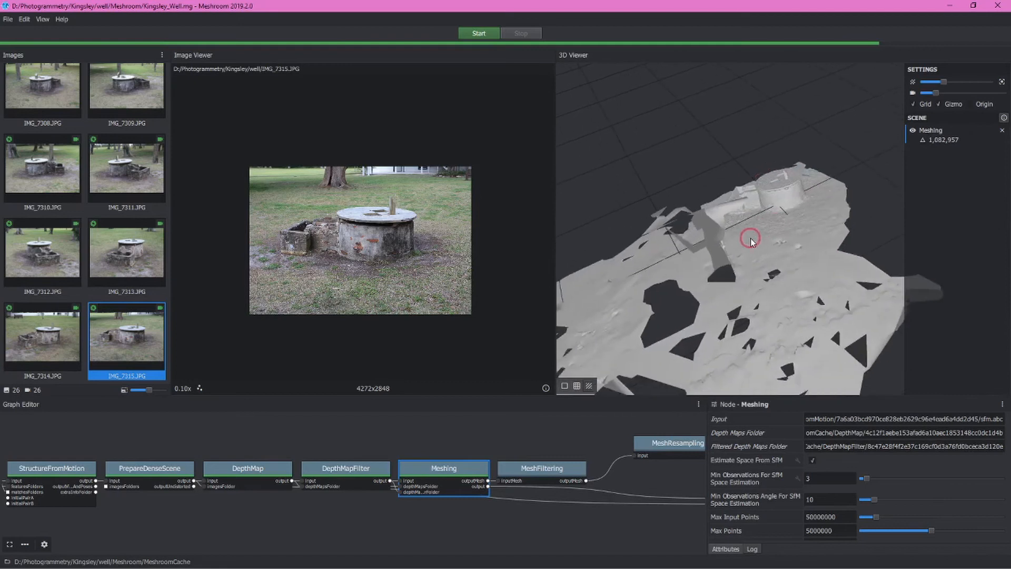
drag(750, 242, 745, 244)
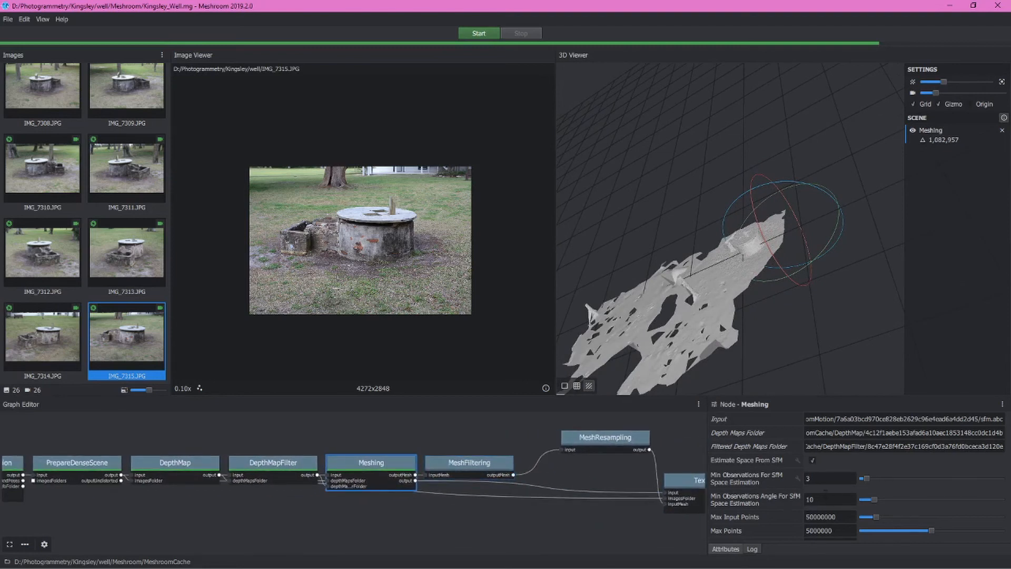
Step: Change Meshing's Min Observations Angle For SfM Space Estimation from 10 to 60
click(824, 499)
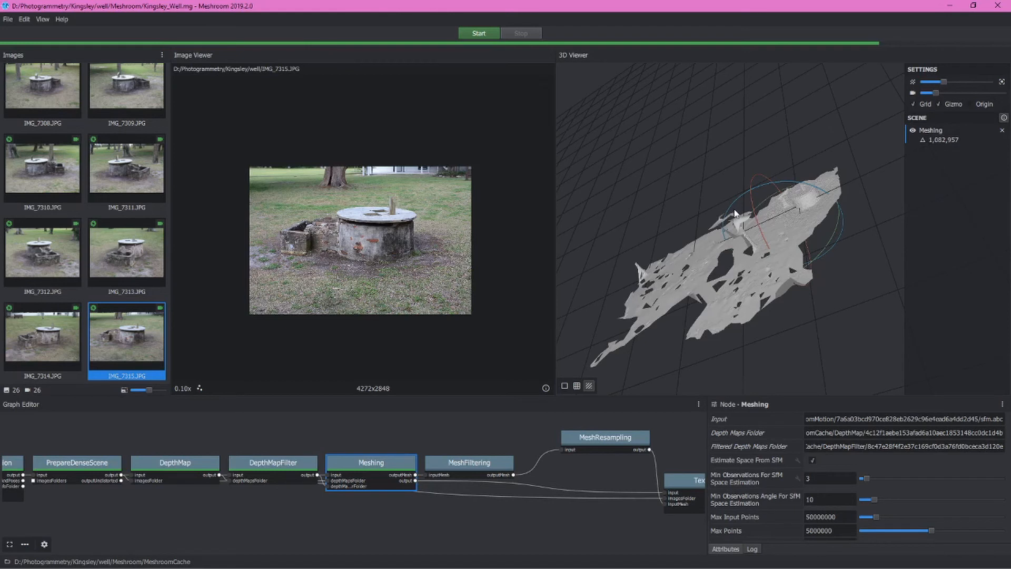
drag(736, 214, 690, 254)
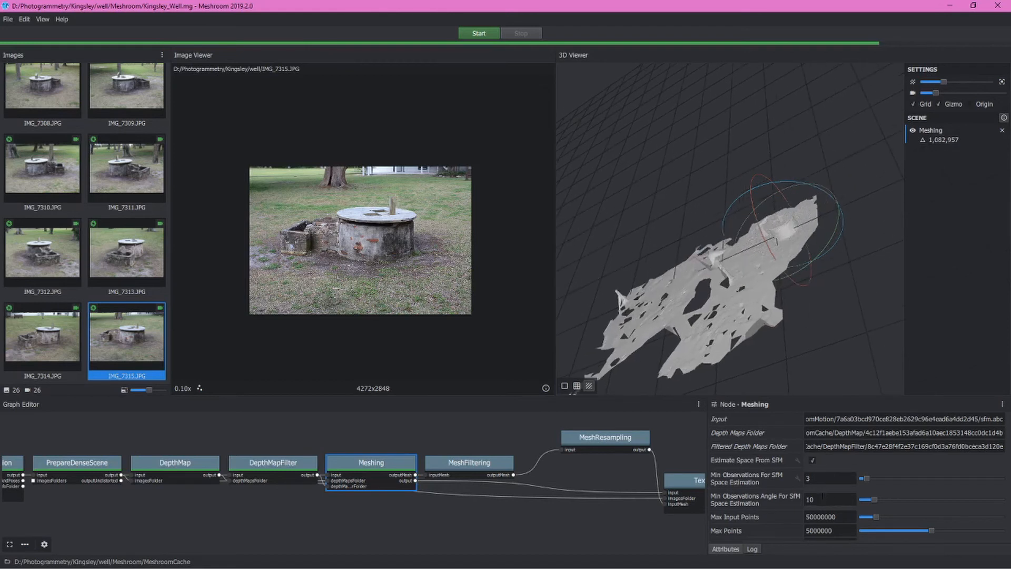
click(827, 499)
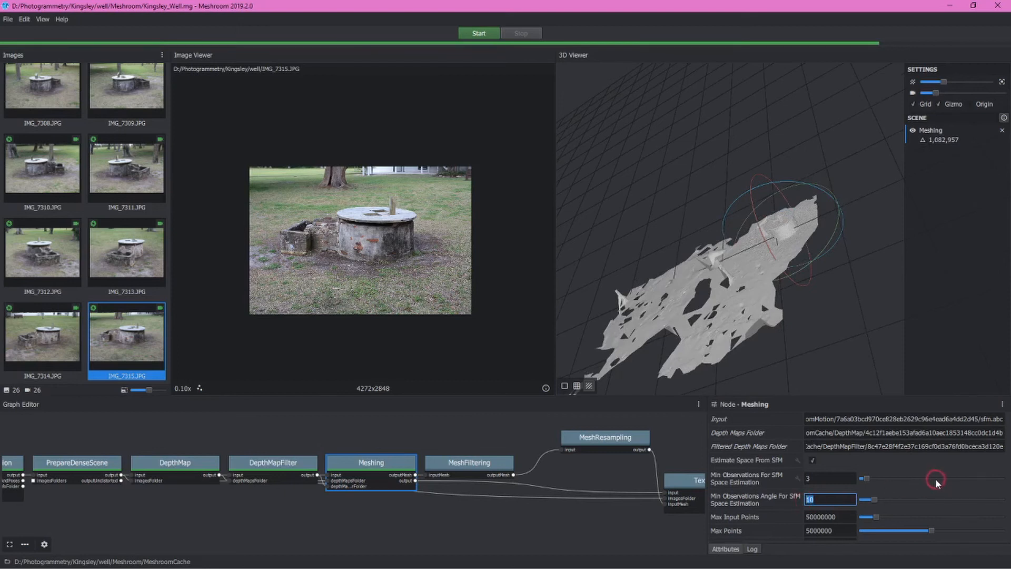
mouse_move(939, 469)
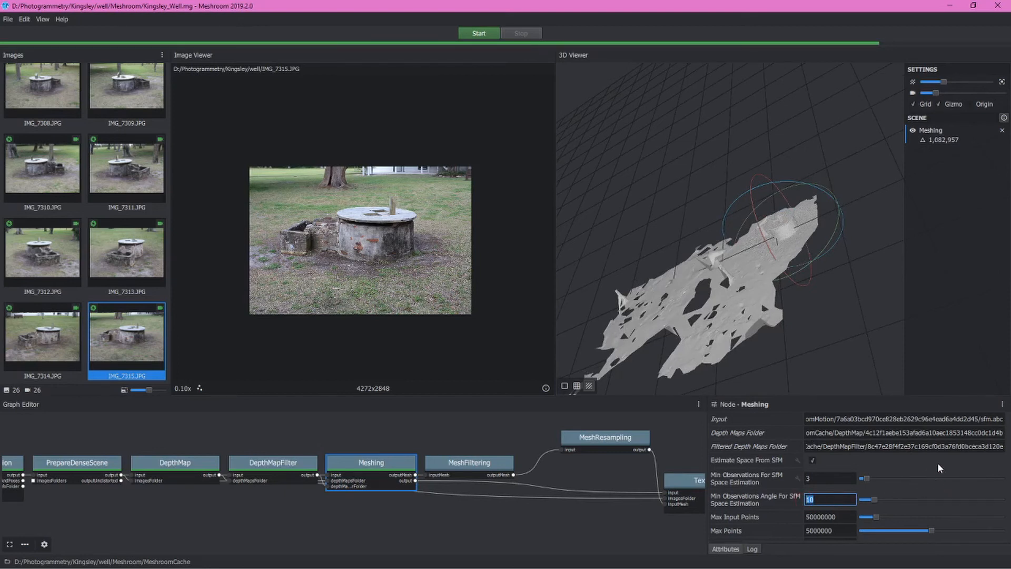
text(60)
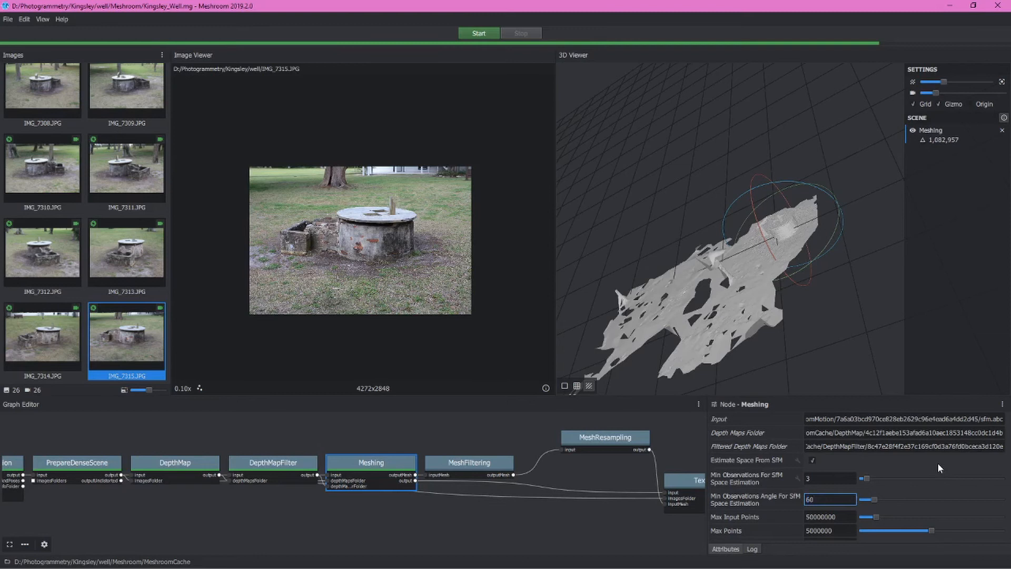
click(828, 499)
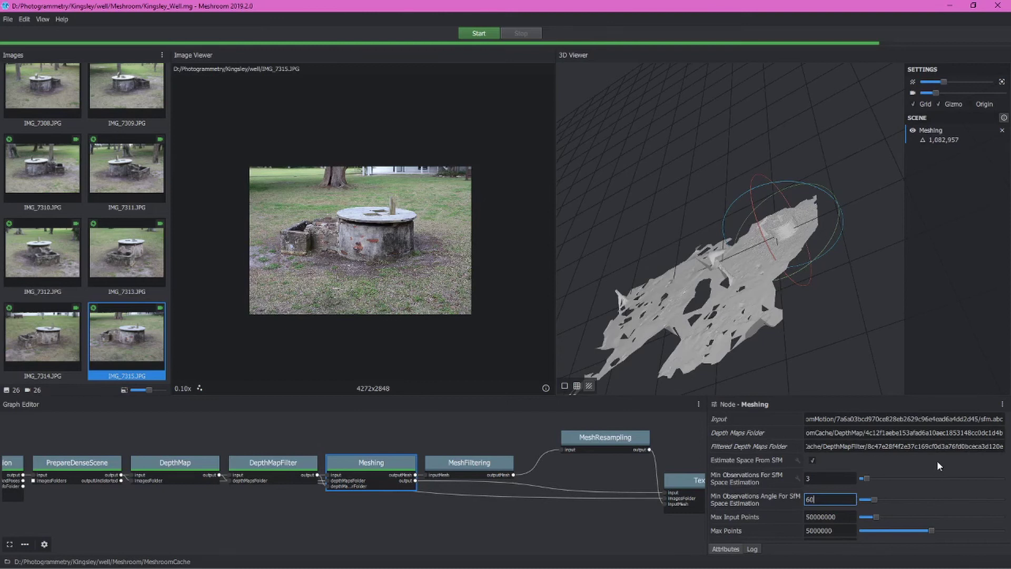
Step: Recompute Meshing at angle 60 and orbit the cleaner 981,696-triangle well mesh
right_click(372, 462)
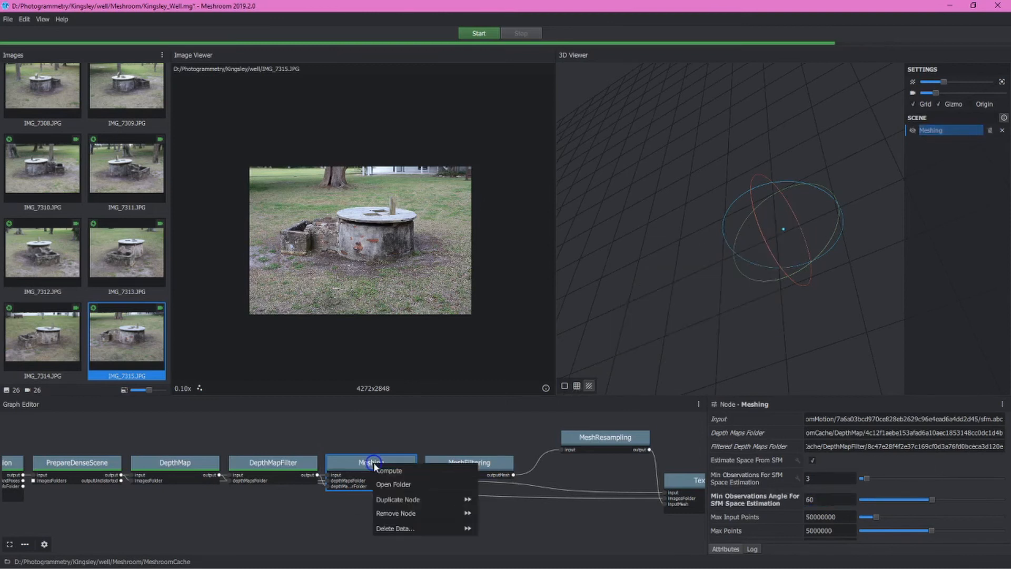
mouse_move(410, 471)
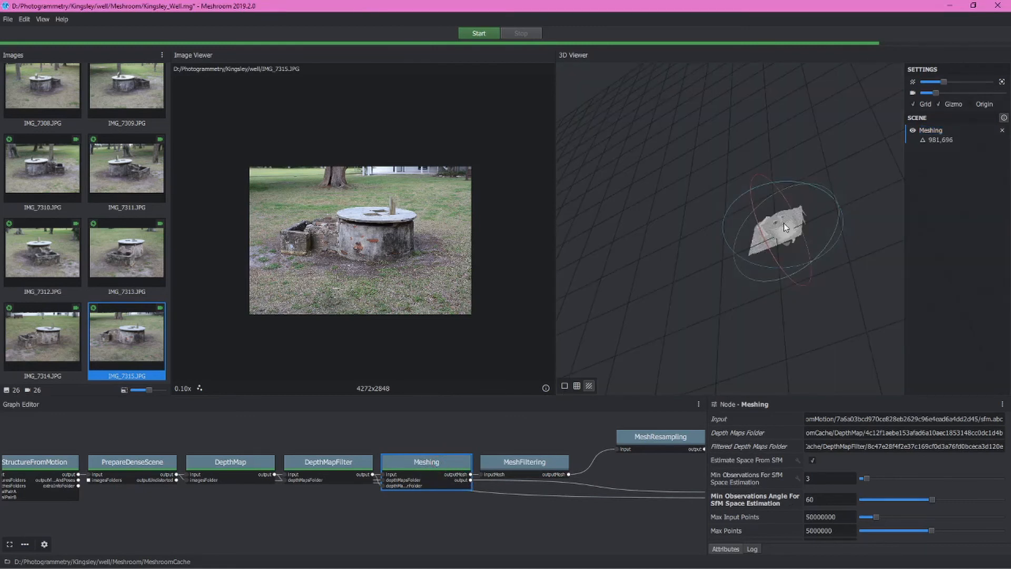
drag(786, 227, 797, 190)
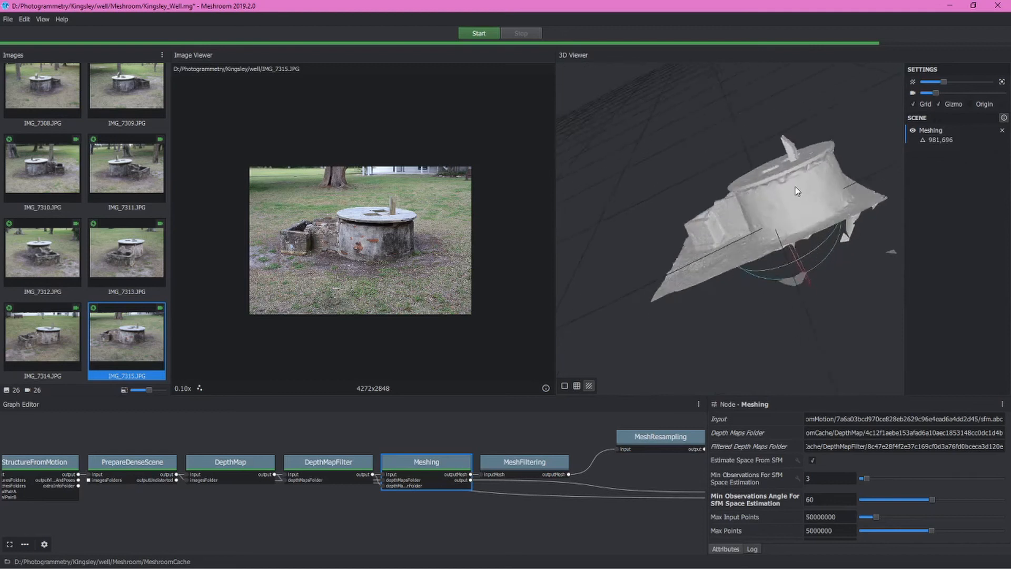
drag(796, 191, 707, 333)
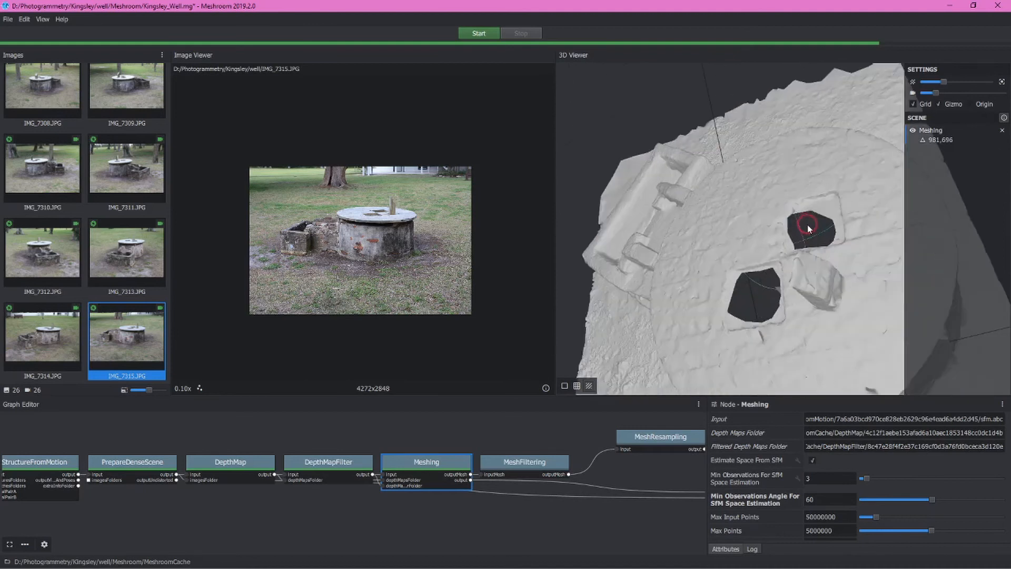
drag(808, 227, 844, 268)
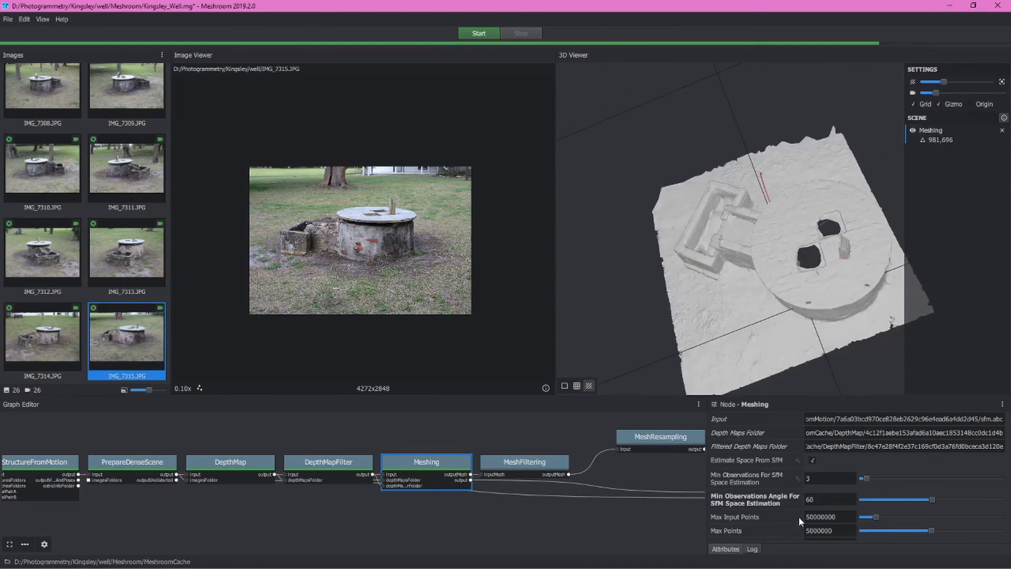
click(829, 499)
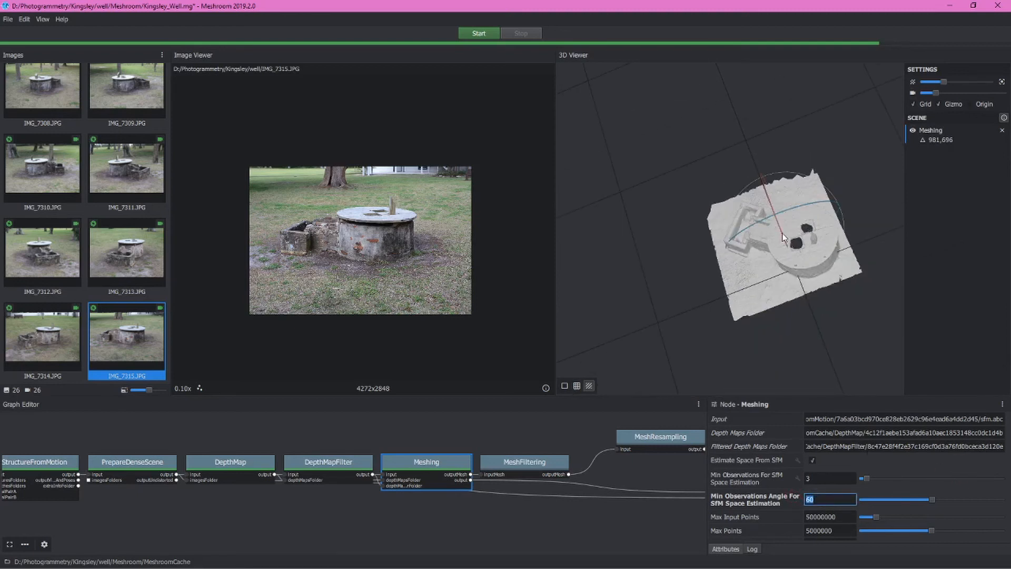
drag(783, 238, 739, 180)
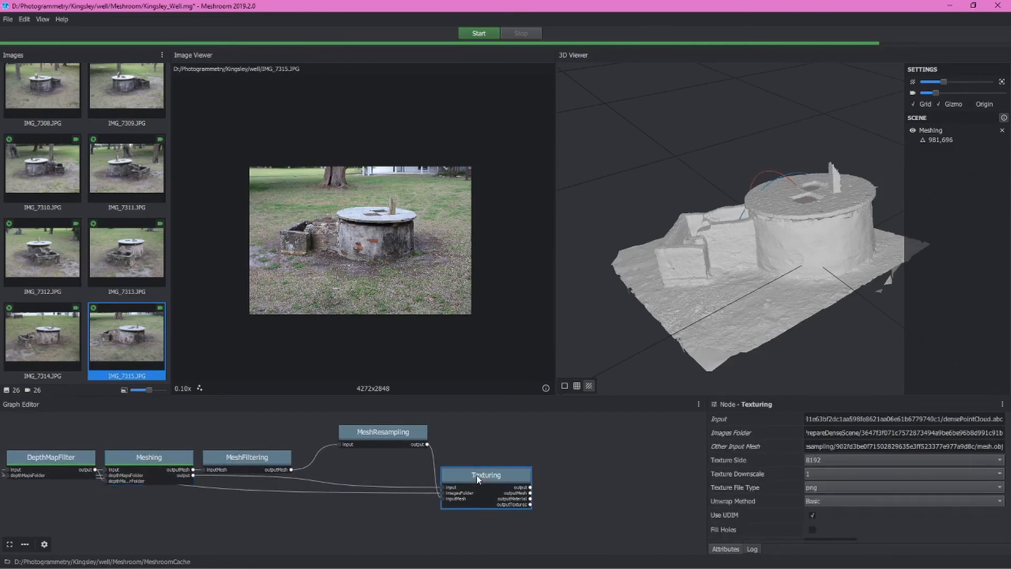
Step: Set Texturing's Texture Side to 4096 and Unwrap Method to LSCM
click(903, 460)
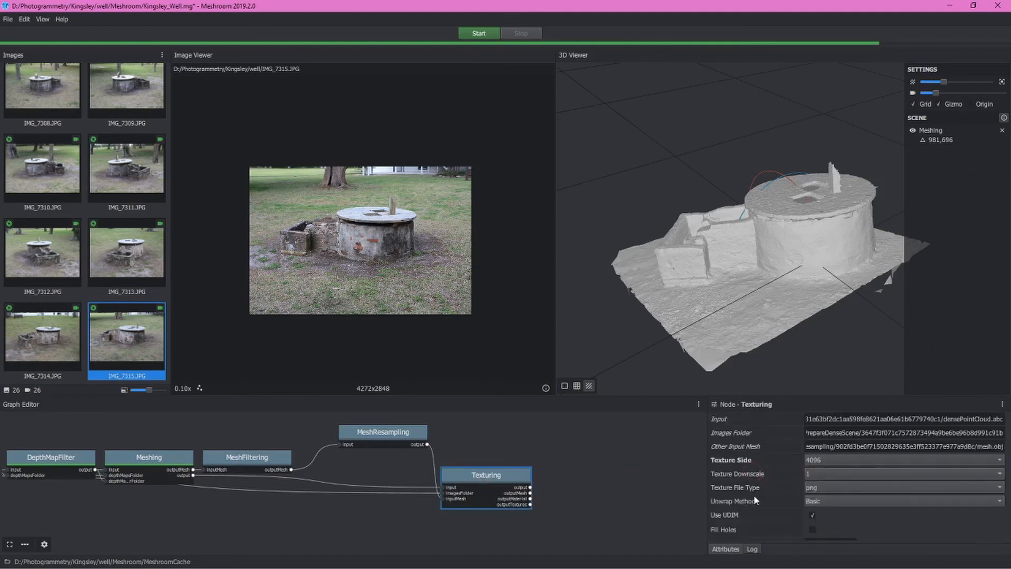
click(903, 501)
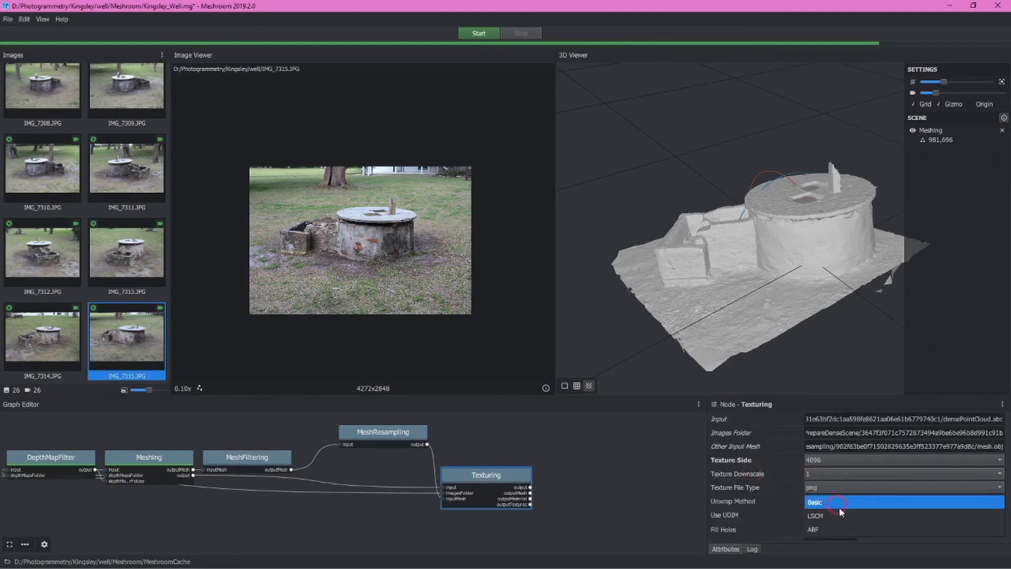
click(809, 515)
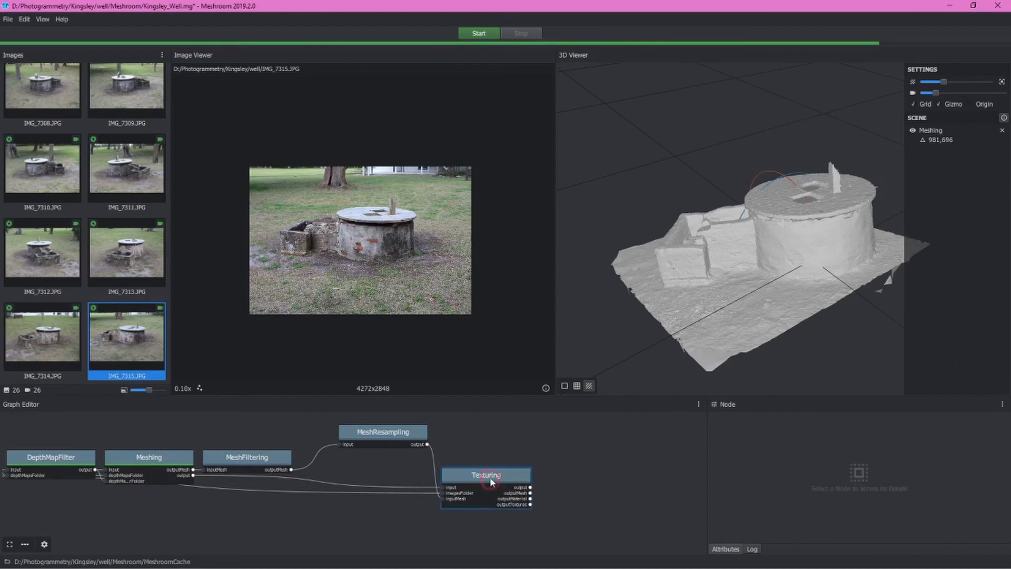
click(488, 475)
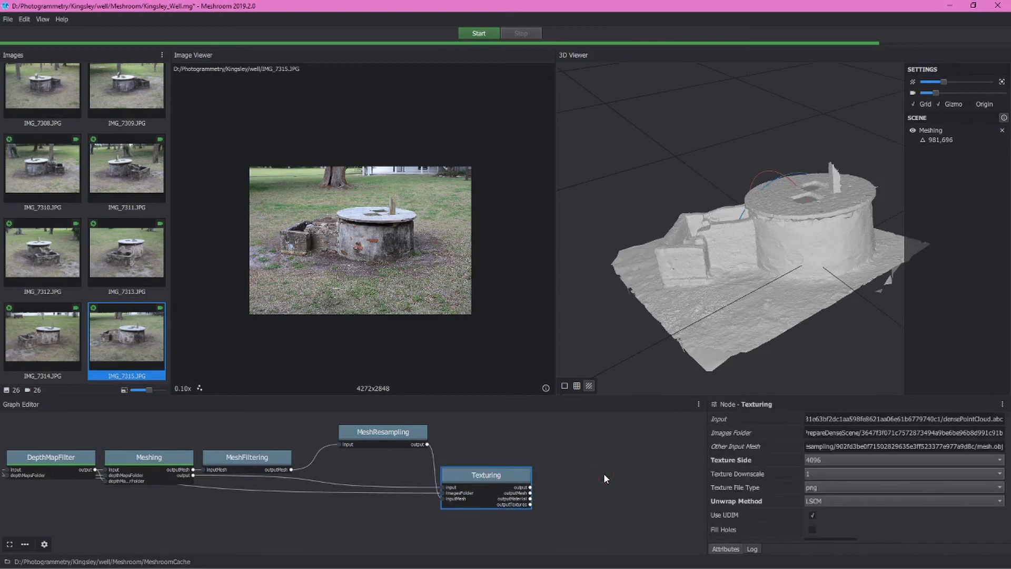
Step: Compute the Texturing node to load the photo-textured well model
right_click(487, 488)
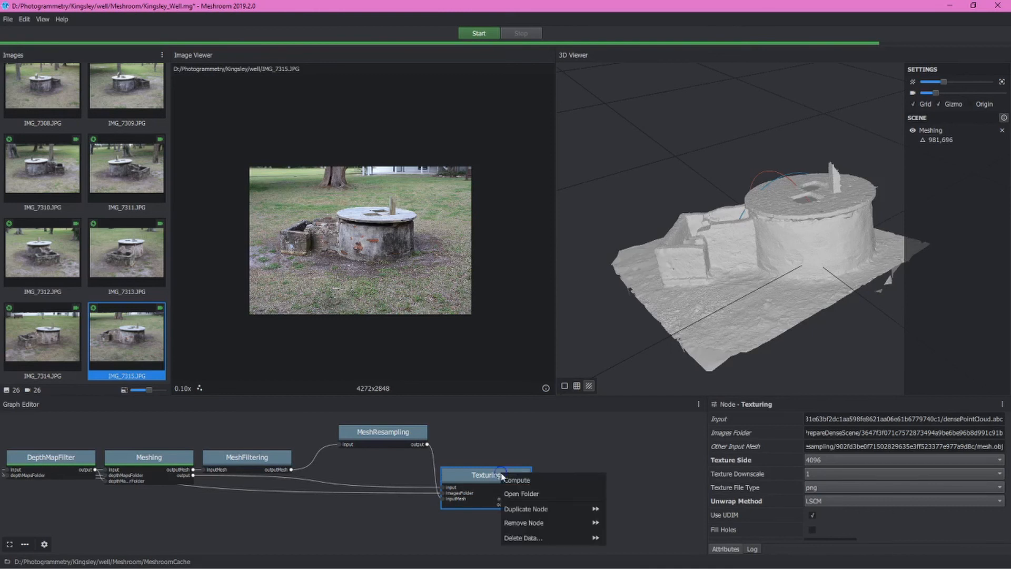
click(522, 480)
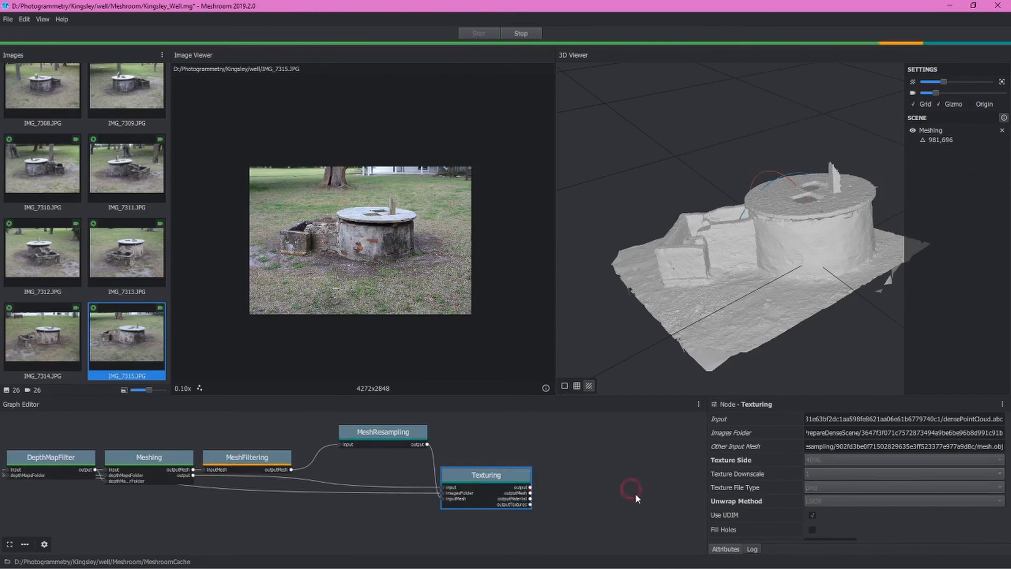
click(486, 474)
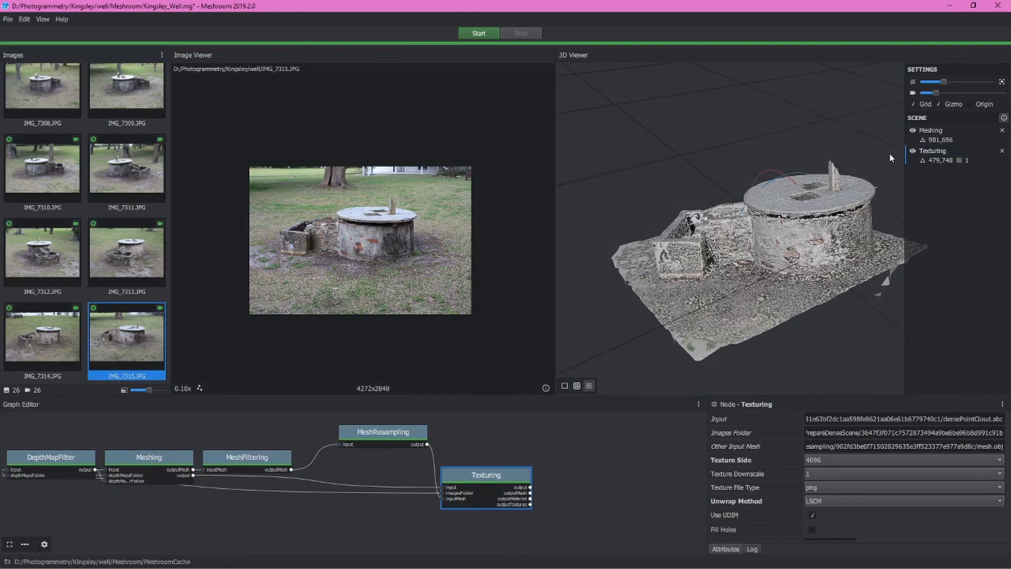
Step: Hide the untextured Meshing result and zoom in on the textured brick wall
click(913, 131)
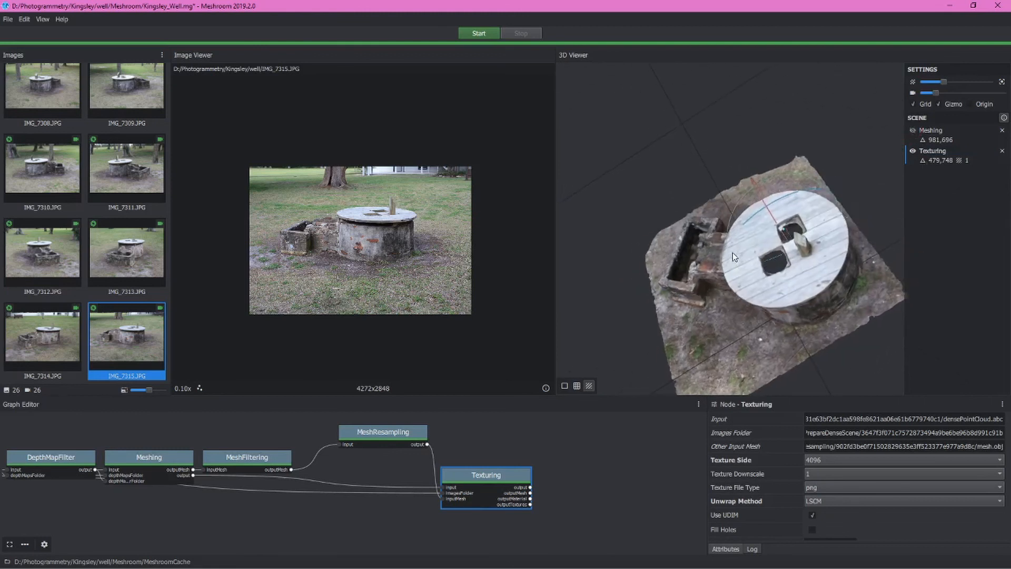
drag(732, 257, 837, 213)
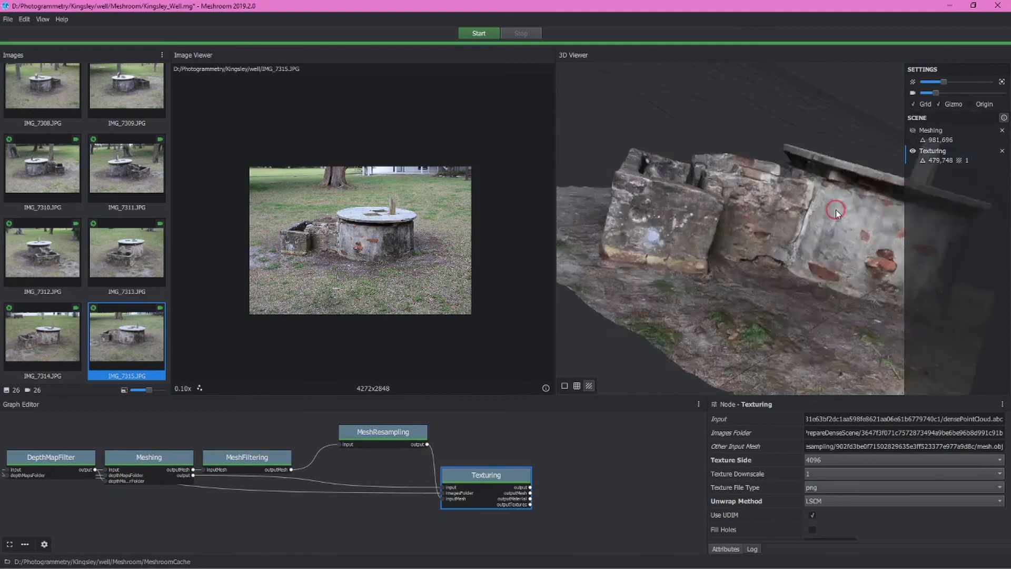
right_click(501, 475)
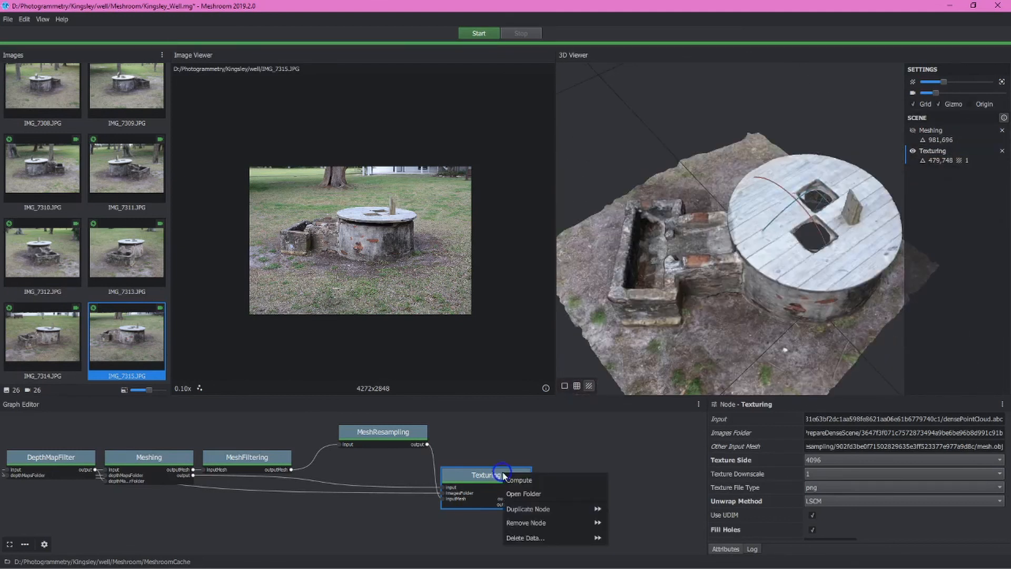
mouse_move(533, 494)
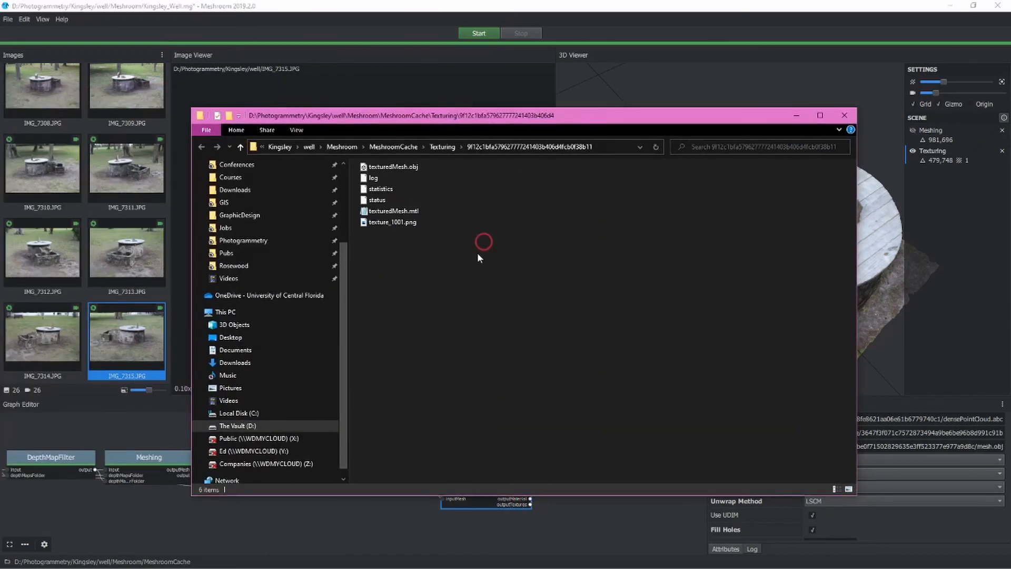
Step: Select texturedMesh.obj and texturedMesh.mtl, then view texture_1001.png in Photos
click(393, 166)
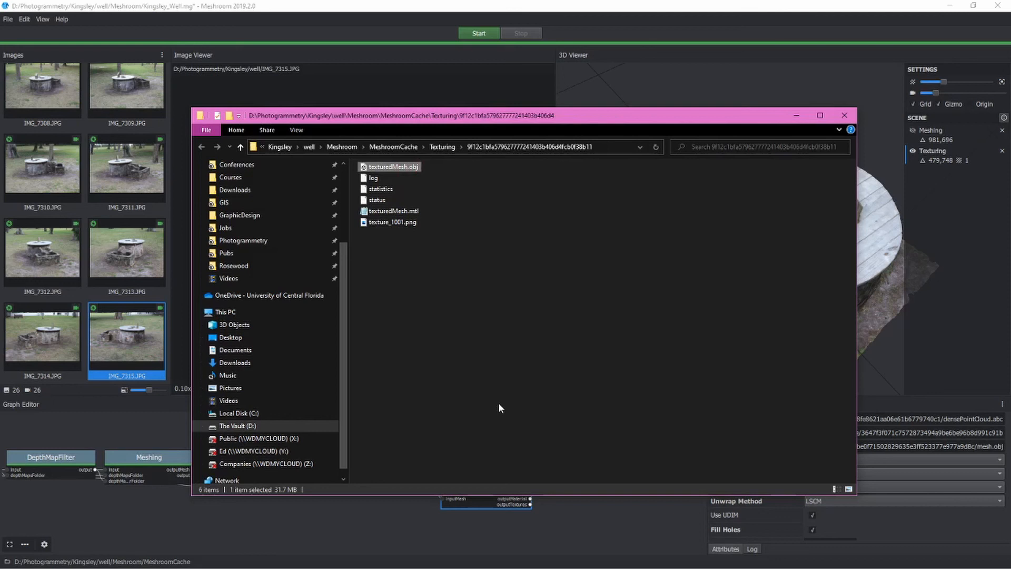
click(394, 211)
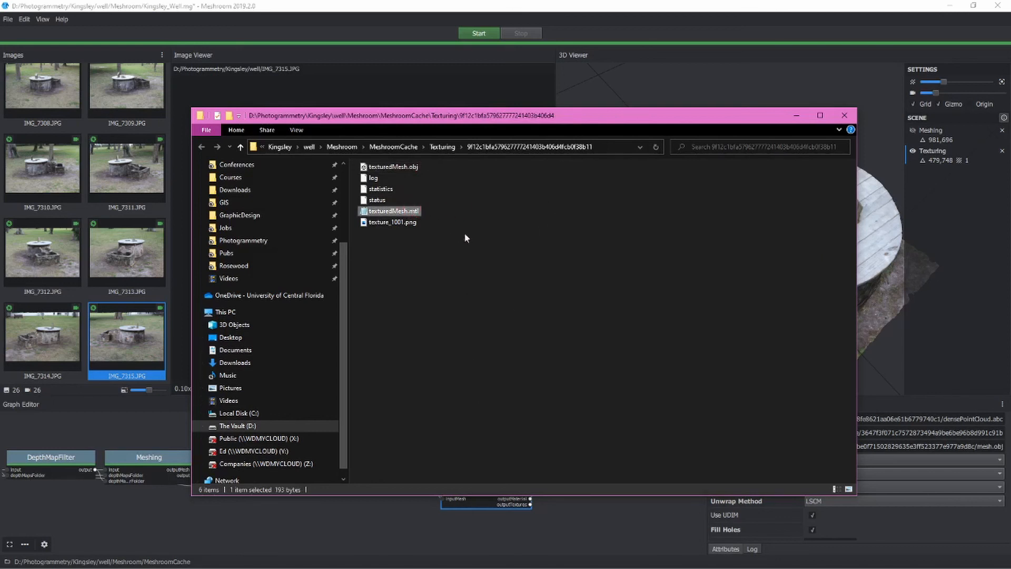
click(393, 221)
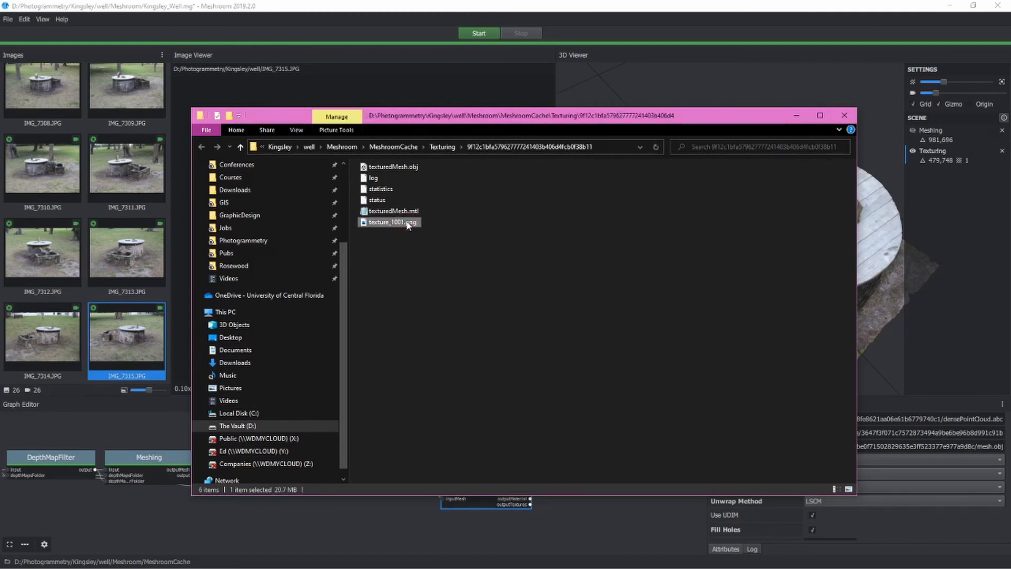
double_click(390, 222)
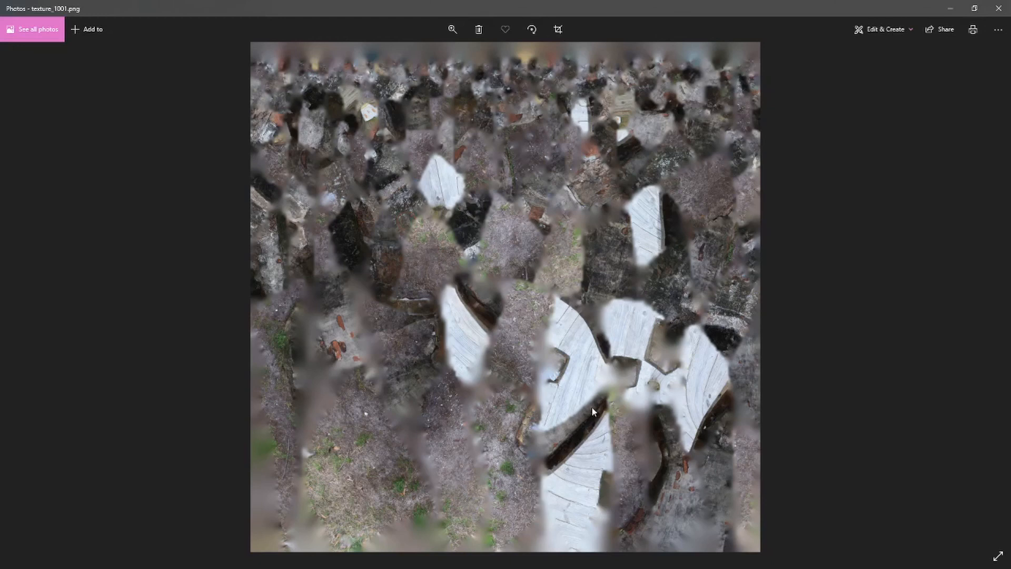
mouse_move(460, 230)
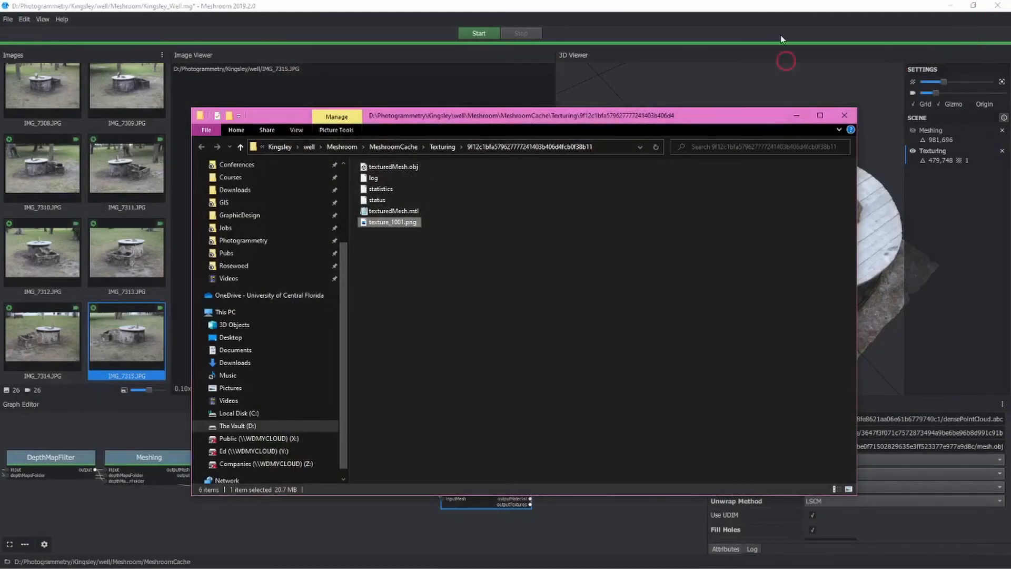
Step: Return to Meshroom's photo-textured 479,748-triangle well model
click(845, 114)
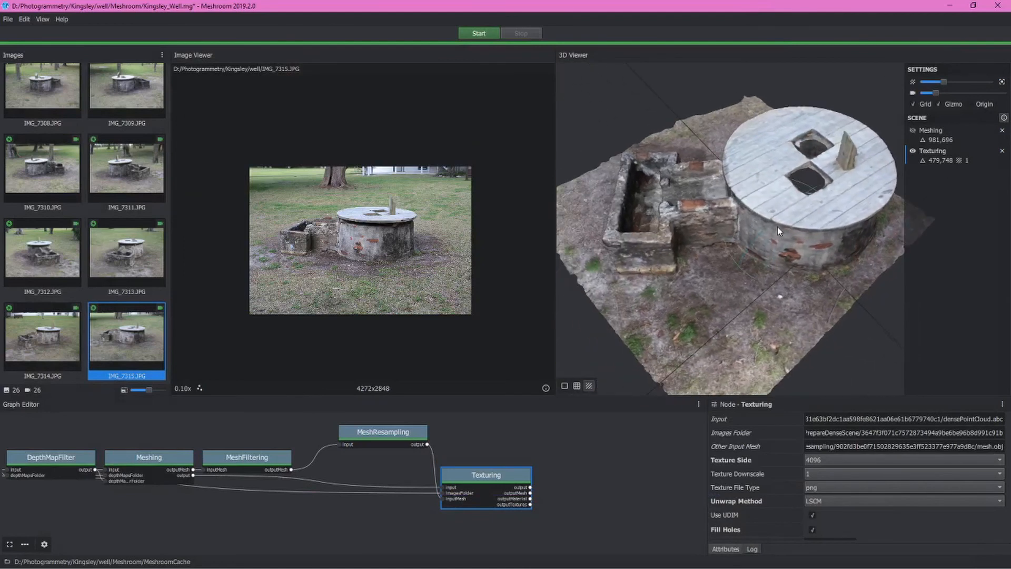
mouse_move(567, 463)
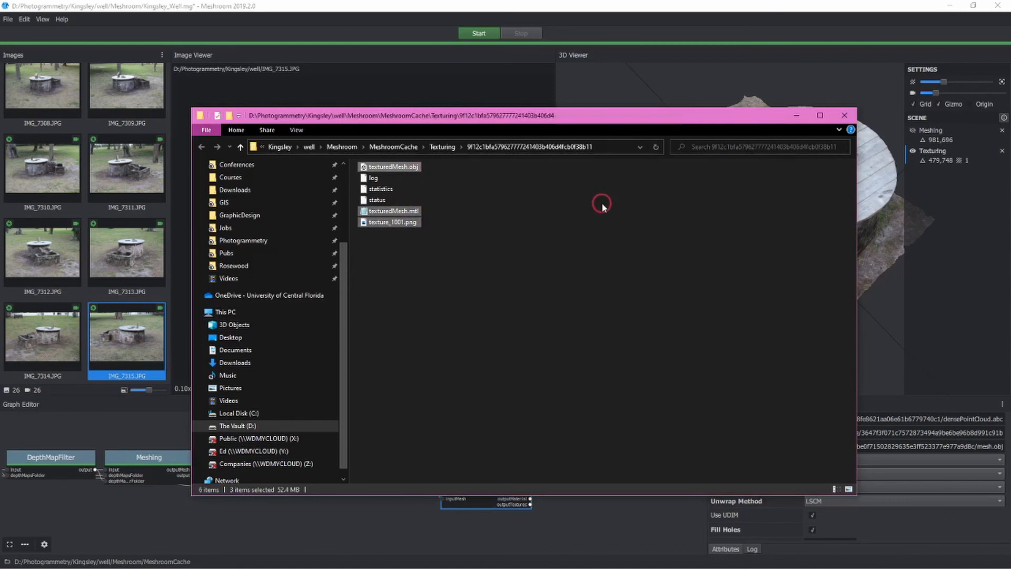
mouse_move(612, 206)
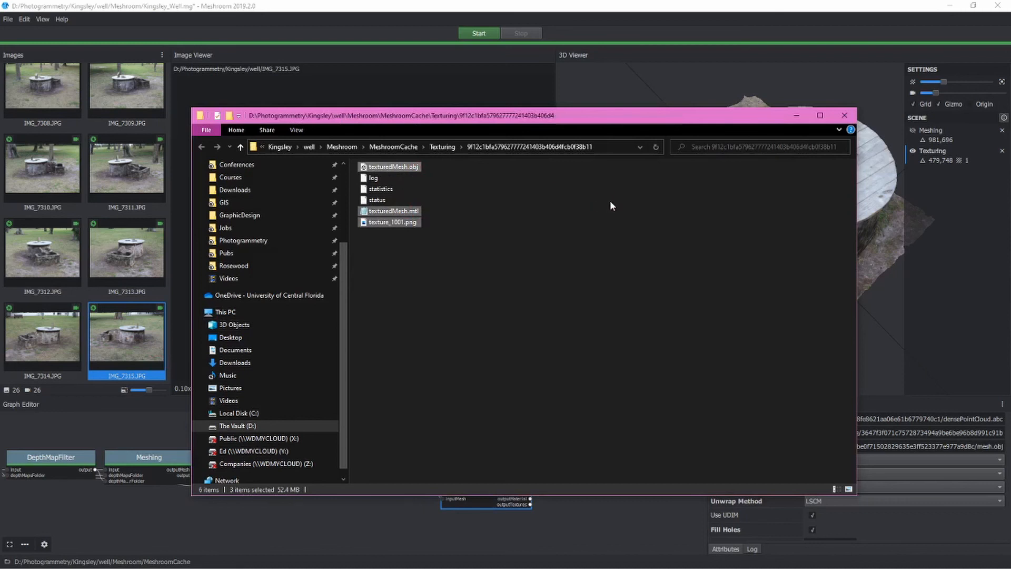
mouse_move(606, 208)
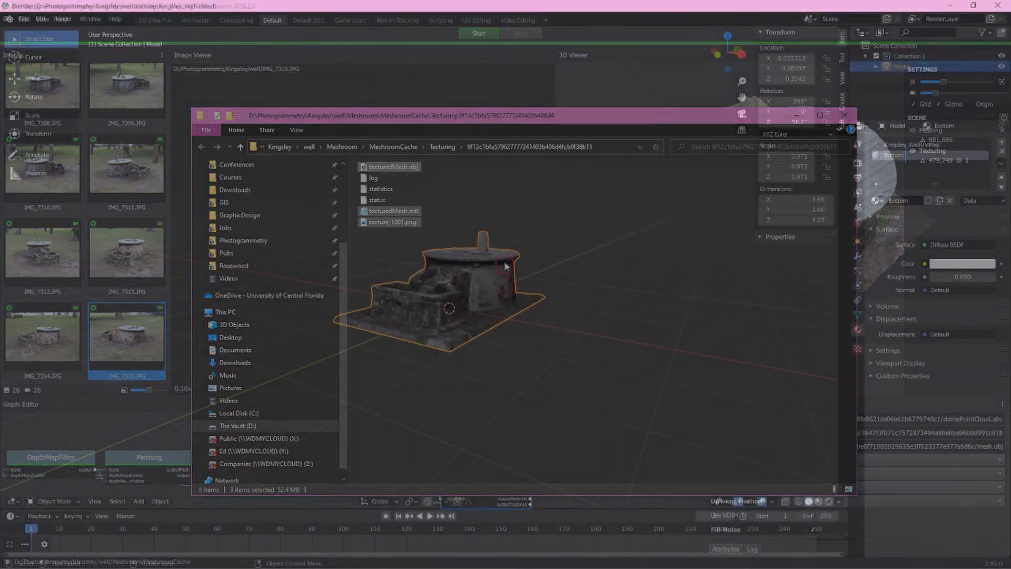
Step: Switch to Blender and orbit the cleaned well model to view its base and far side
click(847, 115)
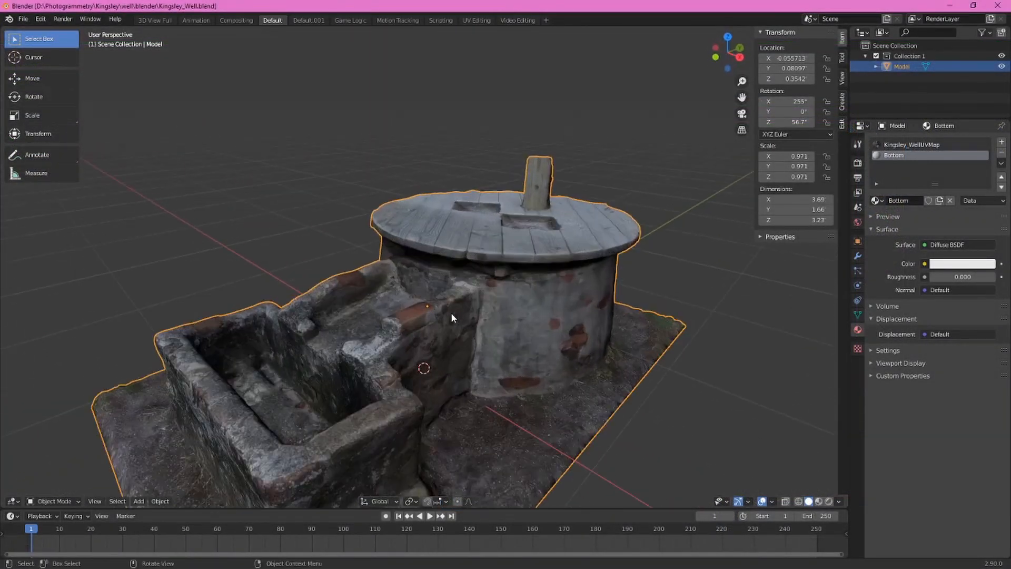
drag(451, 316, 506, 279)
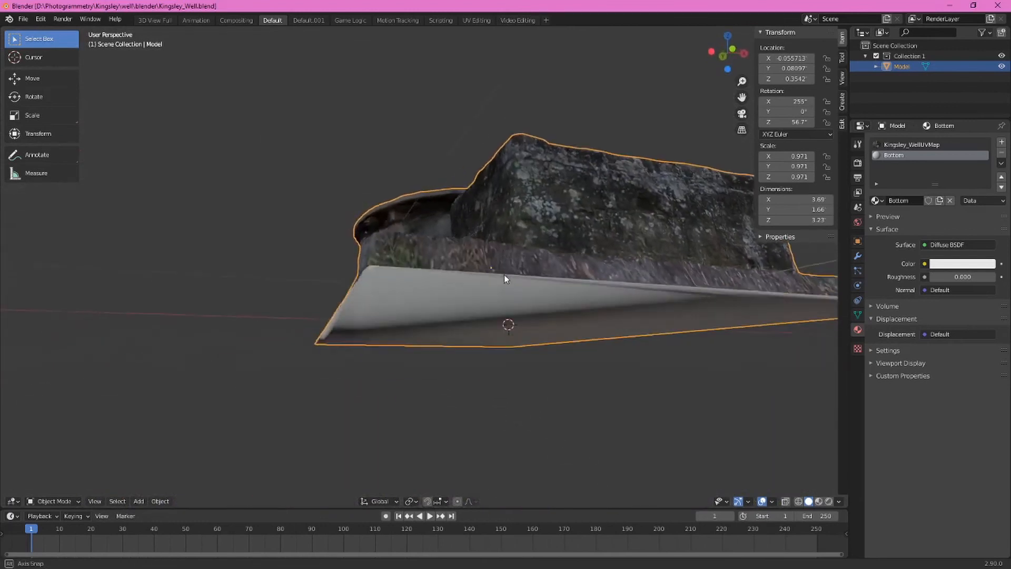
drag(506, 279, 655, 327)
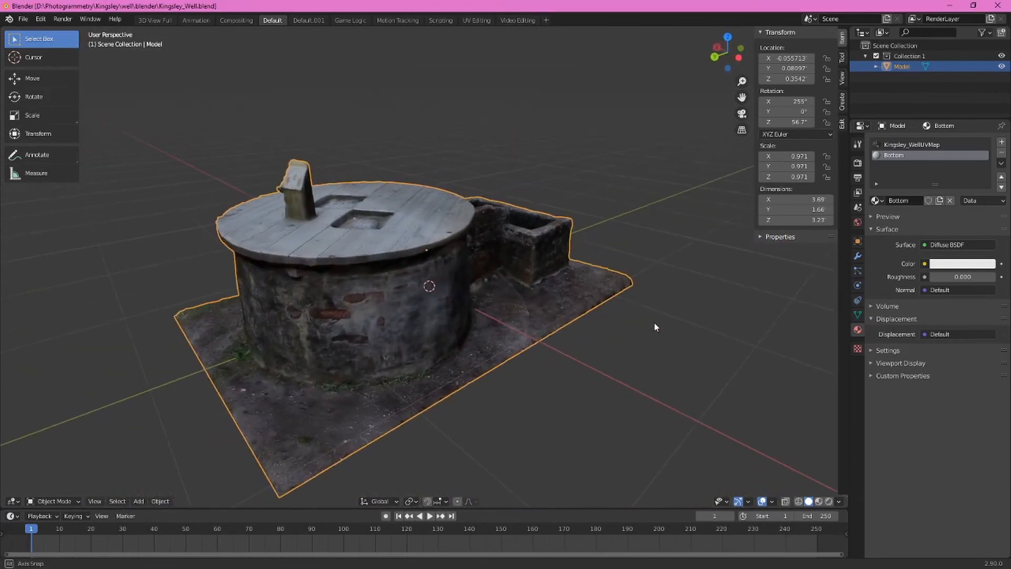